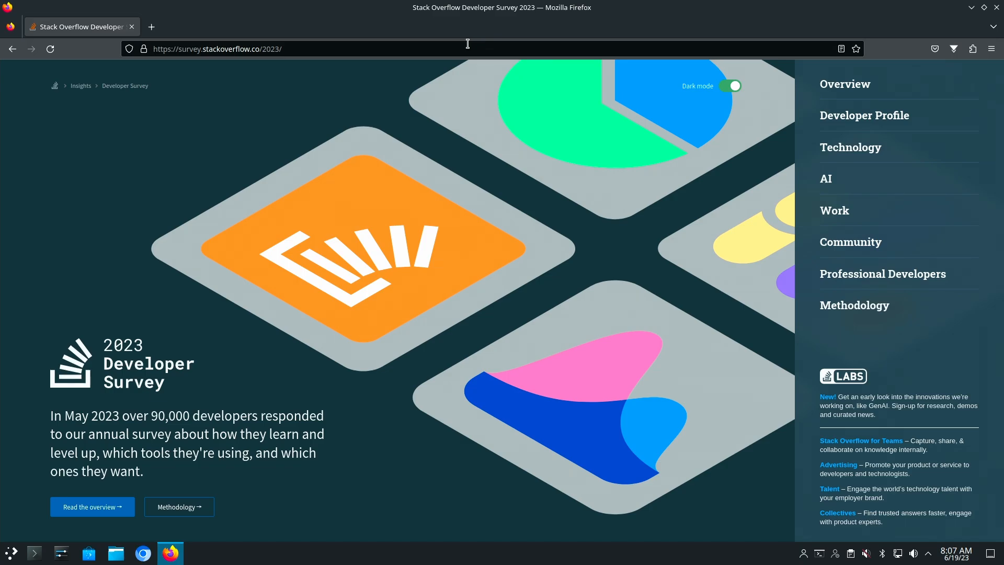
pyautogui.moveTo(439, 116)
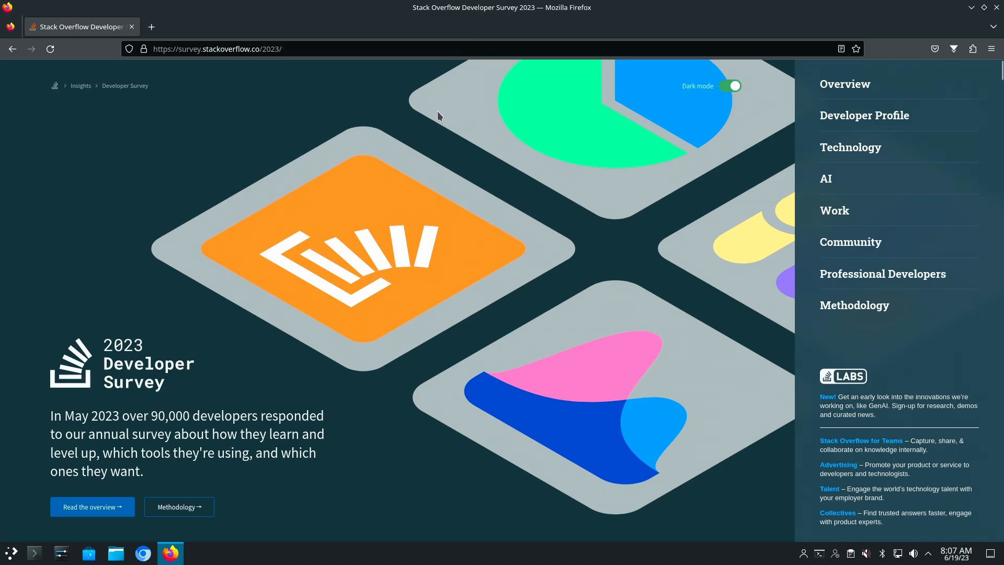
pyautogui.moveTo(172, 241)
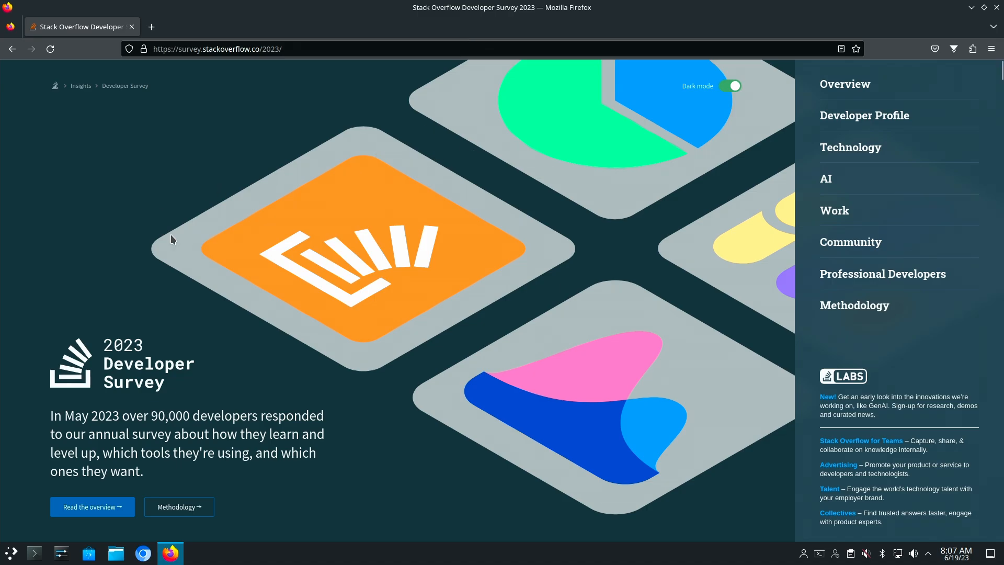
pyautogui.moveTo(220, 215)
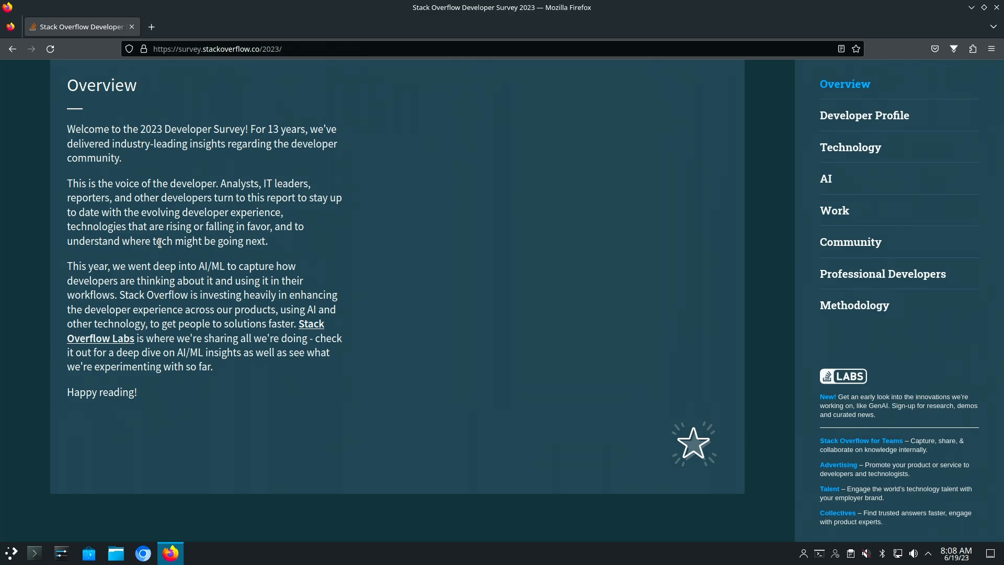
# Scroll past the Overview to the key-findings cards on learning to code and popular technologies
pyautogui.scroll(-3)
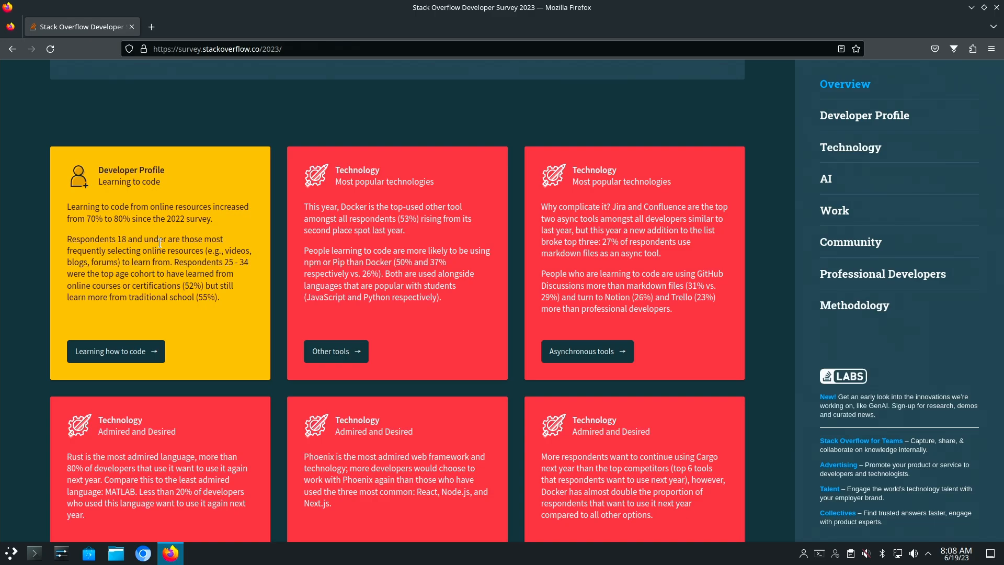
pyautogui.moveTo(265, 314)
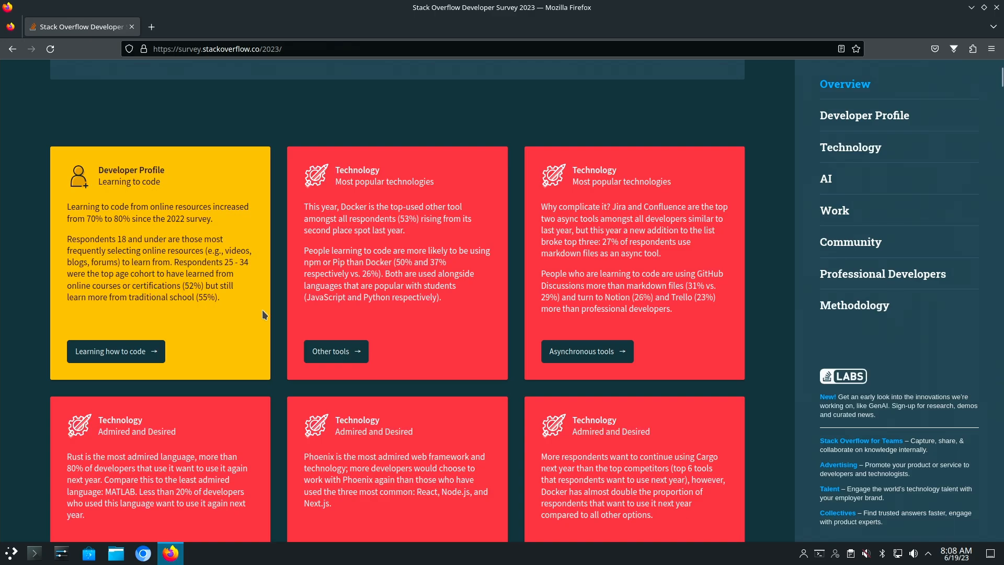
pyautogui.moveTo(199, 265)
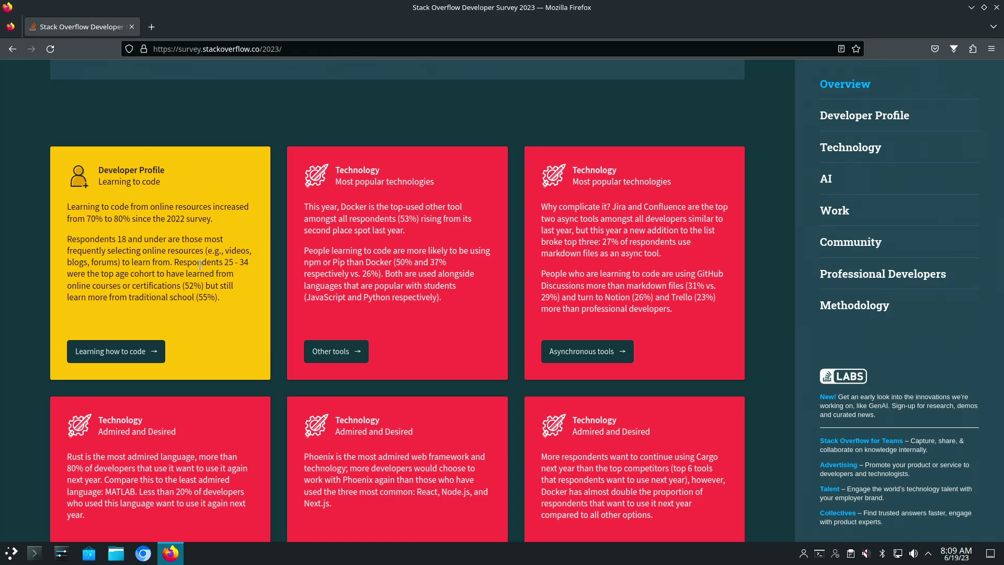
# Scroll down the cards grid to the AI, top-paying technologies, employment and productivity cards
pyautogui.scroll(-3)
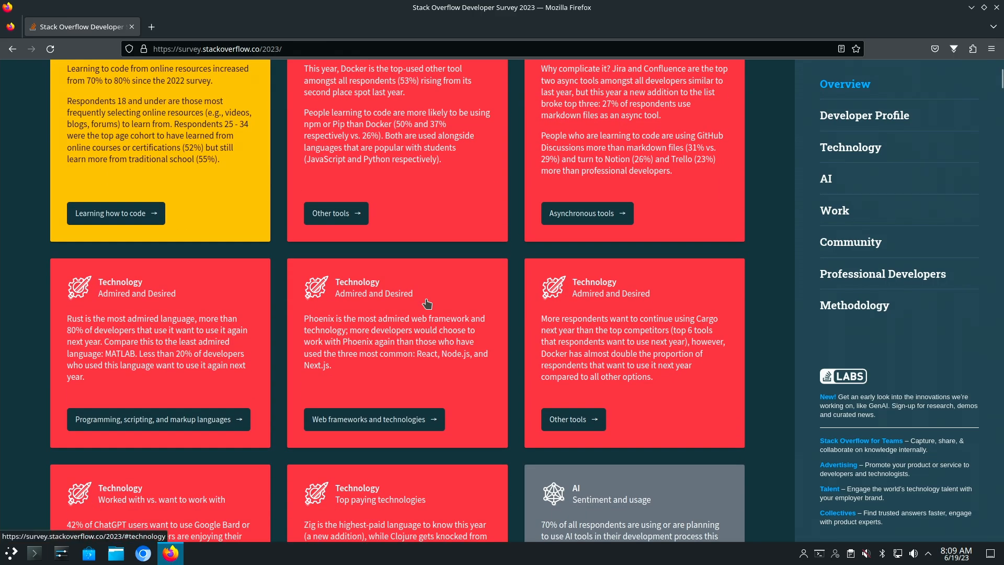
pyautogui.moveTo(528, 228)
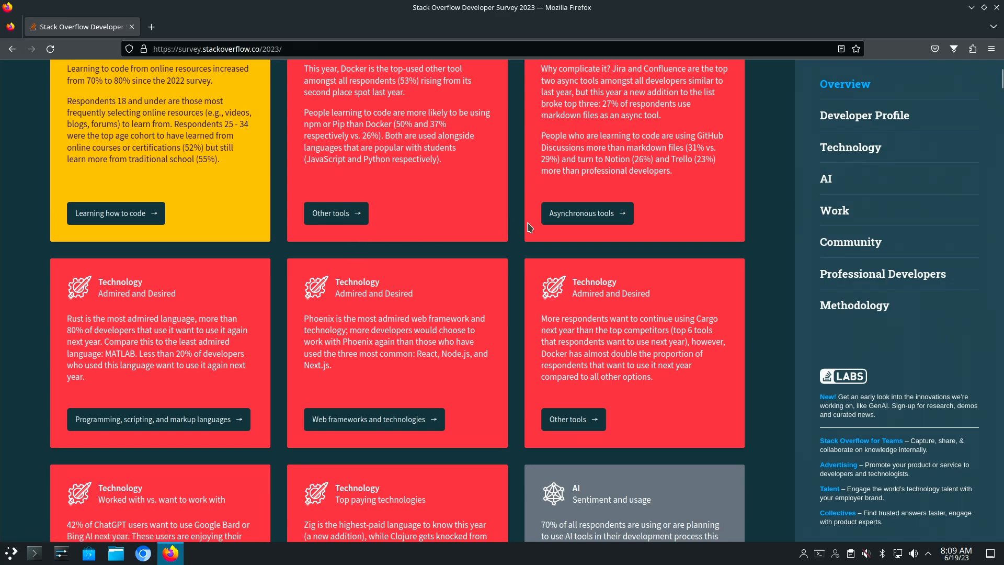
pyautogui.moveTo(165, 441)
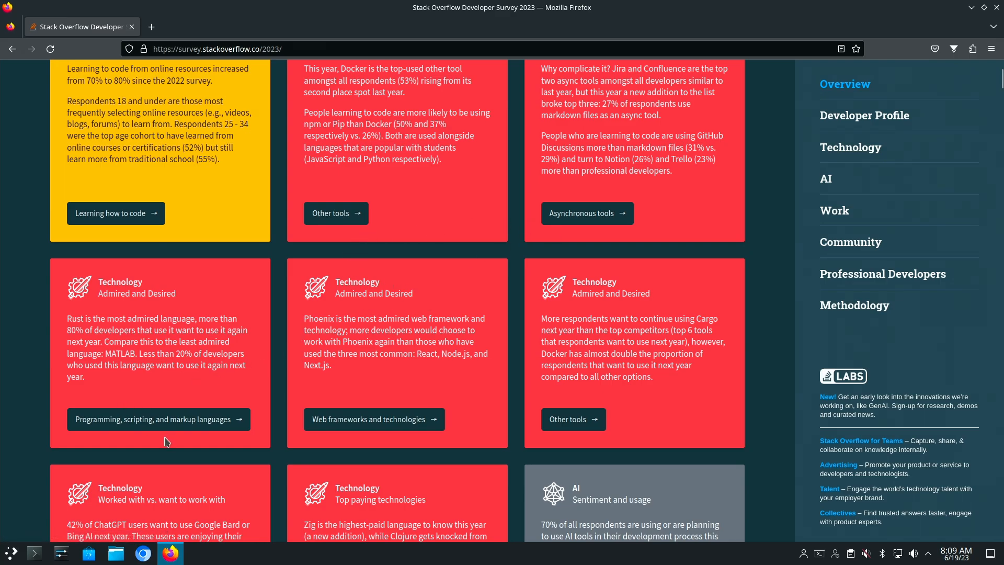
pyautogui.moveTo(618, 371)
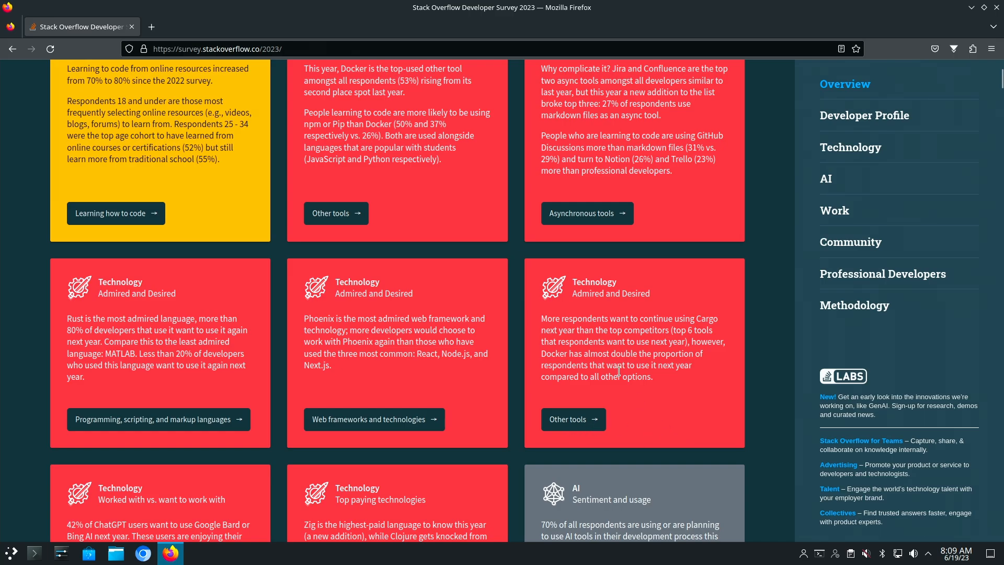
pyautogui.scroll(-3)
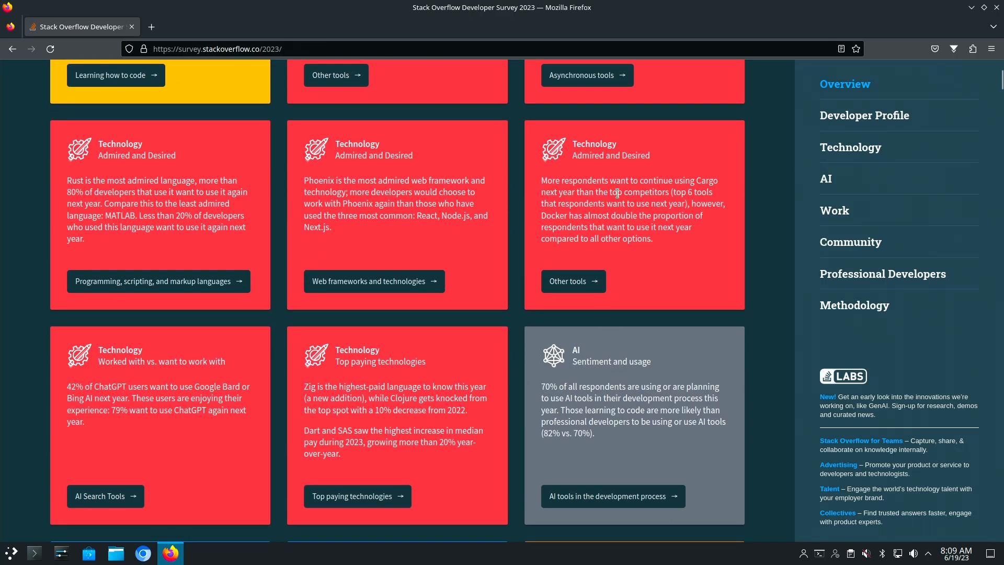
pyautogui.moveTo(562, 166)
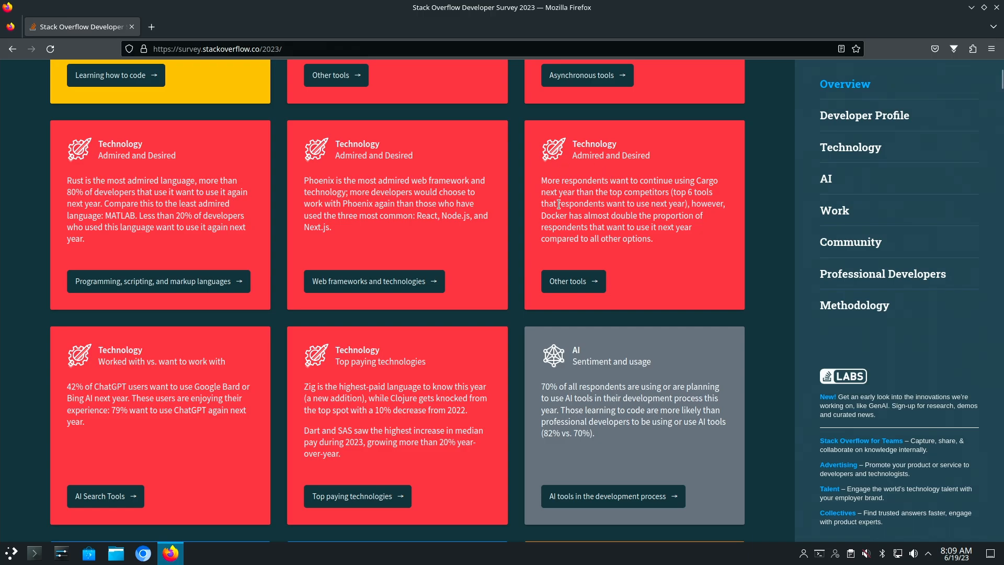
pyautogui.scroll(-3)
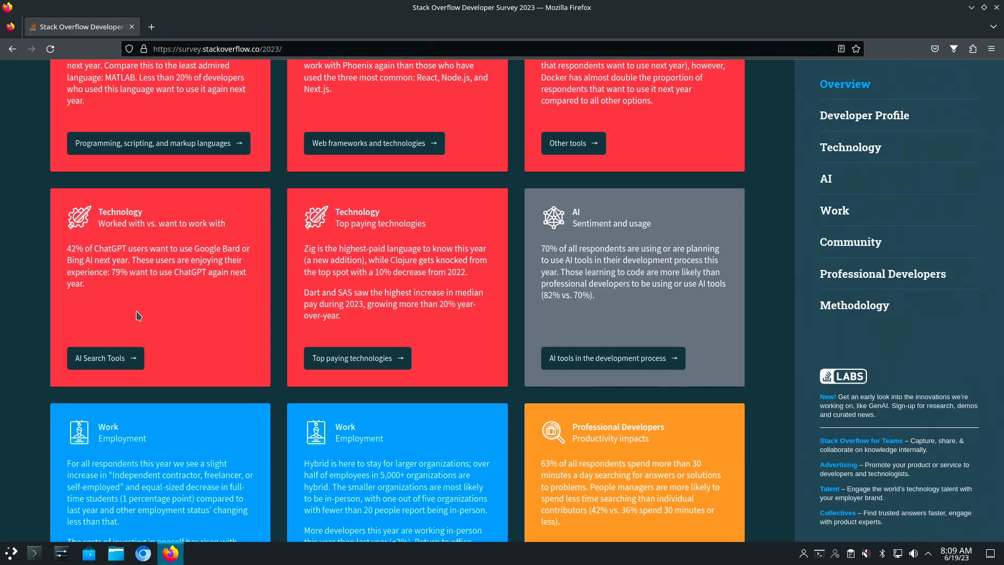
pyautogui.moveTo(237, 295)
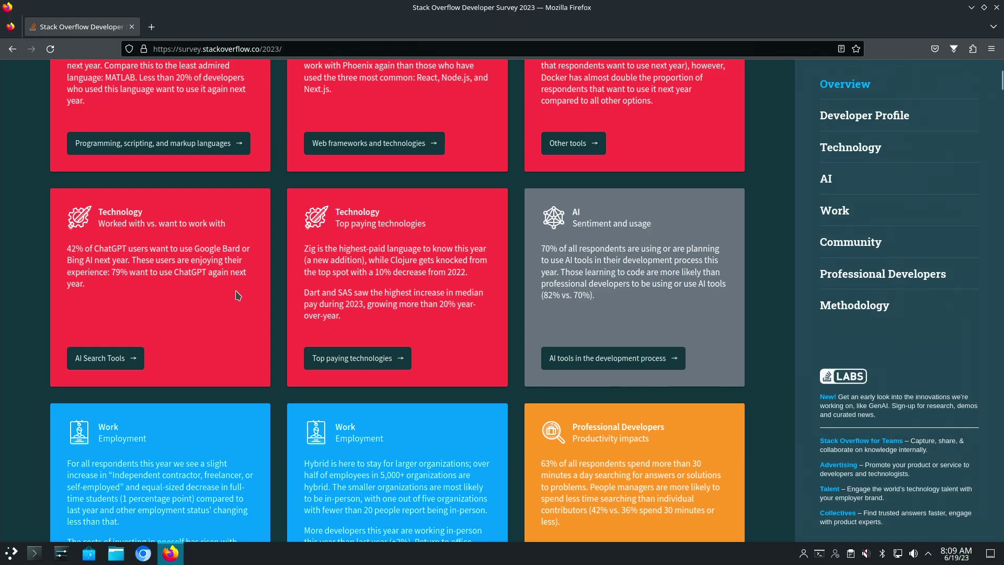
pyautogui.moveTo(852, 196)
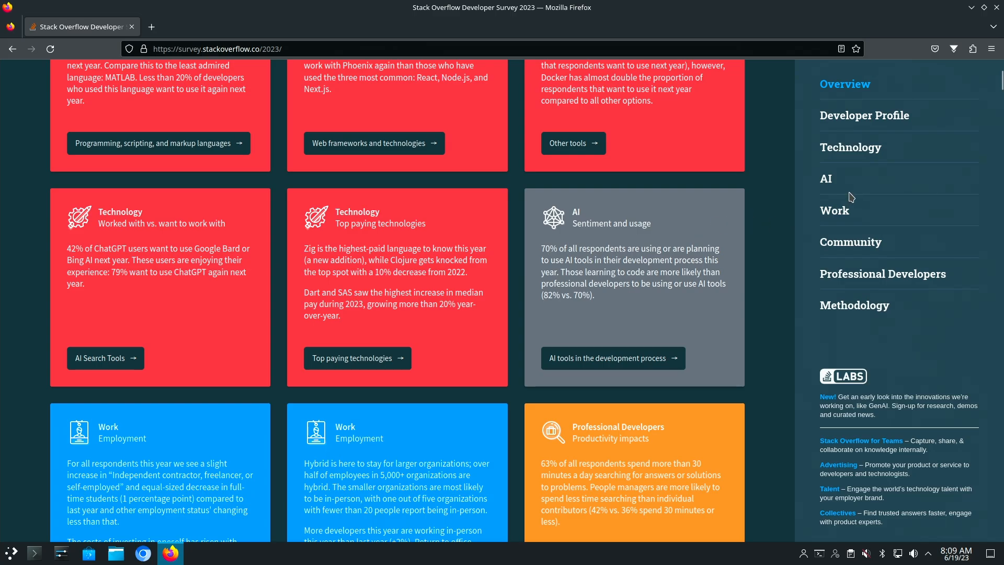
pyautogui.moveTo(864, 115)
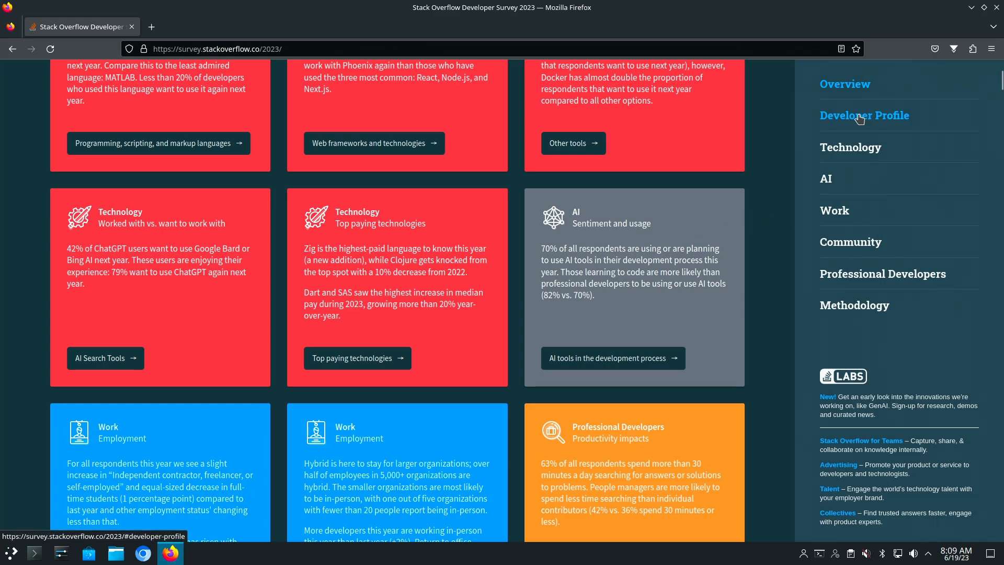
# Jump to Developer Profile via the sidebar, view Education, then the Experience years-coding chart
pyautogui.click(863, 115)
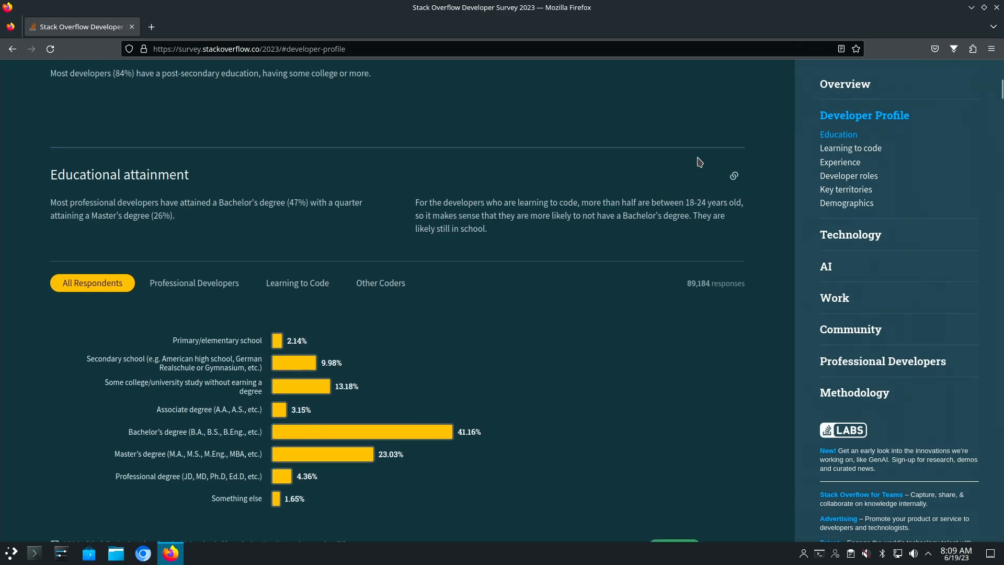
pyautogui.scroll(-3)
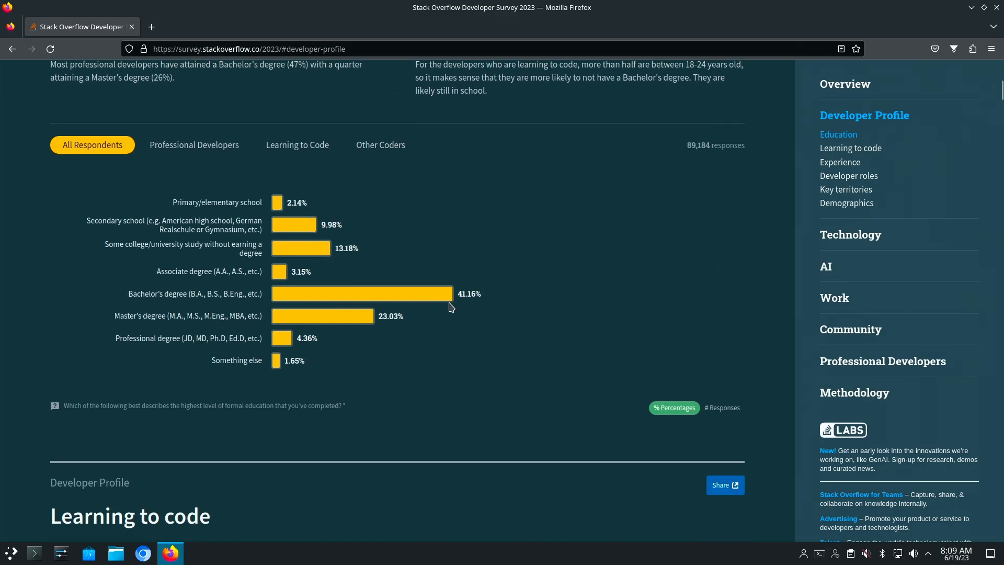
pyautogui.moveTo(327, 268)
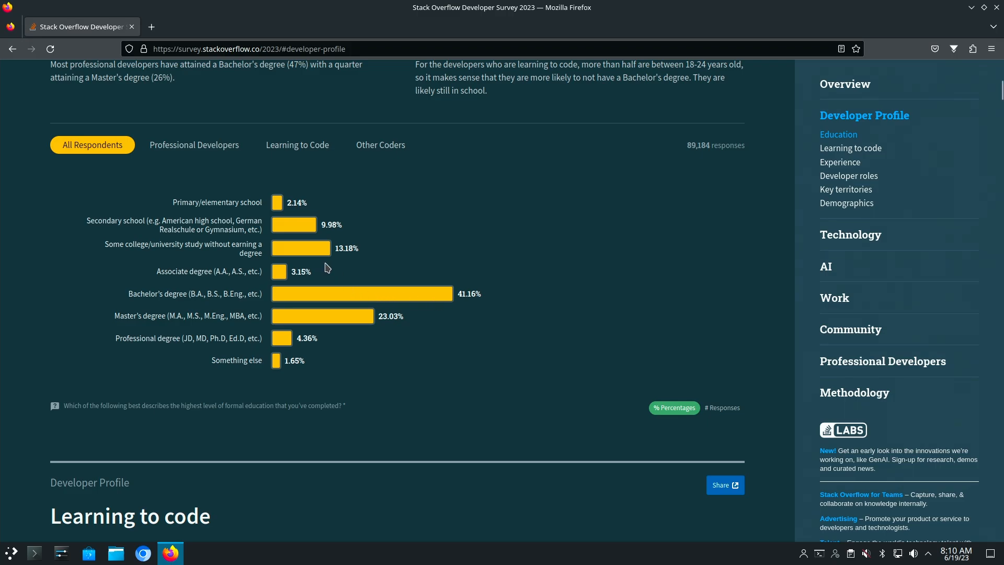
pyautogui.moveTo(278, 302)
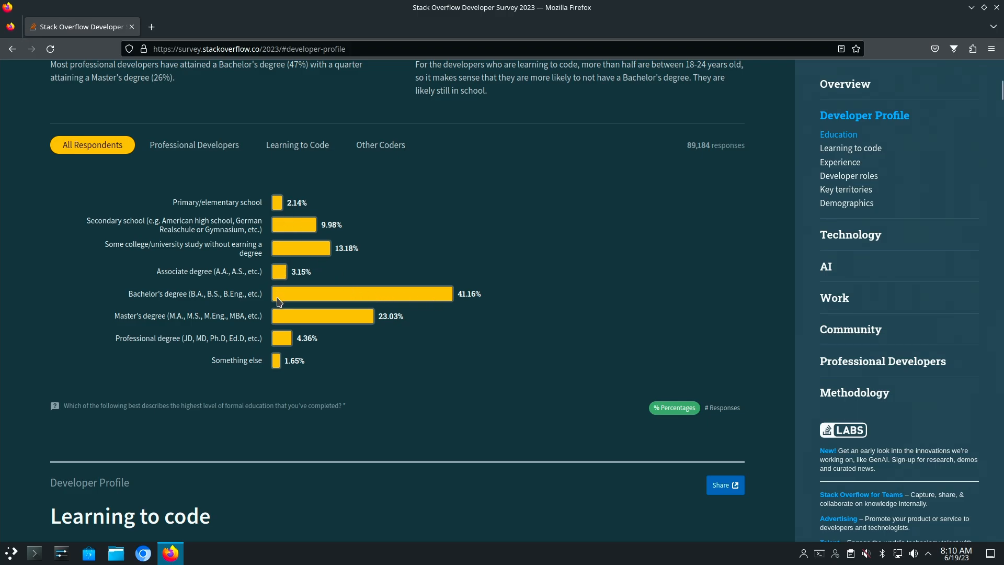
pyautogui.moveTo(311, 377)
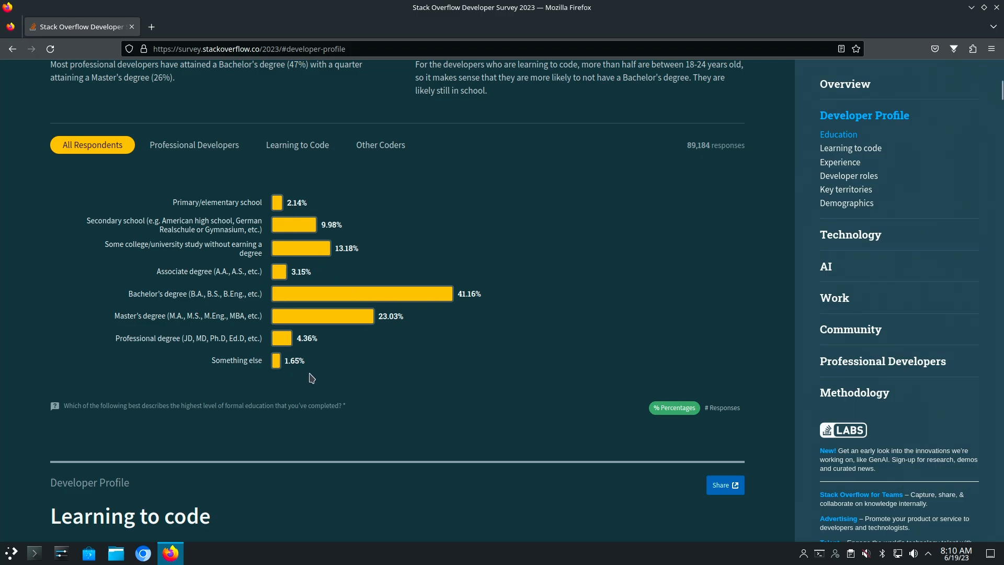
pyautogui.click(840, 162)
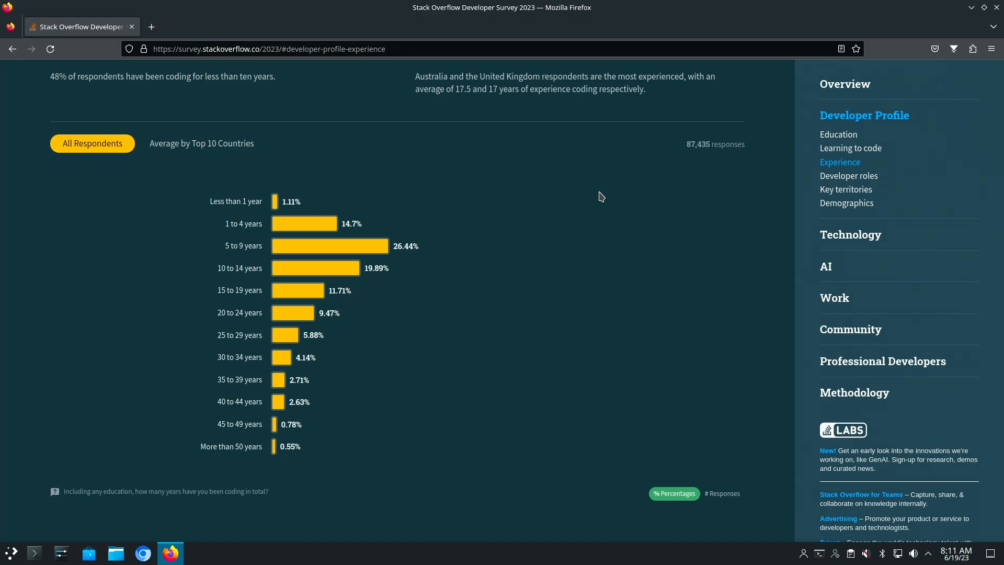
pyautogui.moveTo(768, 221)
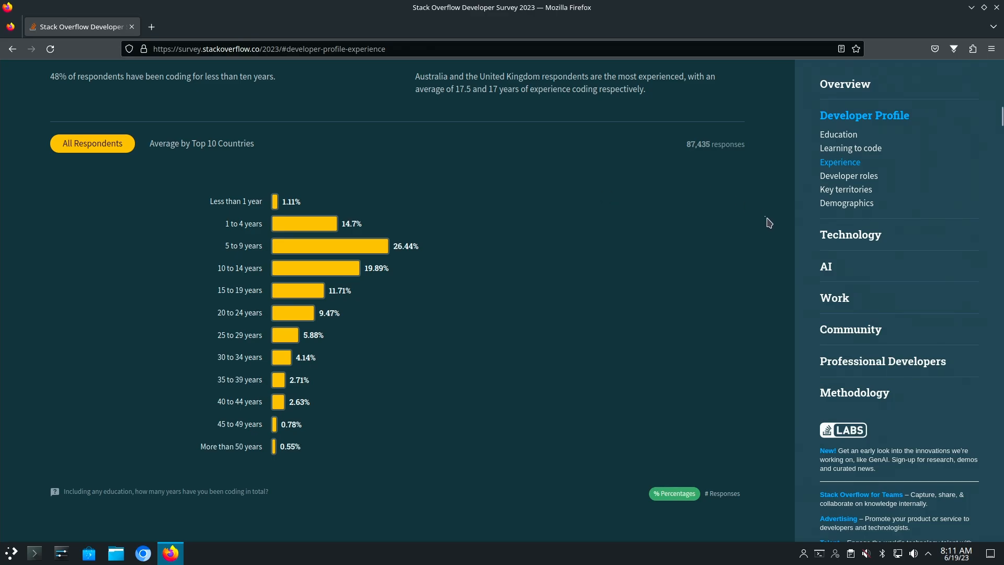
# Go to Technology's most popular languages chart and filter through Professional, Learning to Code, Other Coders
pyautogui.click(850, 234)
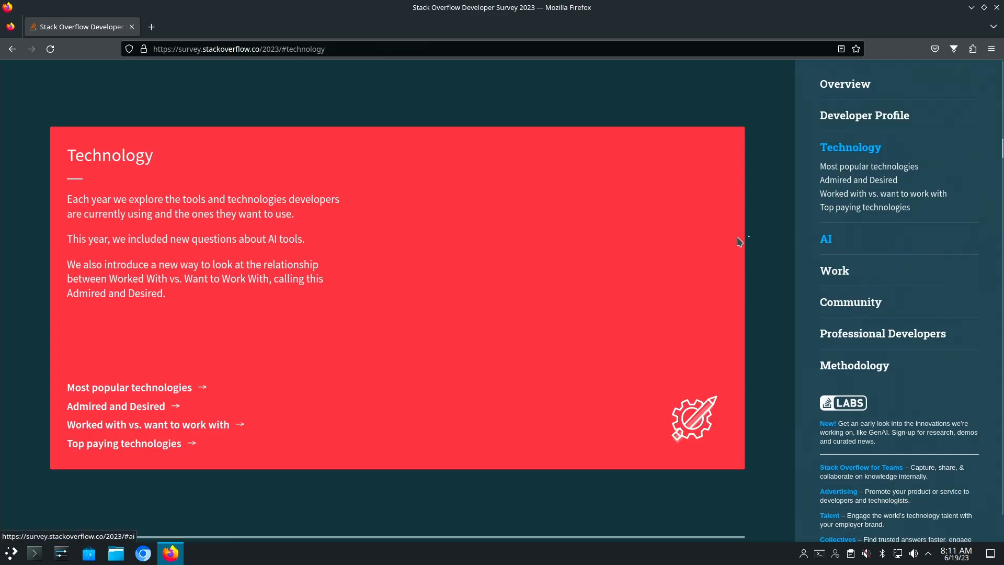
pyautogui.moveTo(128, 387)
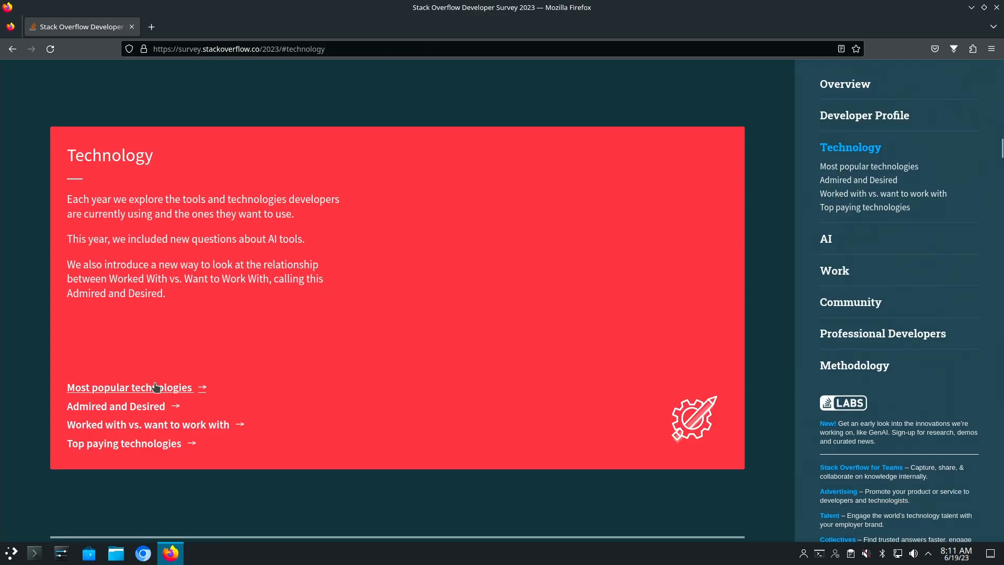
pyautogui.click(130, 387)
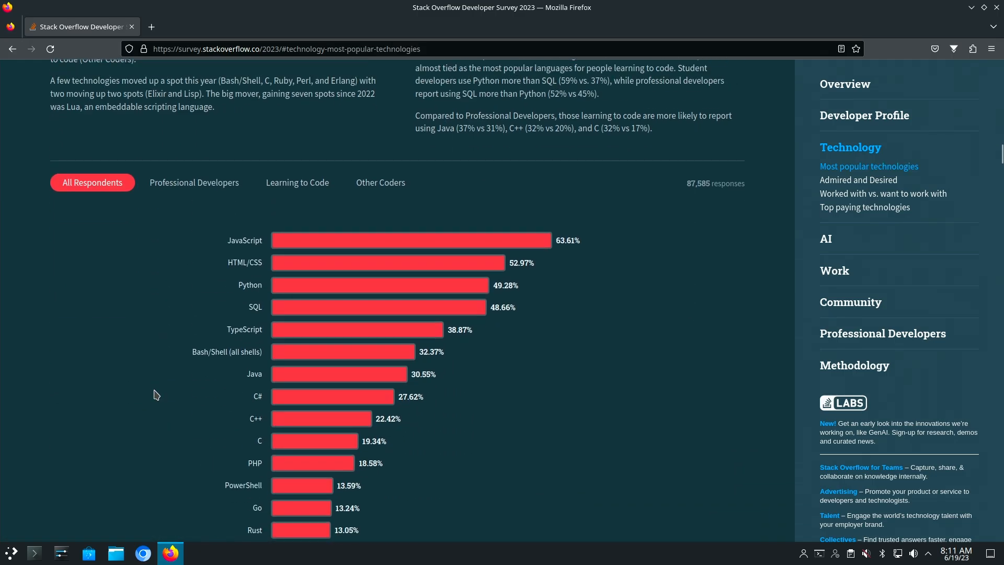
pyautogui.moveTo(258, 279)
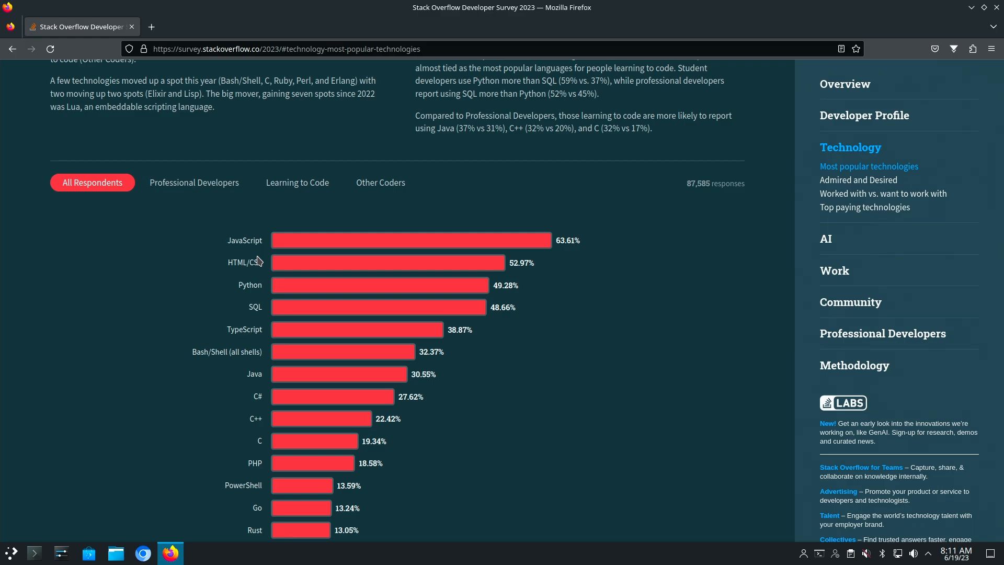
pyautogui.click(195, 182)
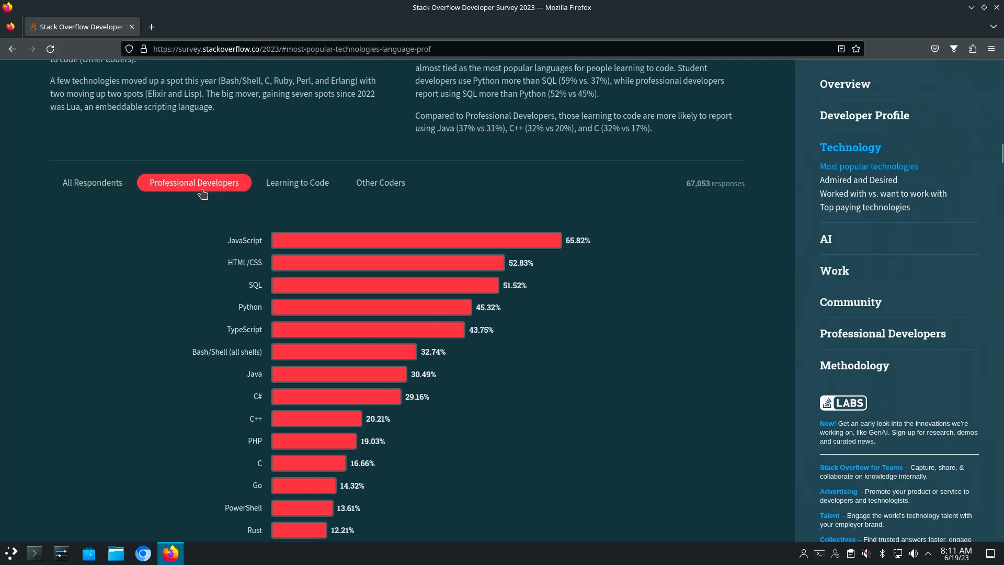
pyautogui.click(296, 182)
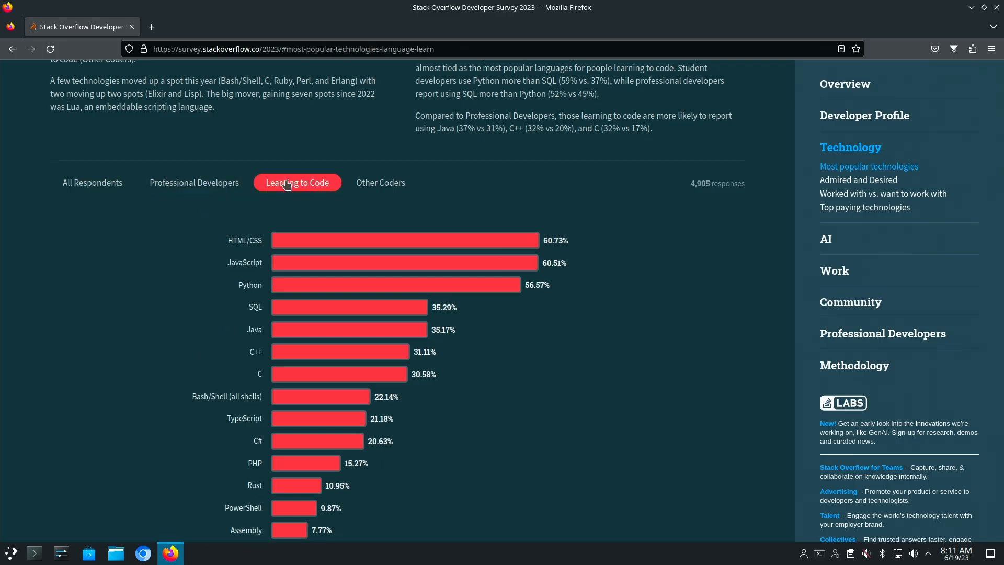
pyautogui.click(380, 182)
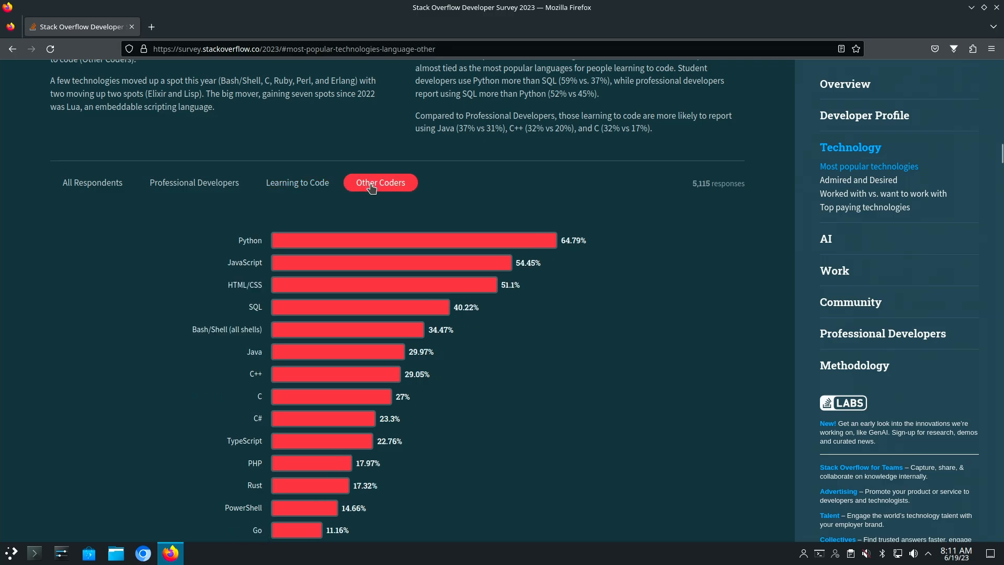
pyautogui.moveTo(255, 249)
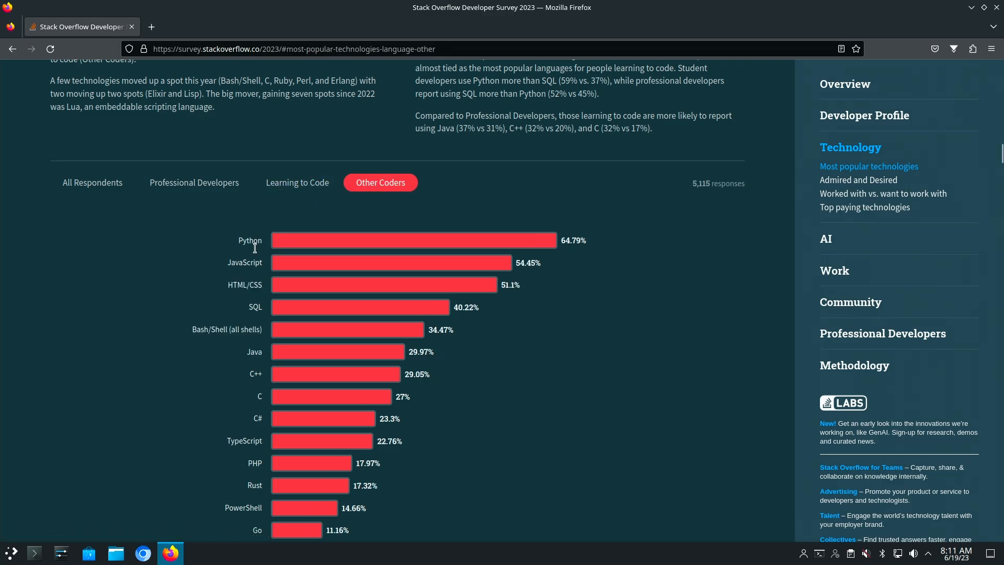
pyautogui.moveTo(314, 256)
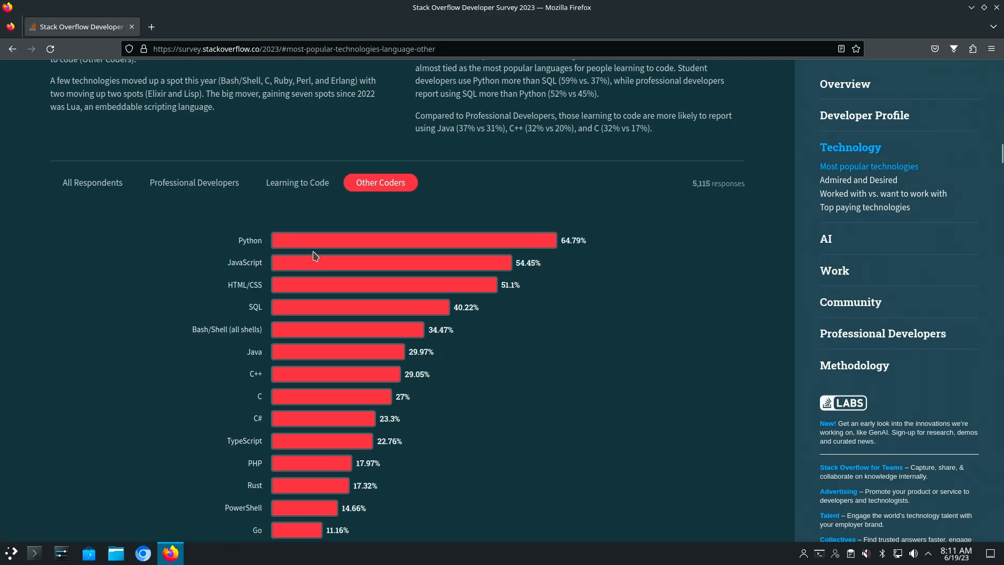
pyautogui.moveTo(293, 238)
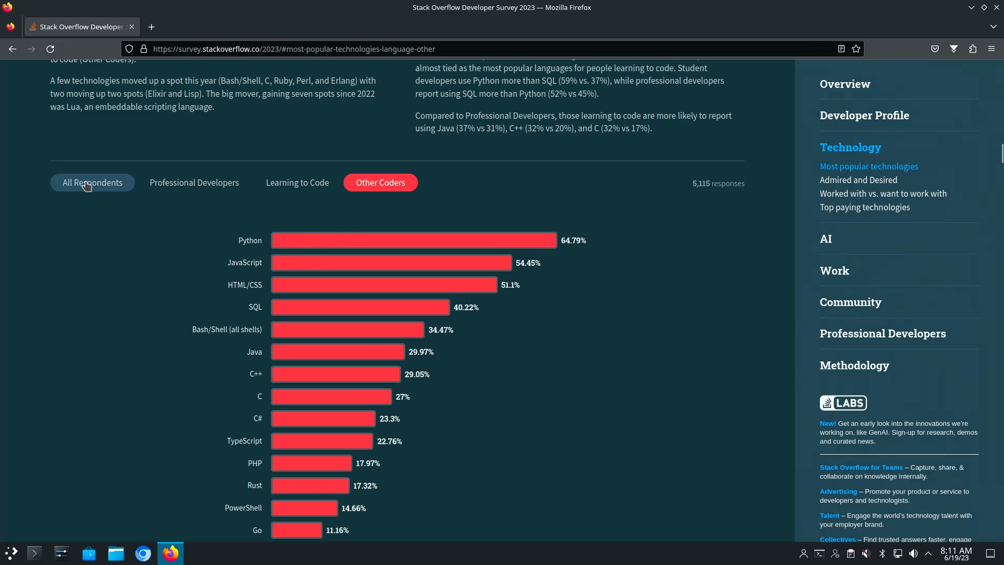
# Switch the languages chart back to All Respondents, with JavaScript leading at 63.61%
pyautogui.click(92, 182)
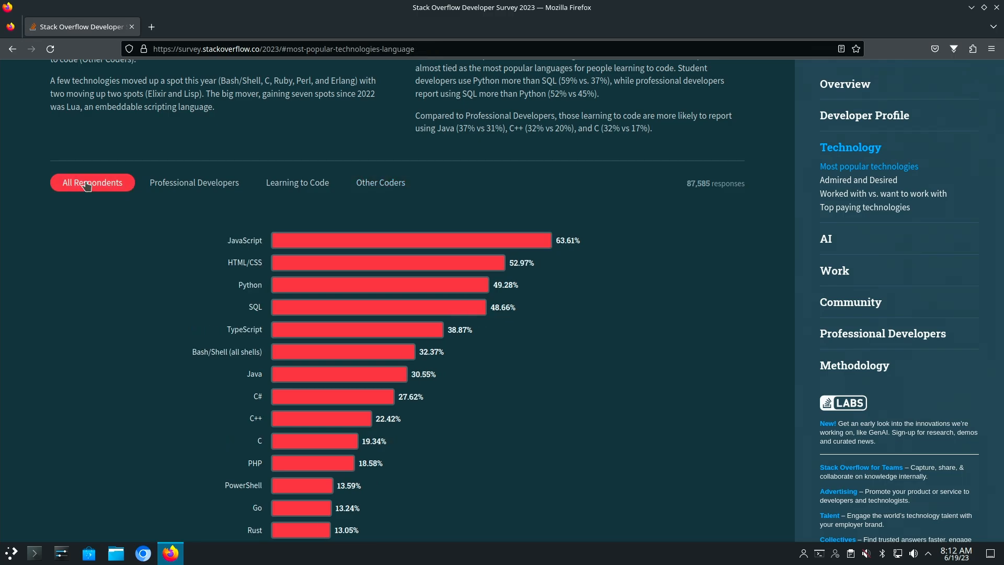
pyautogui.moveTo(249, 307)
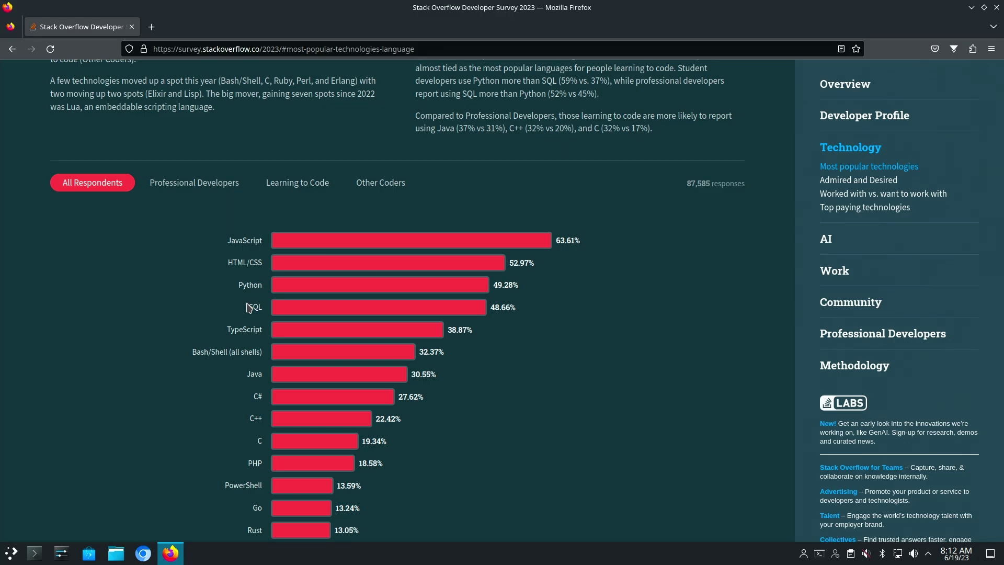
pyautogui.moveTo(250, 311)
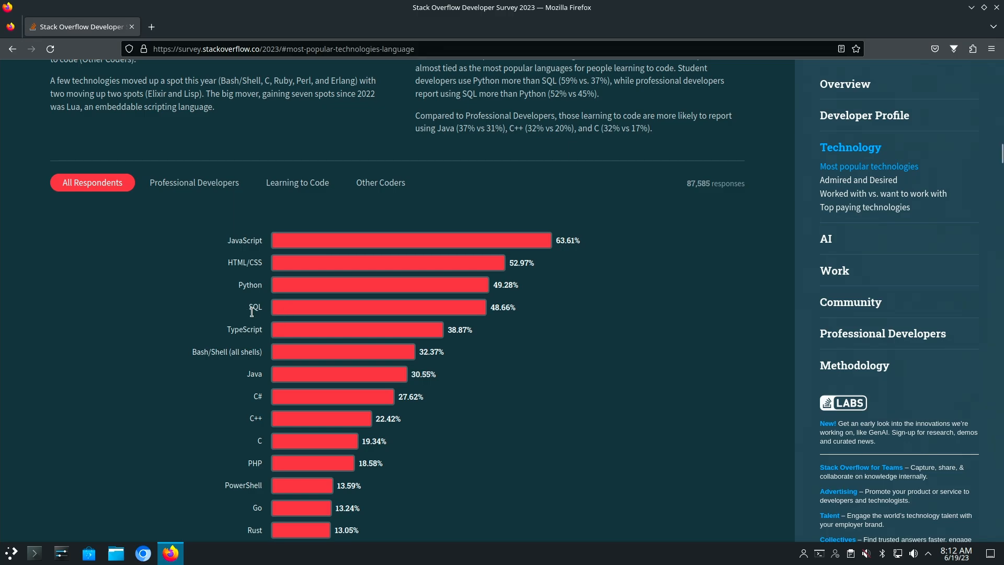
pyautogui.moveTo(255, 321)
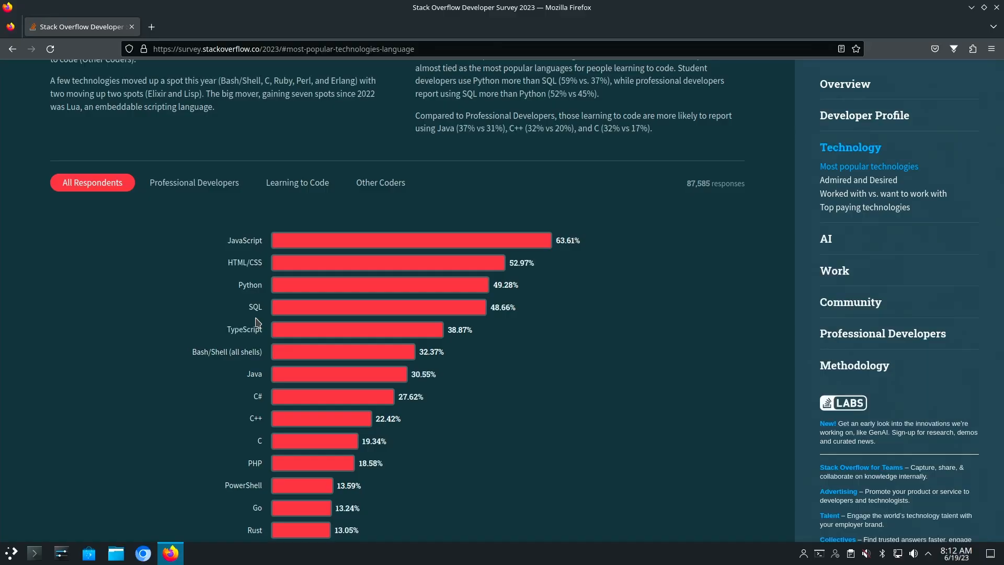
# Scroll through the lower-ranked languages from Kotlin and Ruby down to MATLAB at 3.81%
pyautogui.scroll(-3)
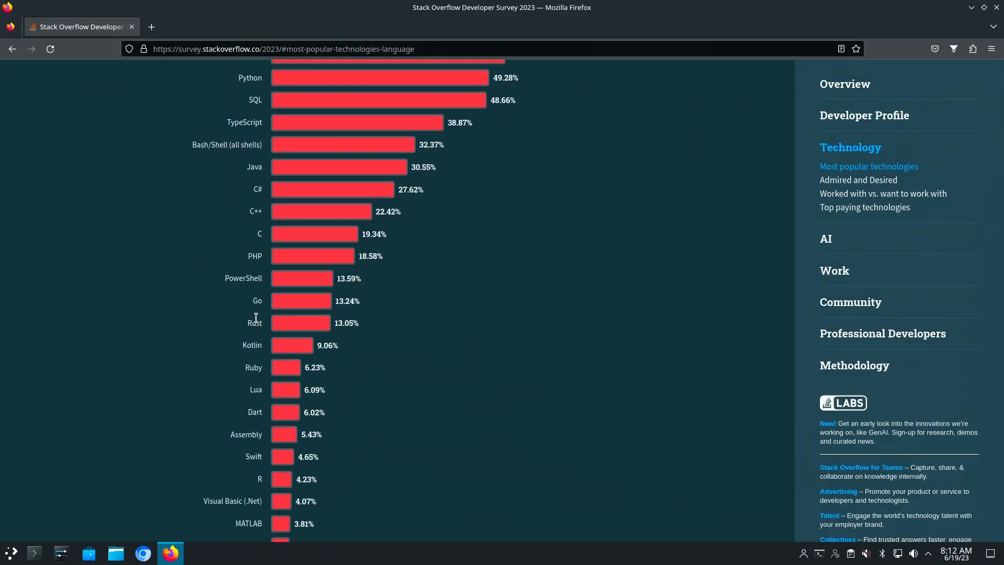
pyautogui.scroll(-3)
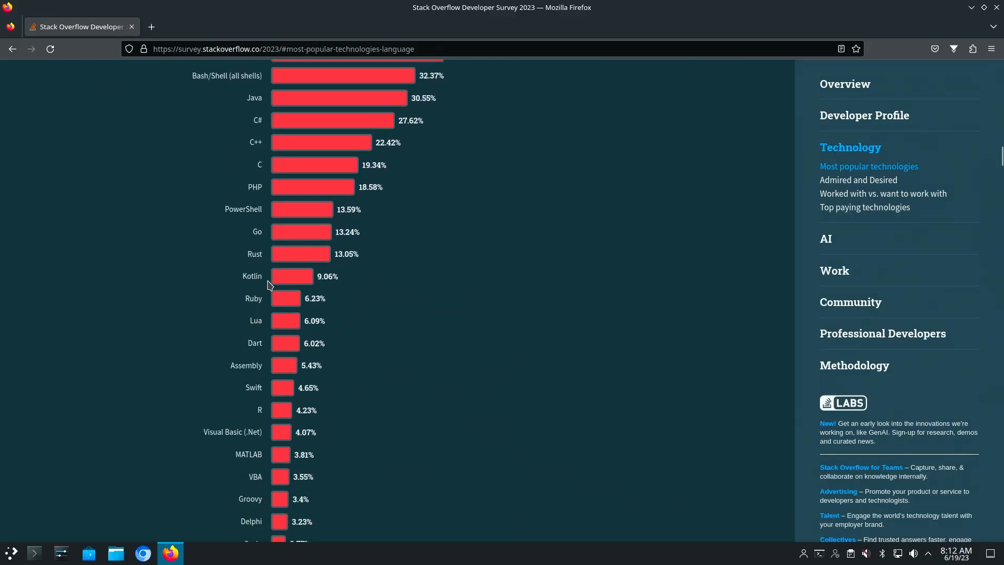
pyautogui.moveTo(319, 268)
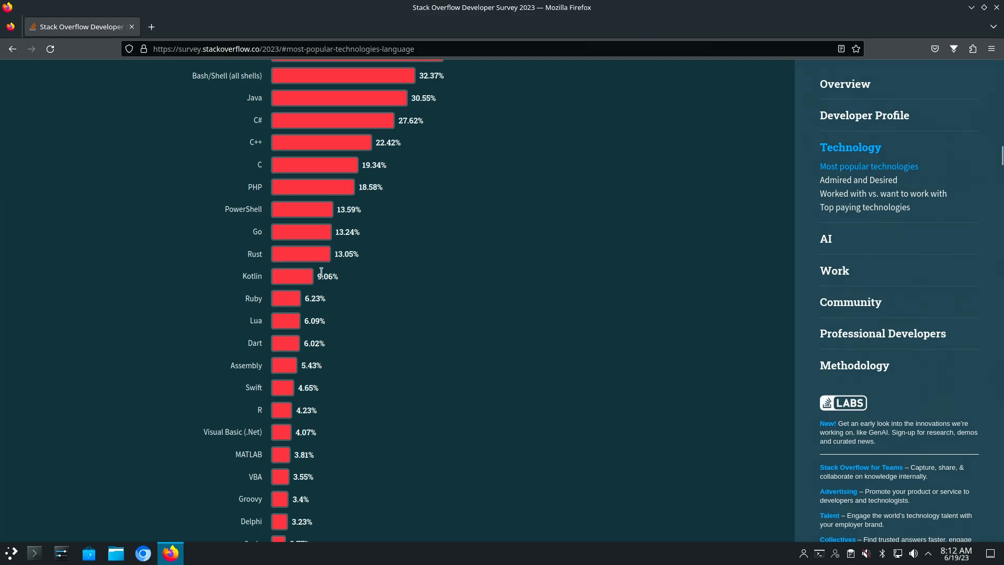
pyautogui.scroll(3)
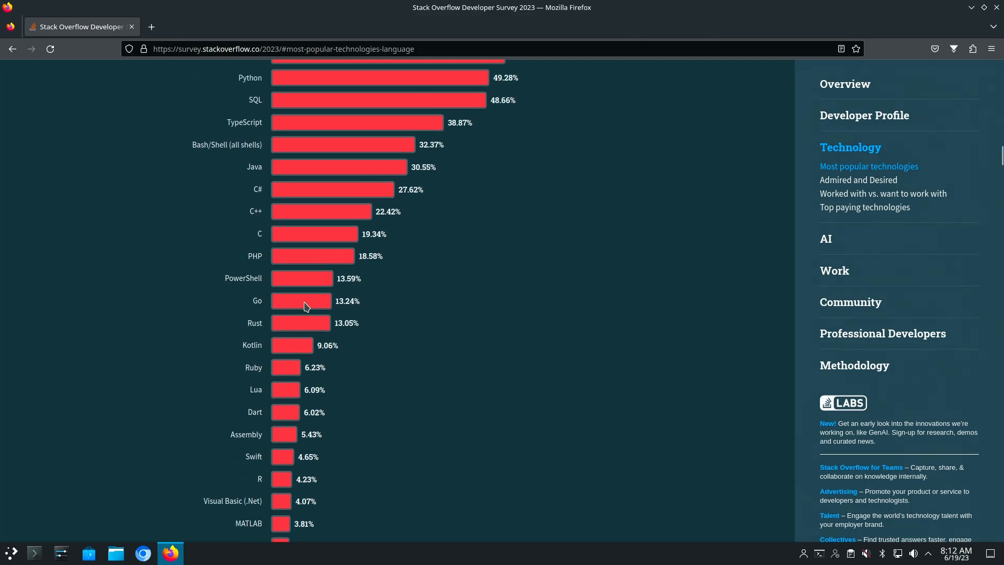
pyautogui.moveTo(289, 198)
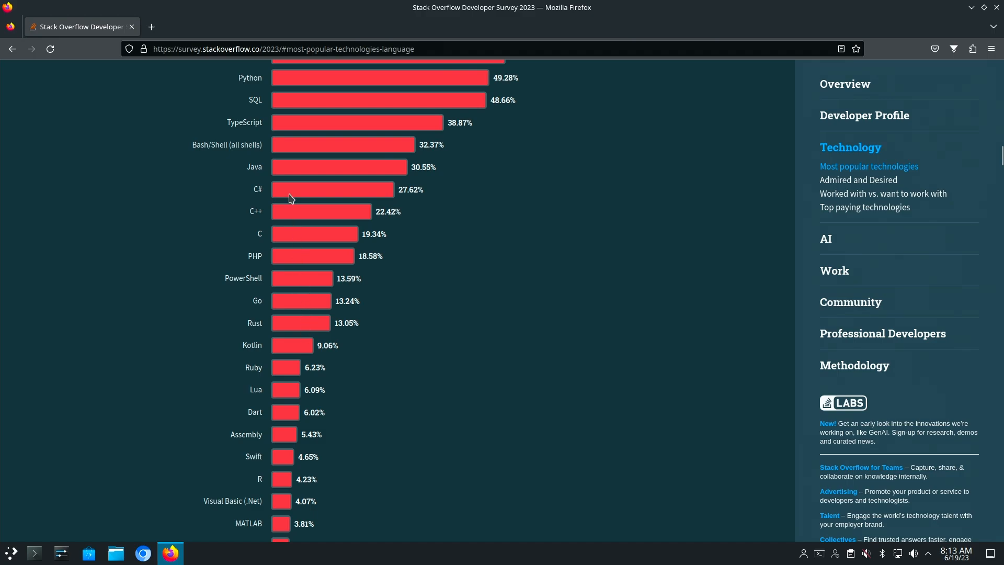
pyautogui.moveTo(293, 232)
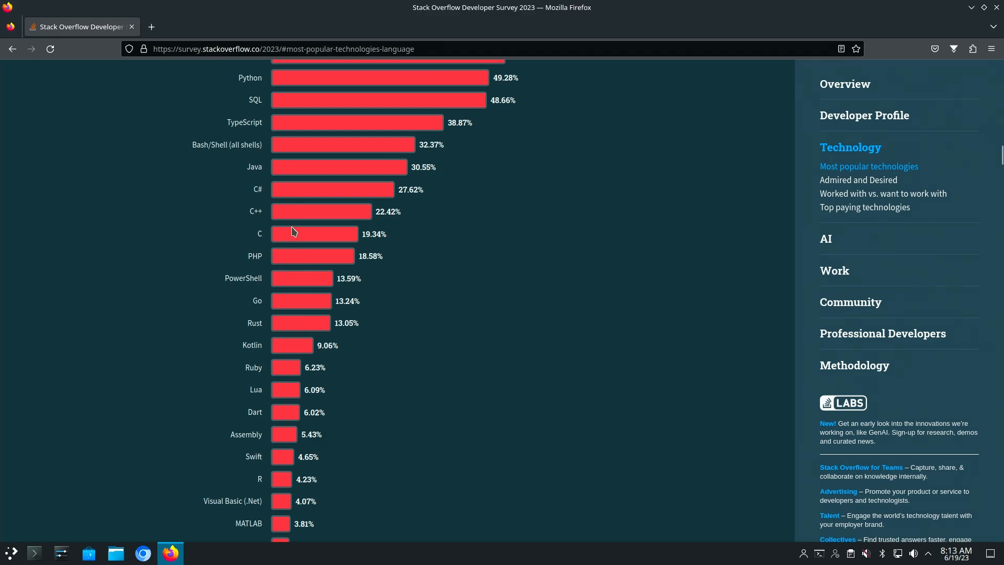
pyautogui.moveTo(275, 248)
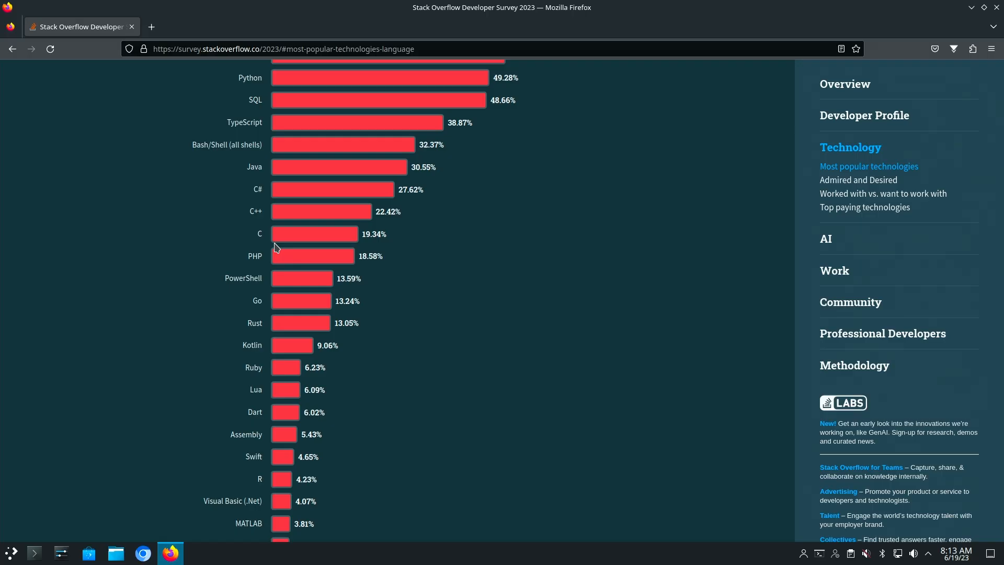
# Scroll to Databases and filter to Professional Developers, then Learning to Code with MySQL at 45.71%
pyautogui.scroll(-3)
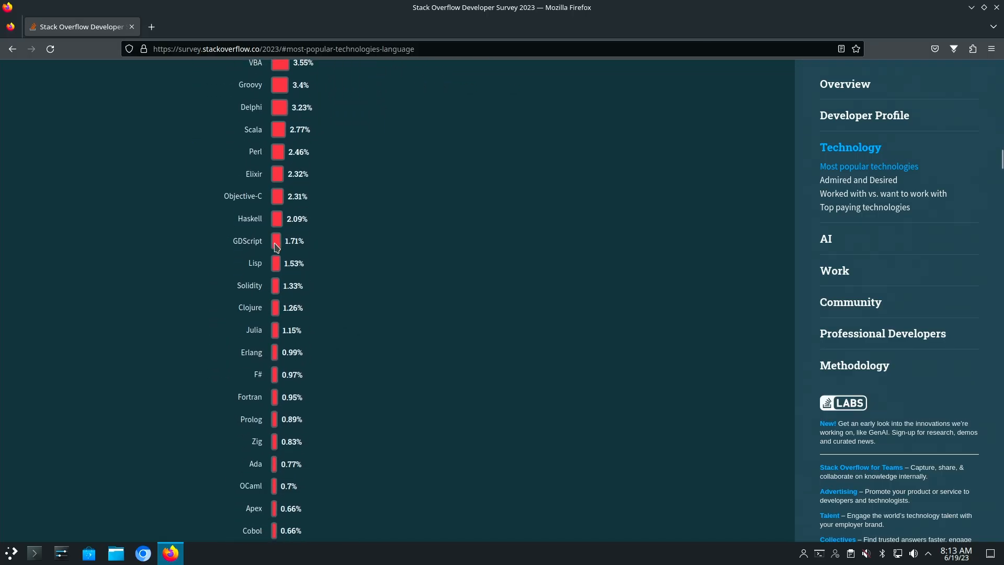
pyautogui.scroll(-3)
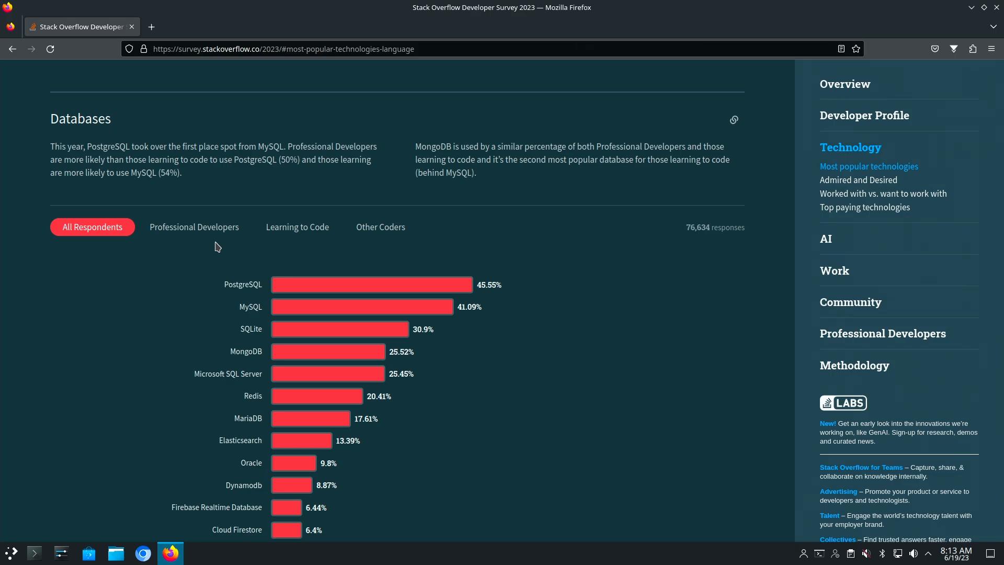
pyautogui.moveTo(249, 295)
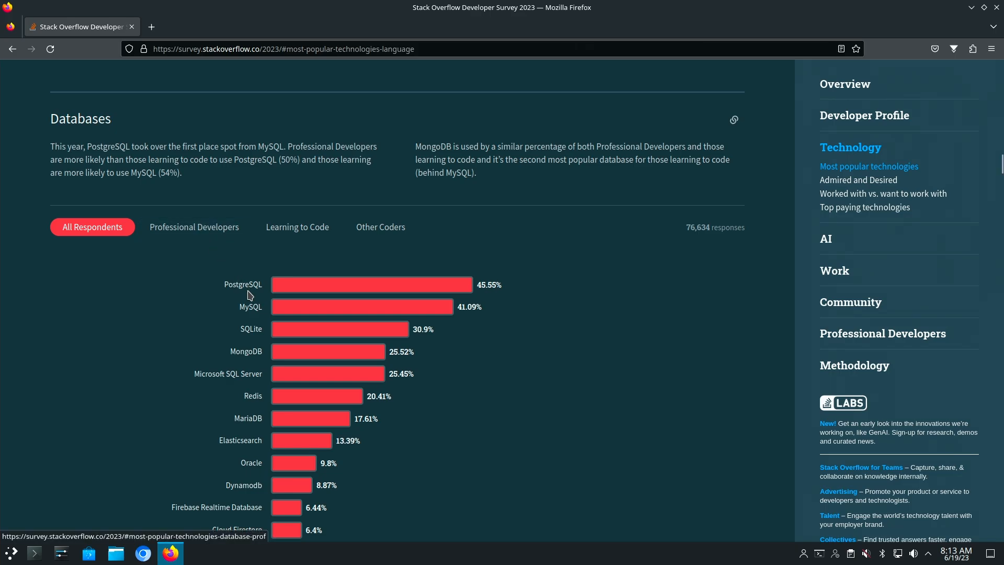
pyautogui.moveTo(306, 293)
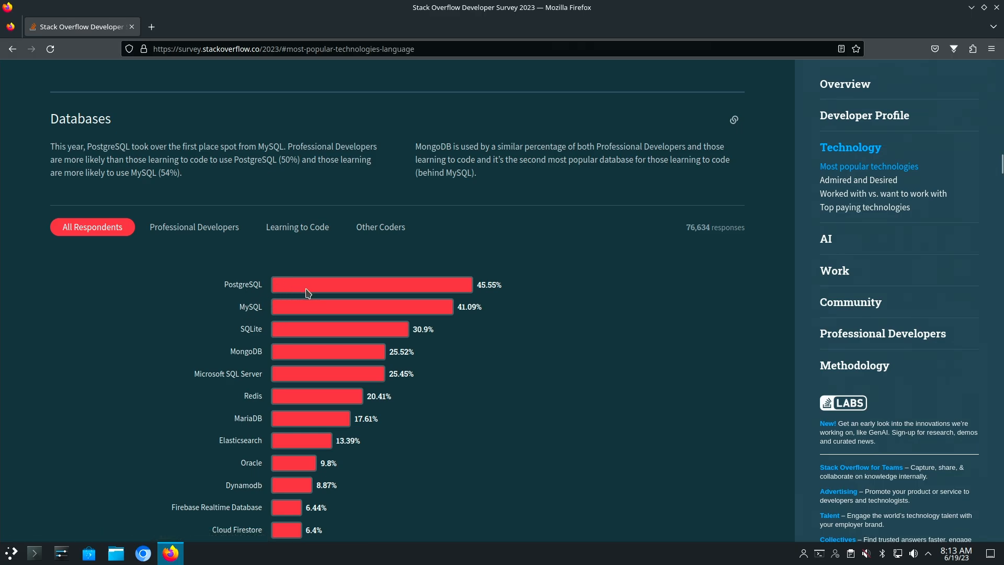
pyautogui.click(193, 226)
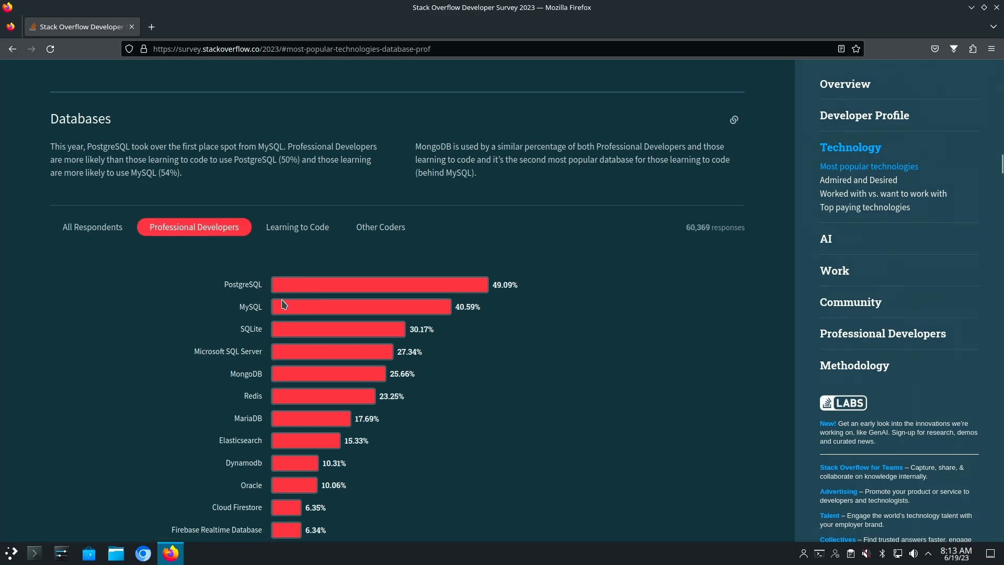
pyautogui.moveTo(285, 295)
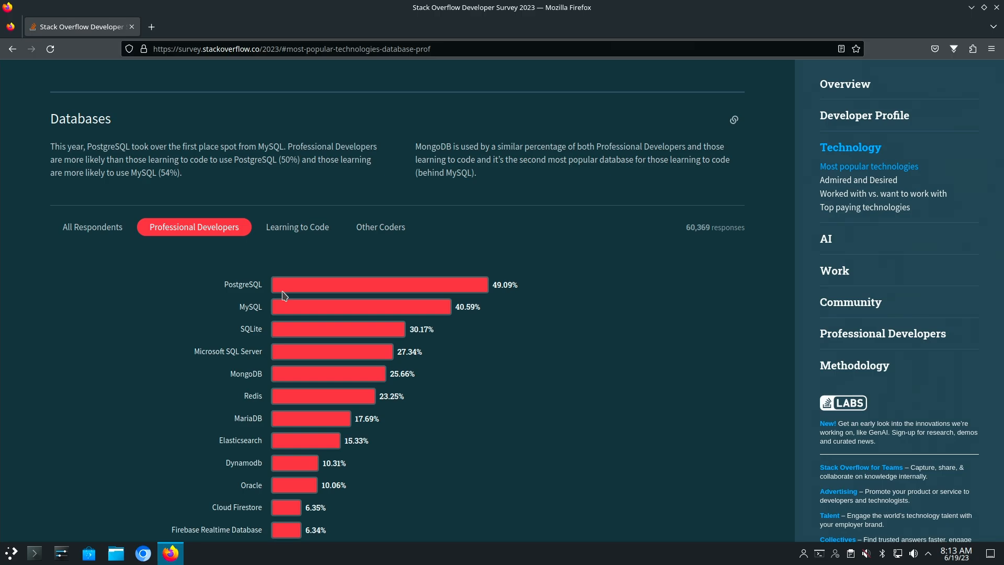
pyautogui.moveTo(306, 388)
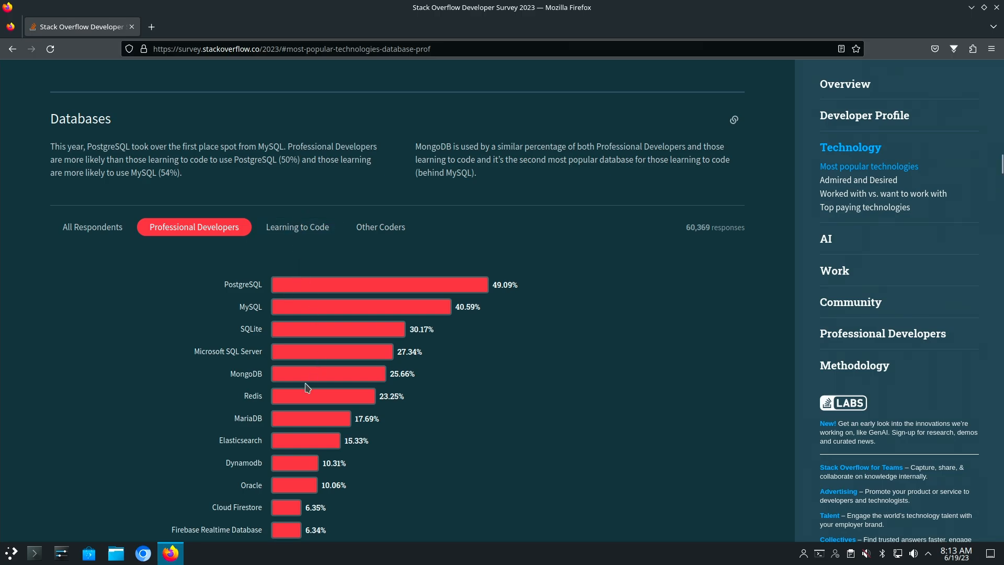
pyautogui.moveTo(278, 494)
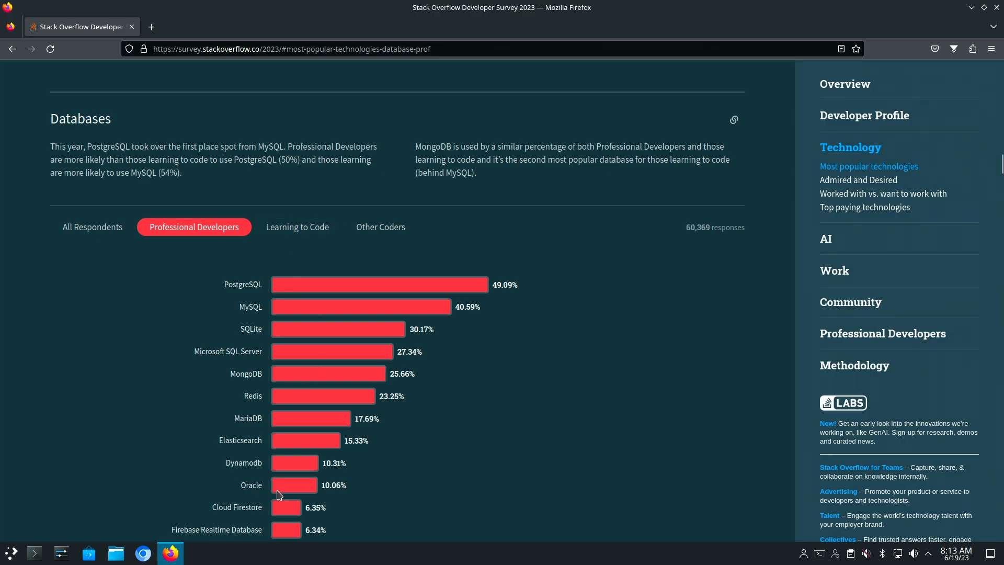
pyautogui.moveTo(231, 395)
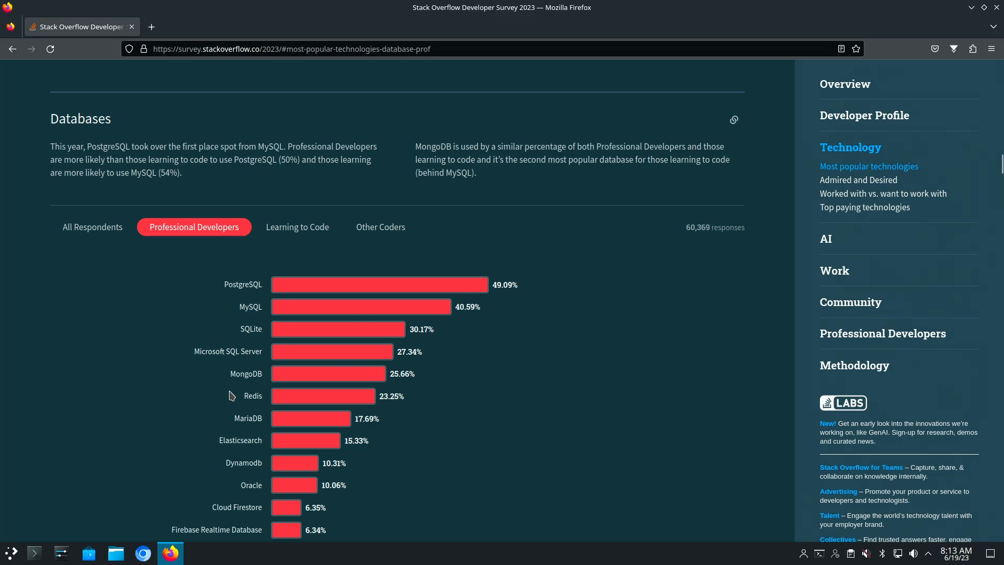
pyautogui.moveTo(255, 298)
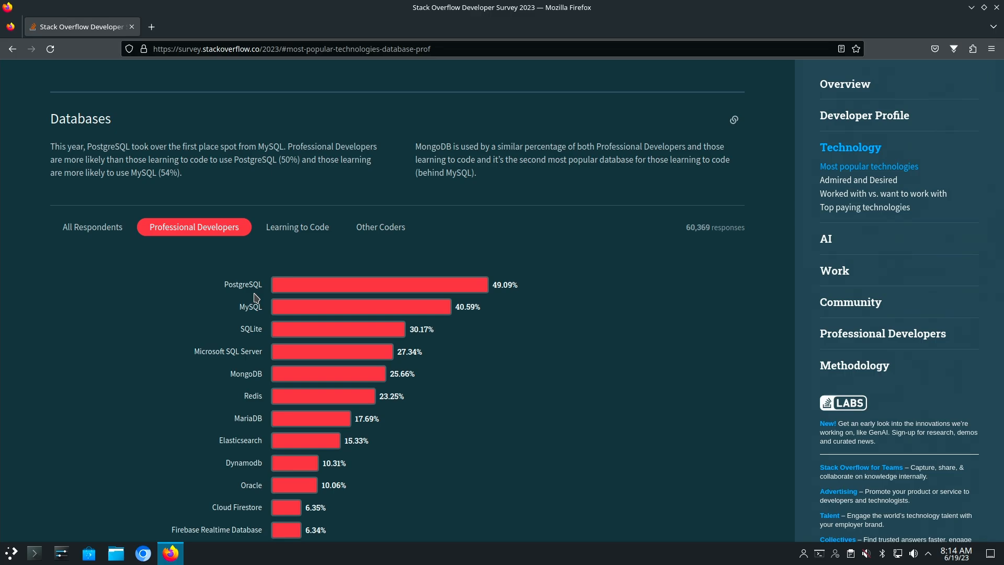
pyautogui.moveTo(235, 287)
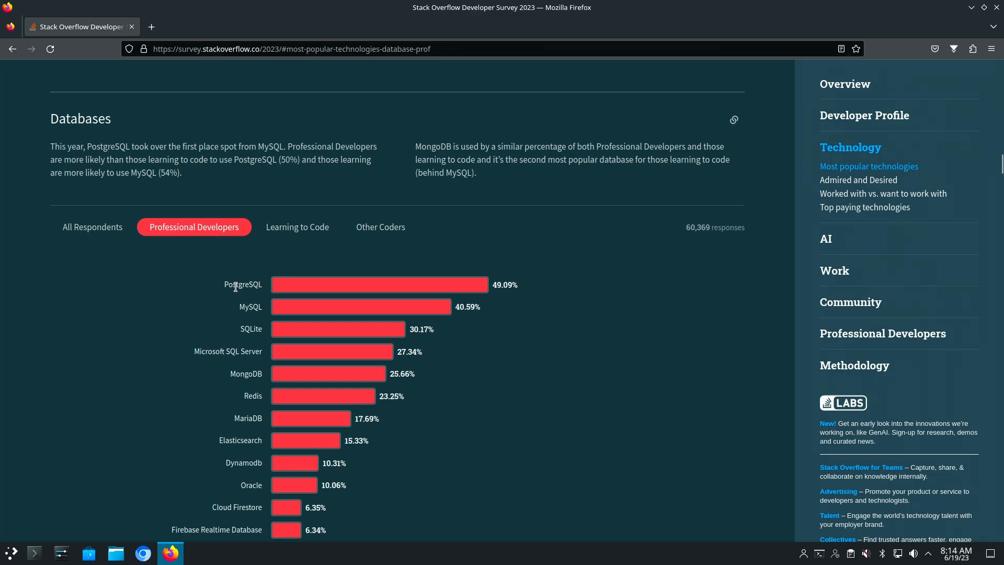
pyautogui.moveTo(234, 296)
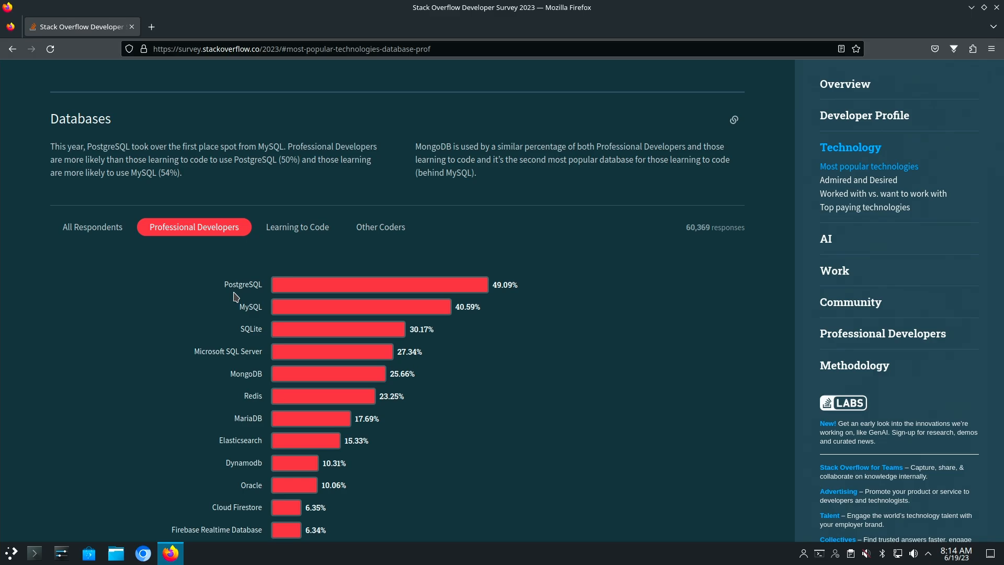
pyautogui.click(297, 227)
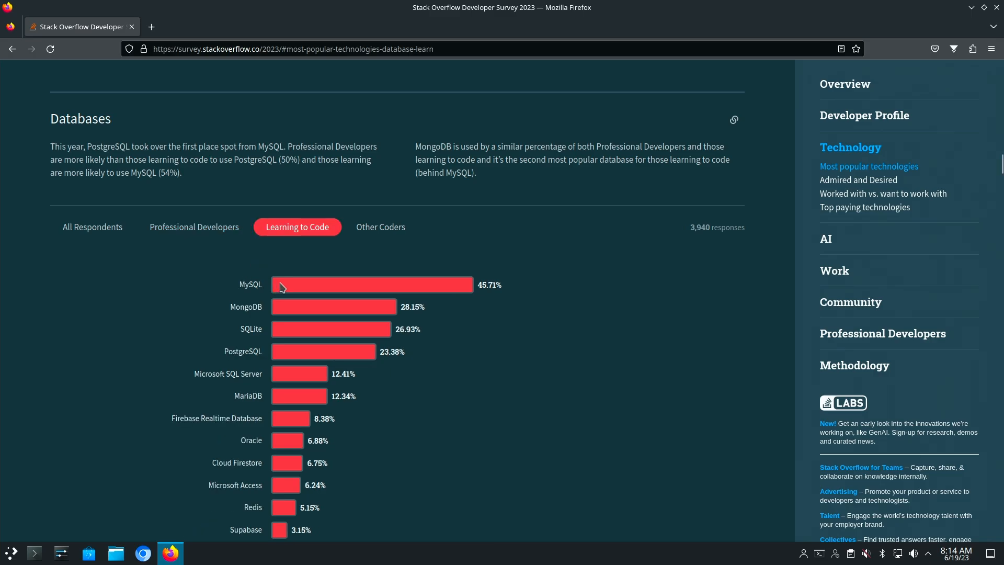
pyautogui.moveTo(163, 283)
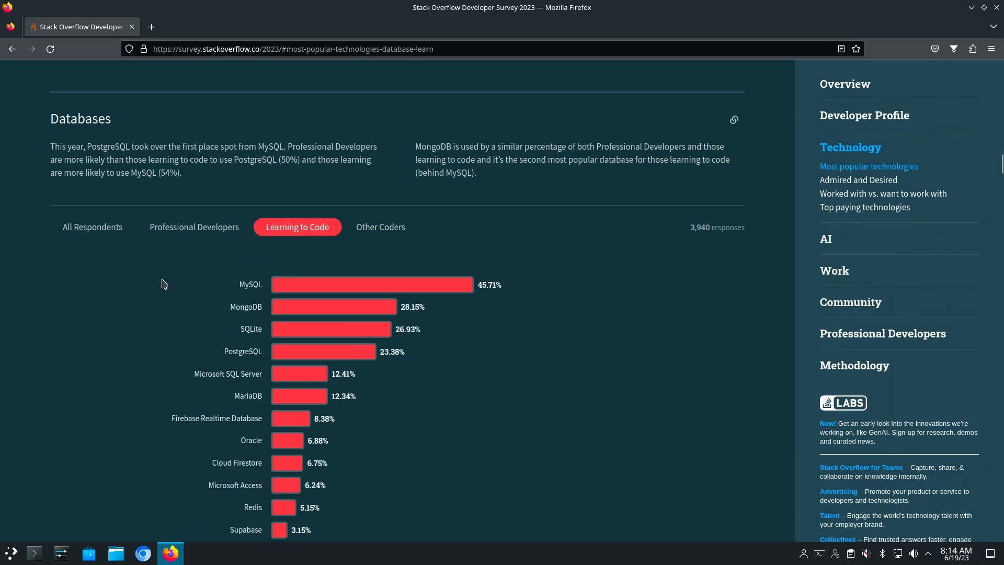
pyautogui.moveTo(76, 184)
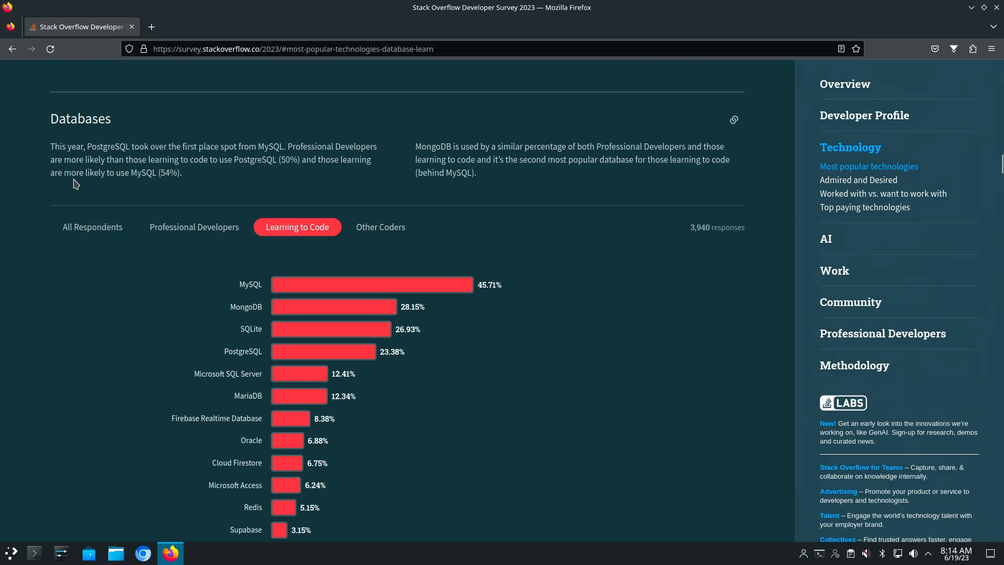
pyautogui.moveTo(700, 182)
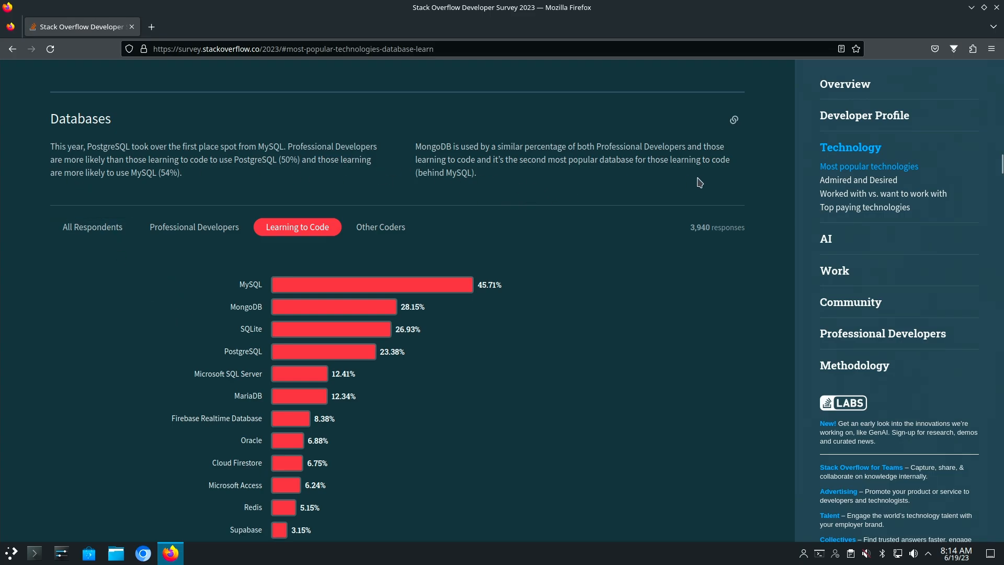
# Scroll to Cloud platforms and filter to Professional Developers, AWS leading at 53.08%
pyautogui.scroll(-3)
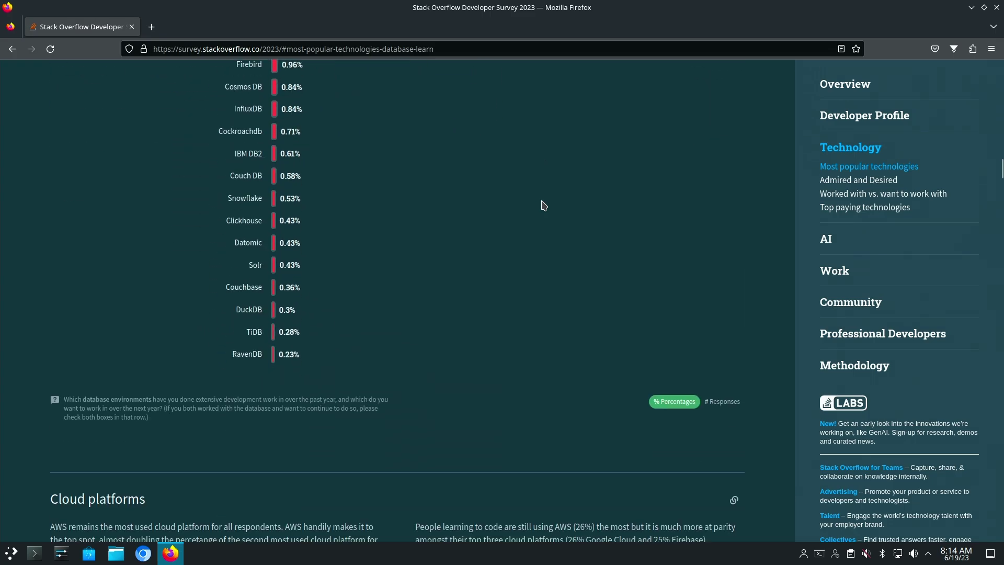
pyautogui.scroll(-3)
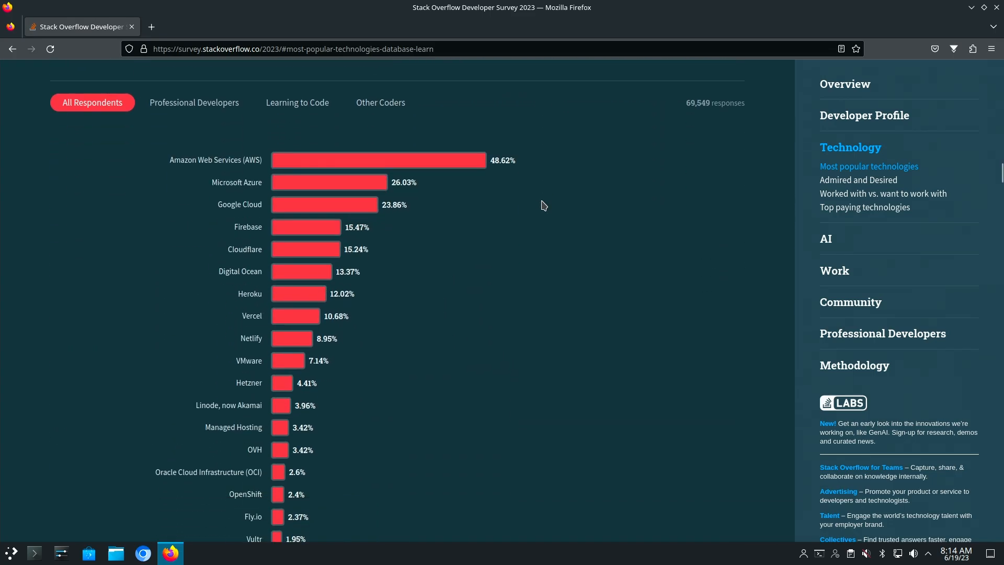
pyautogui.moveTo(338, 179)
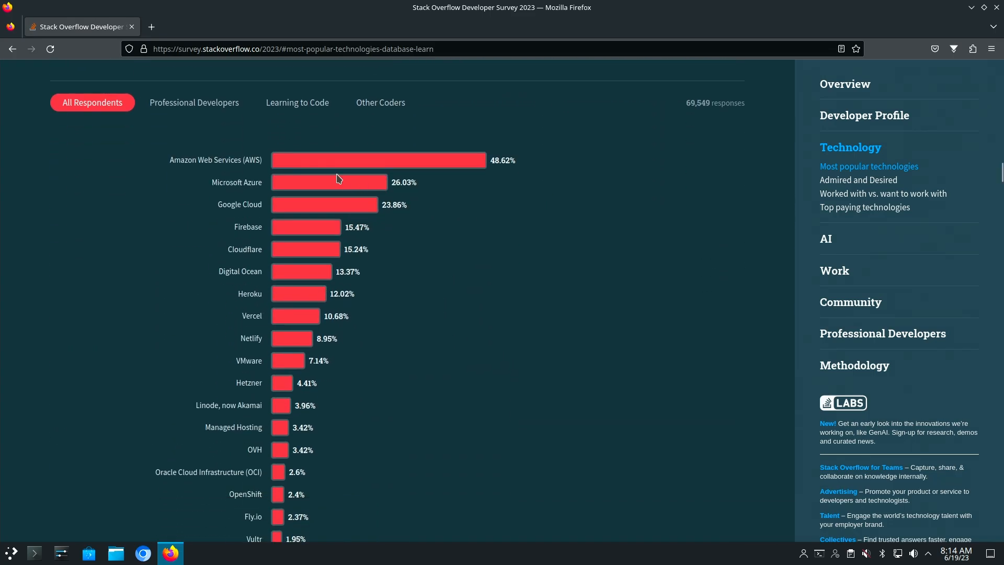
pyautogui.moveTo(295, 164)
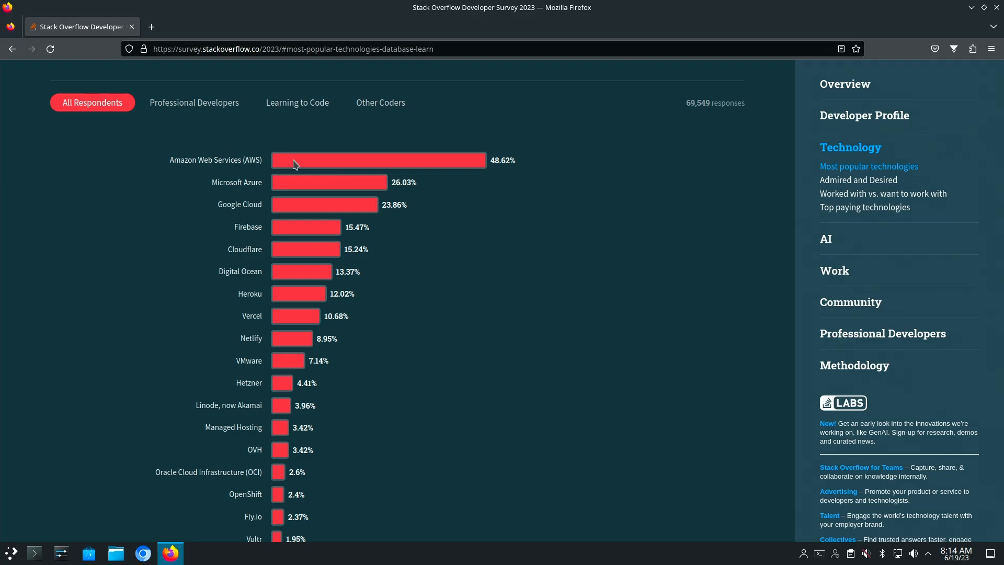
pyautogui.moveTo(244, 226)
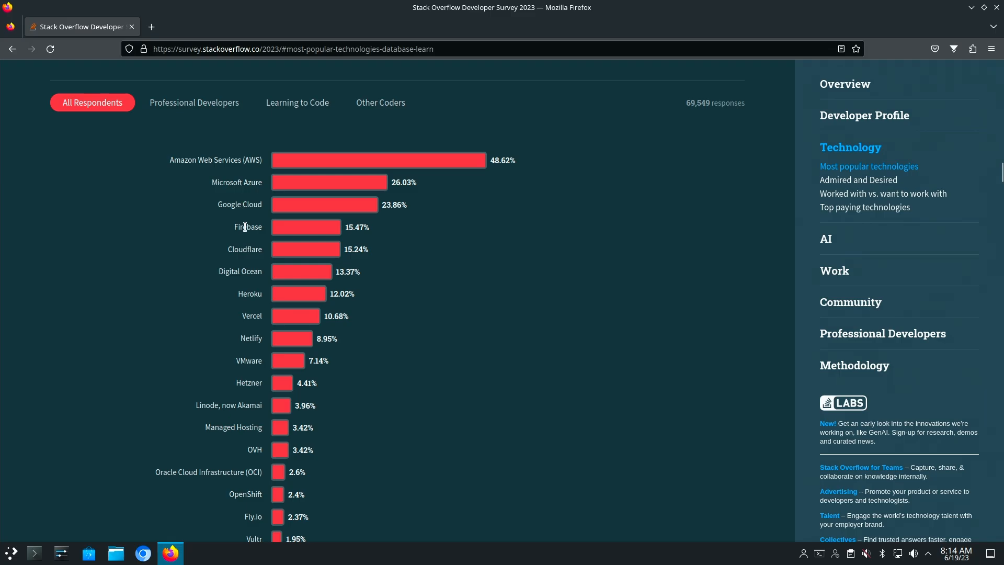
pyautogui.click(195, 103)
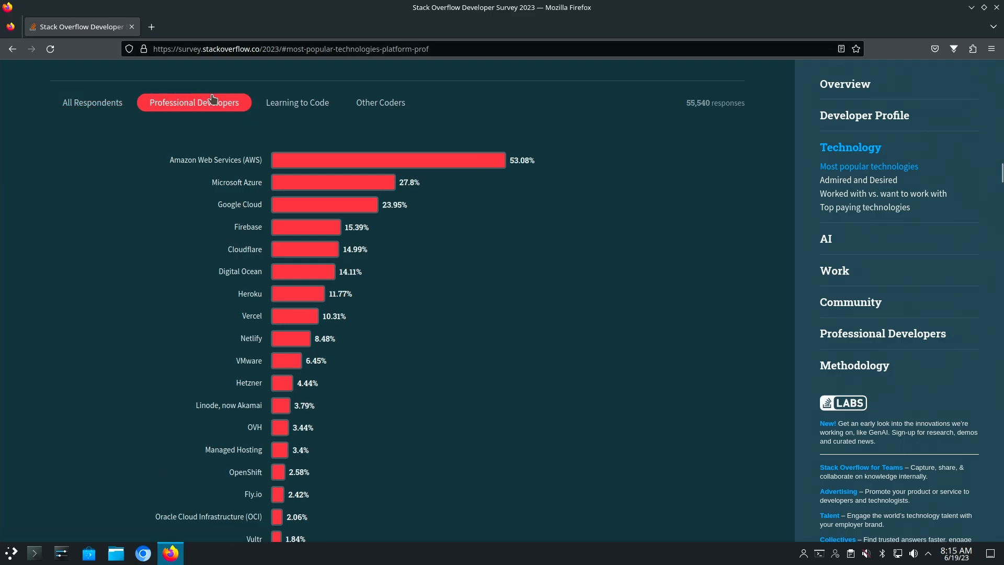
pyautogui.moveTo(92, 103)
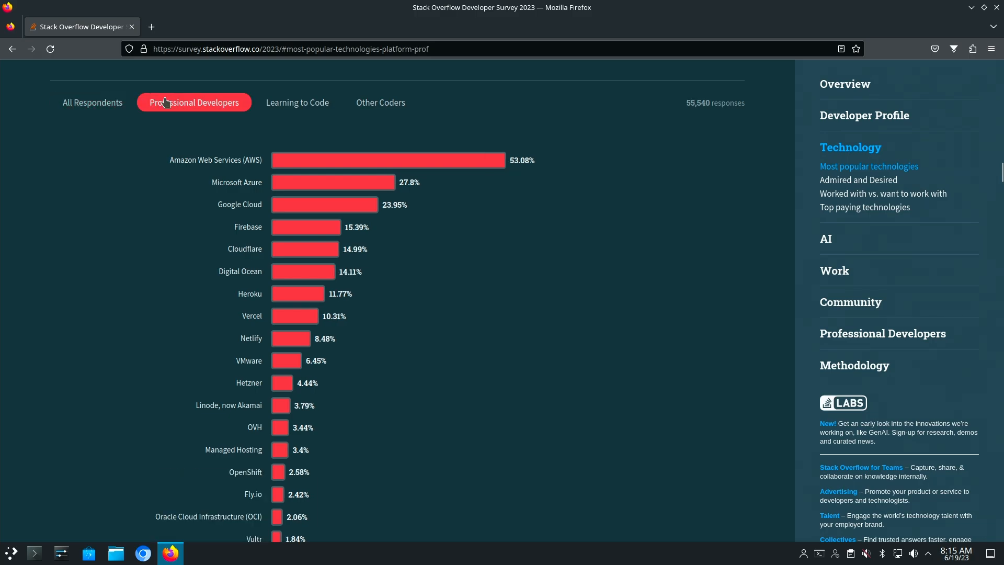
pyautogui.moveTo(321, 118)
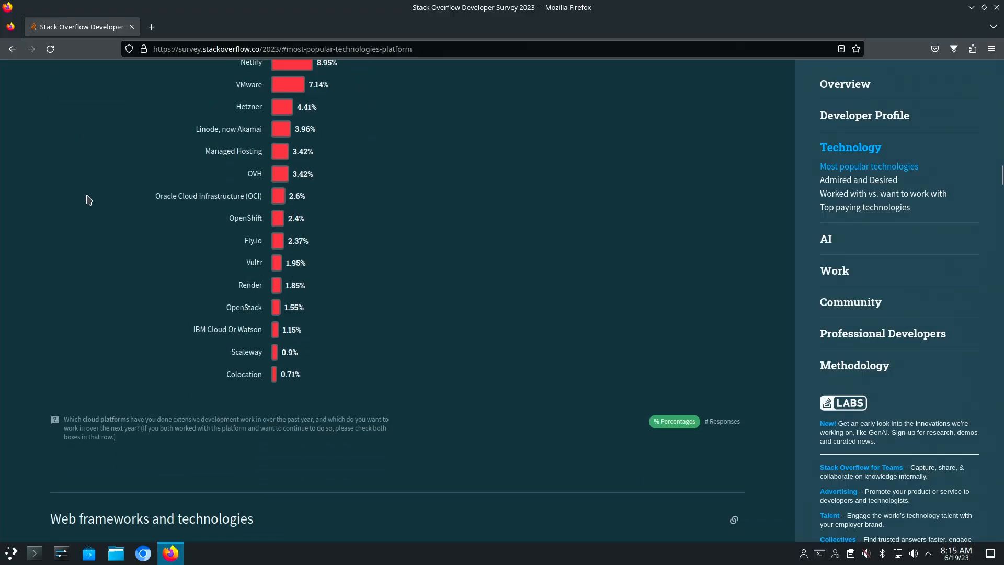
# Scroll past Web frameworks to the Other tools chart where Docker leads at 51.55%
pyautogui.scroll(-3)
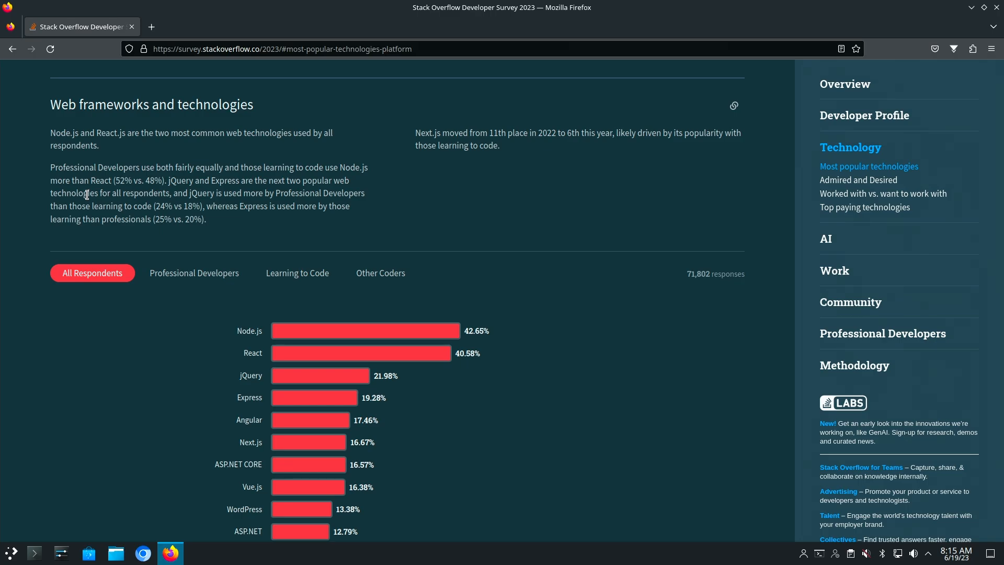
pyautogui.scroll(-3)
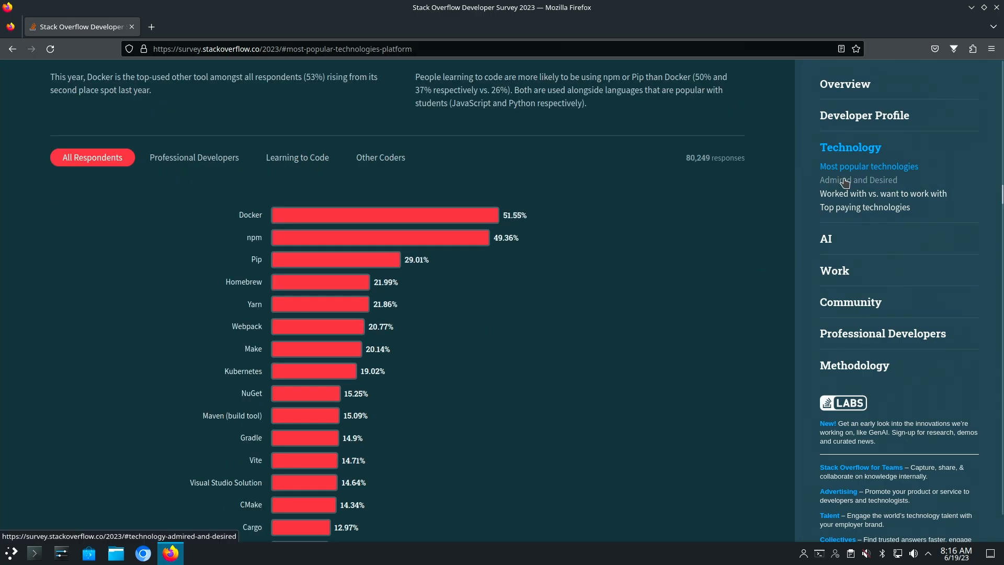
# Jump to Admired and Desired and view the languages chart, Python 39.81% desired and 65.52% admired
pyautogui.click(857, 179)
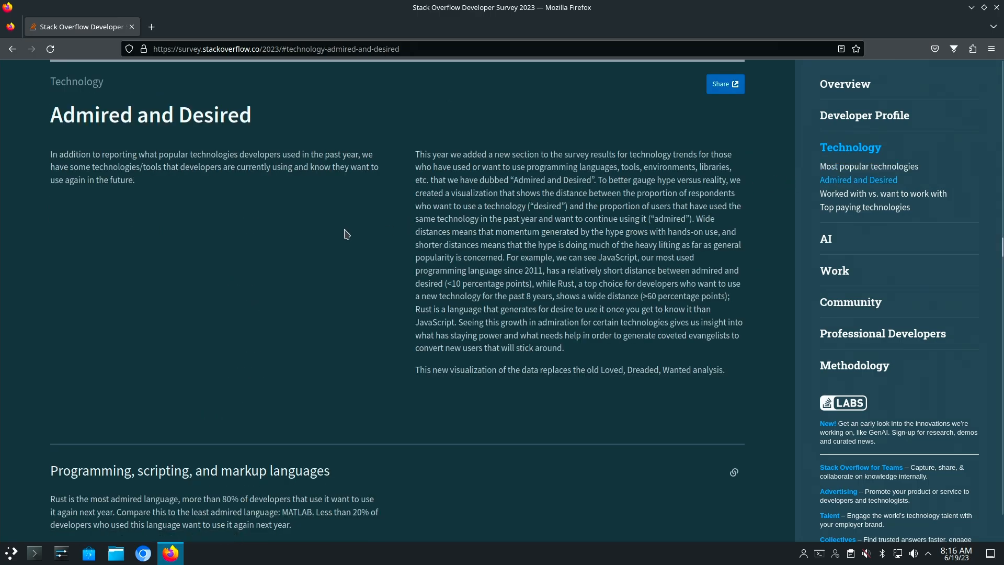
pyautogui.scroll(-3)
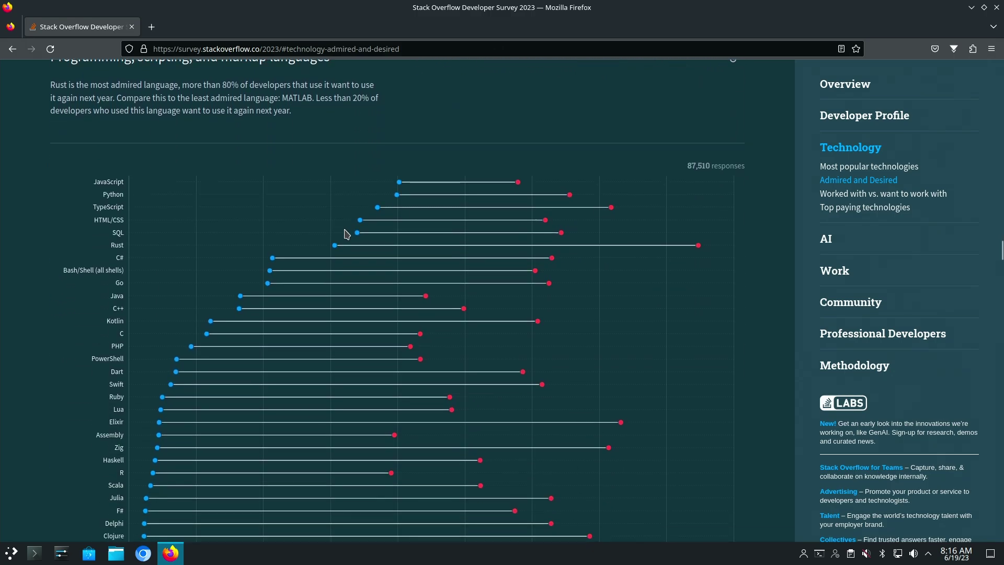
pyautogui.scroll(3)
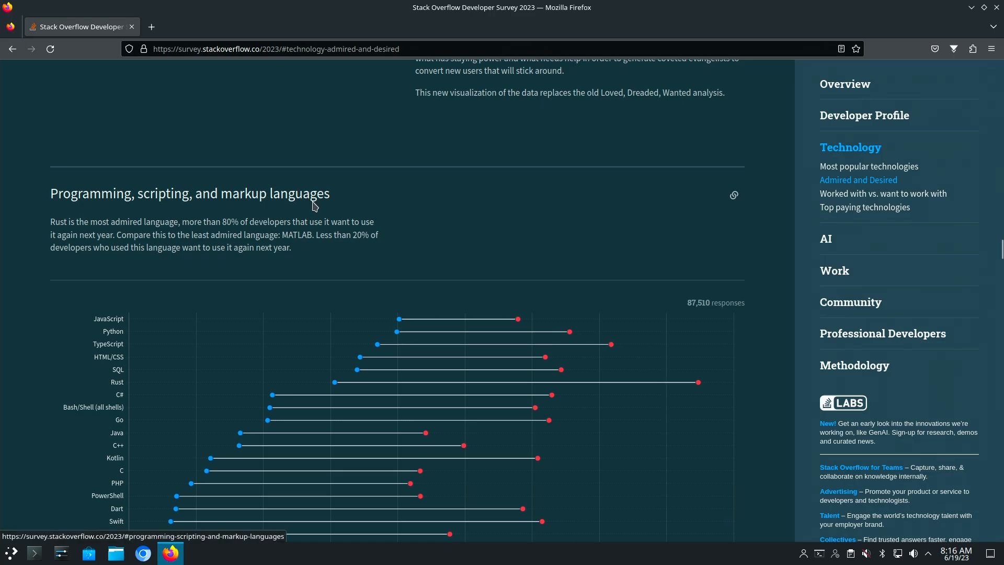
pyautogui.scroll(-3)
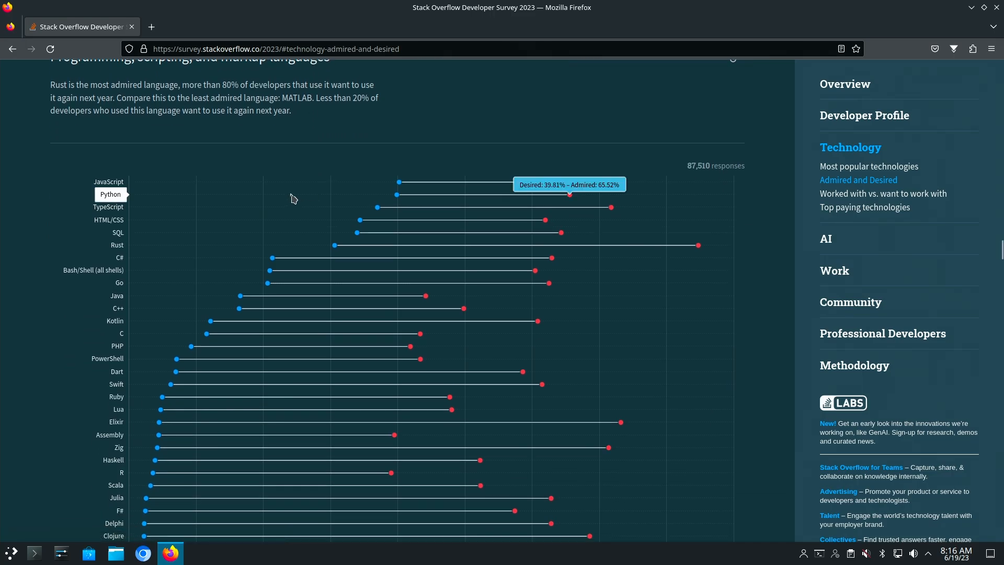
pyautogui.moveTo(416, 186)
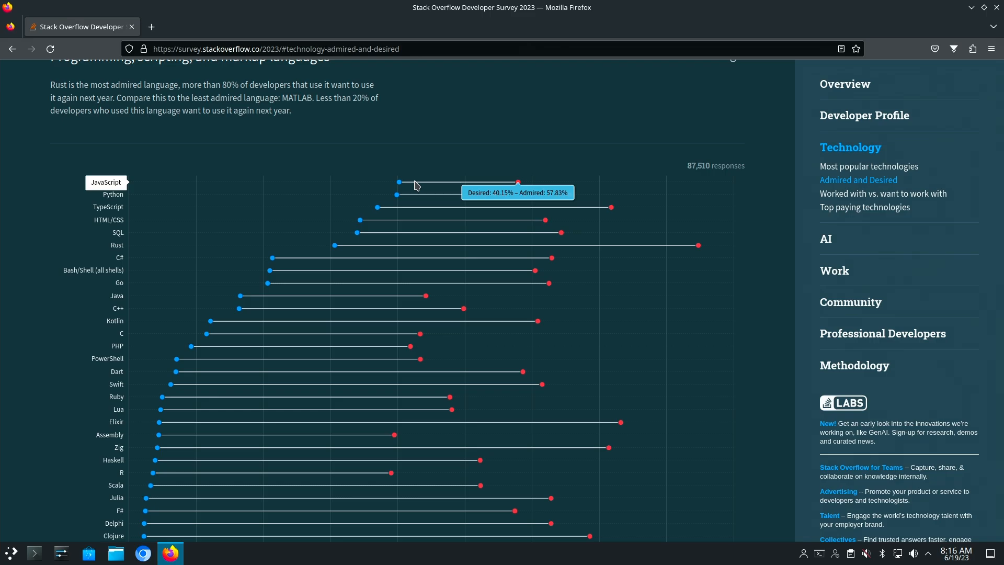
pyautogui.moveTo(515, 184)
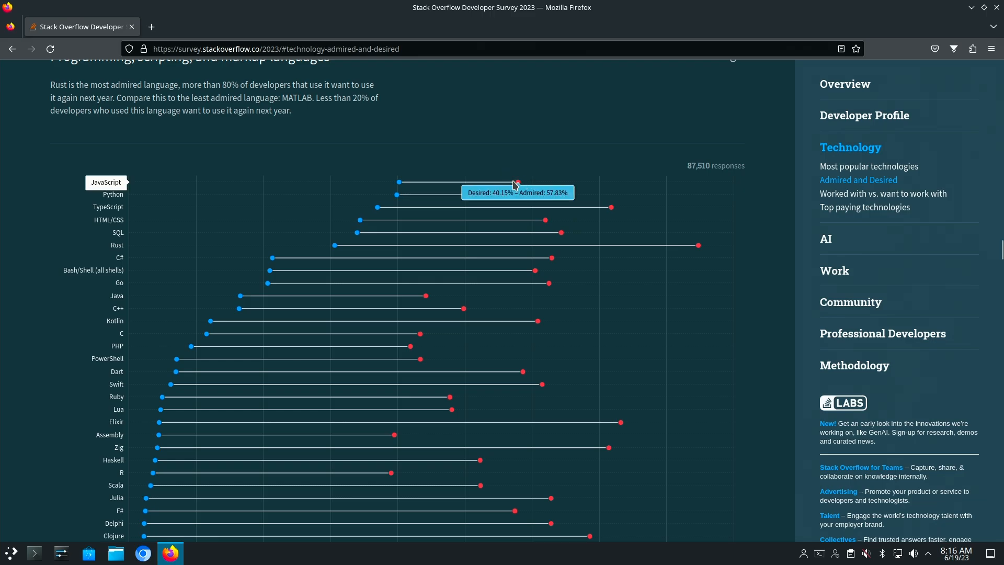
# Scroll past the languages chart to the Databases admired-and-desired chart led by PostgreSQL
pyautogui.scroll(3)
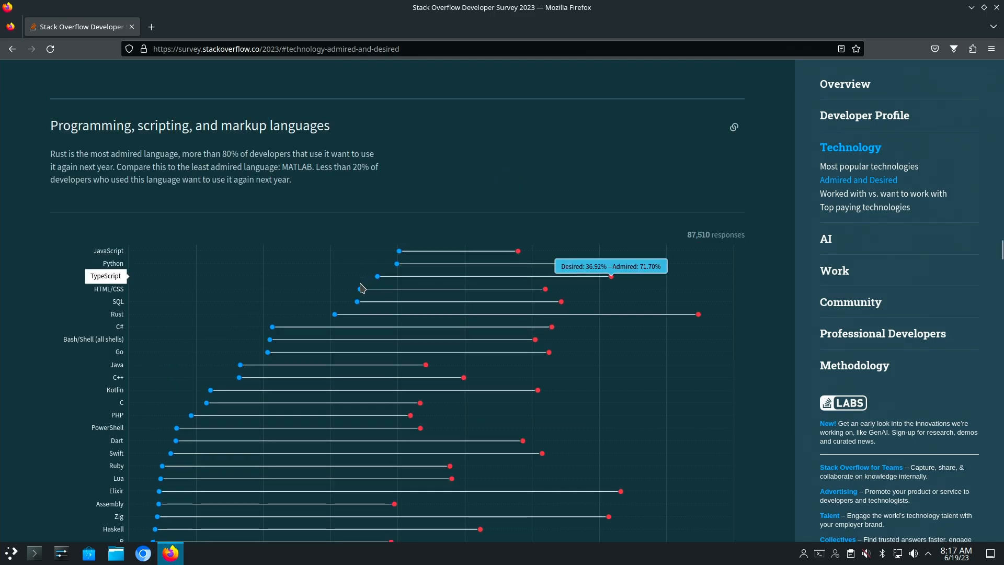
pyautogui.moveTo(361, 306)
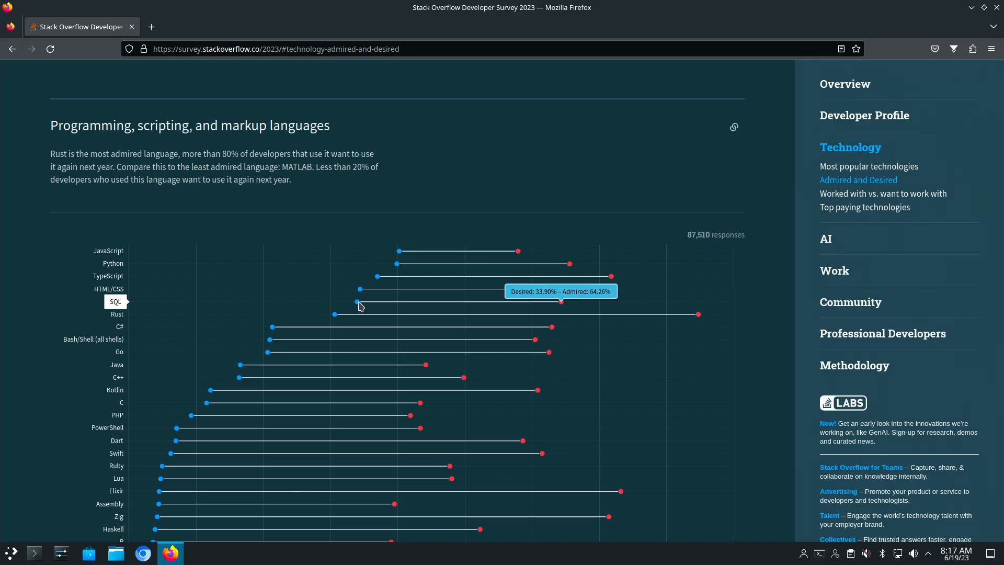
pyautogui.moveTo(410, 244)
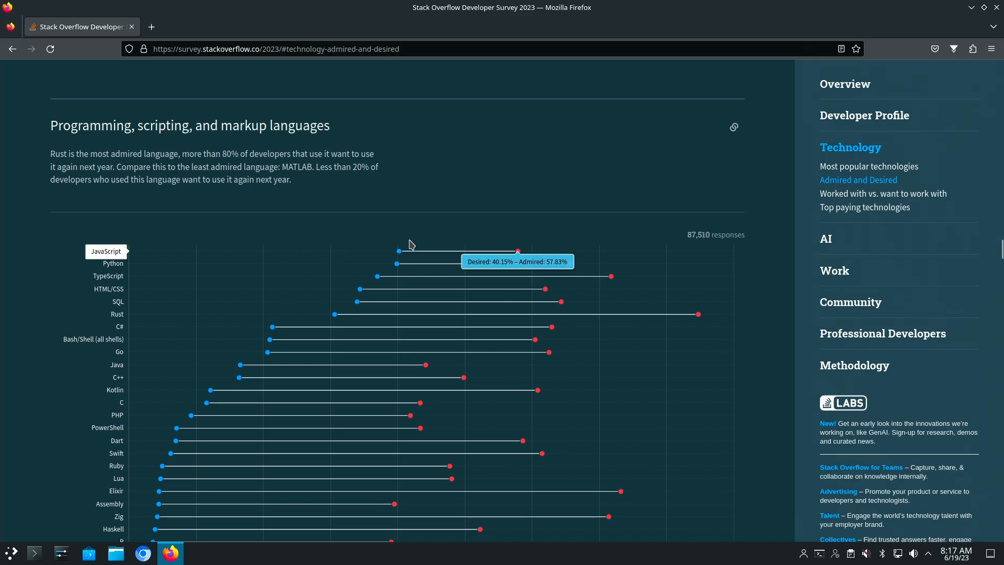
pyautogui.moveTo(517, 252)
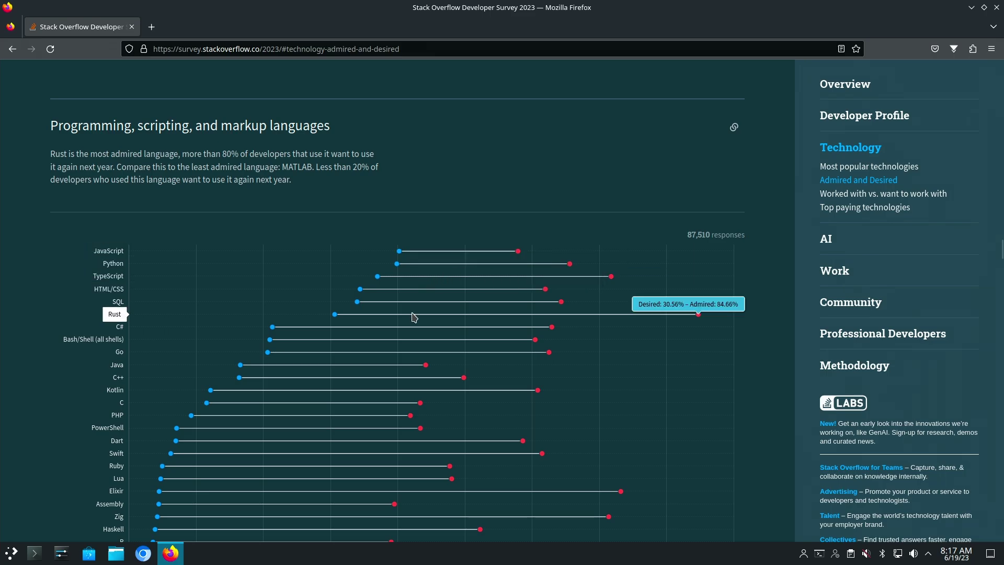
pyautogui.moveTo(663, 314)
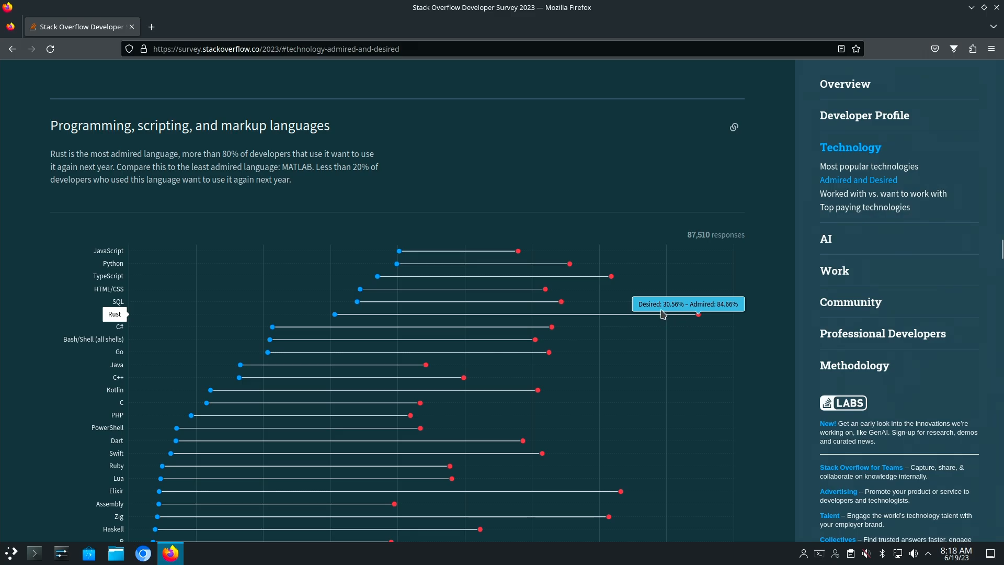
pyautogui.moveTo(338, 319)
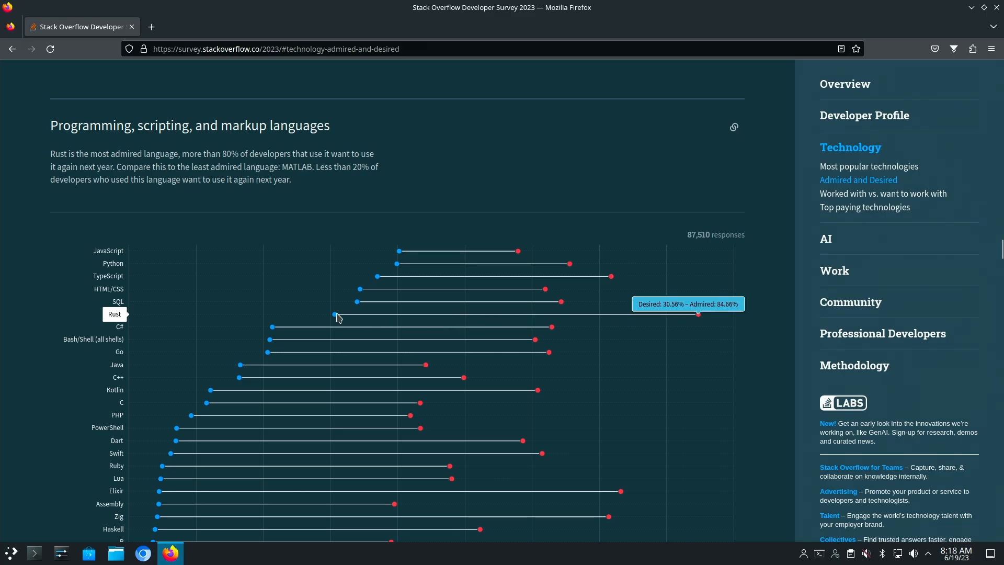
pyautogui.moveTo(455, 254)
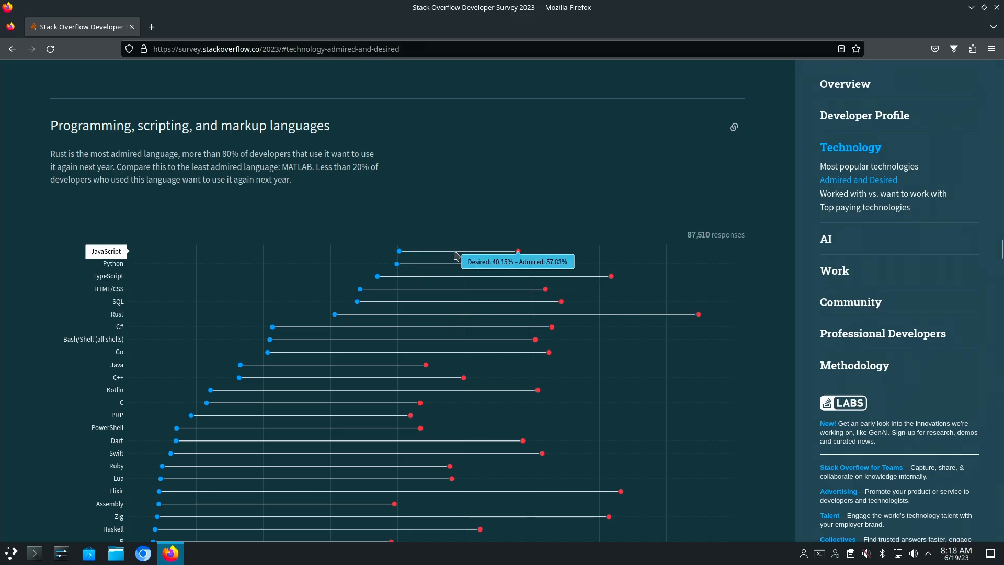
pyautogui.moveTo(439, 256)
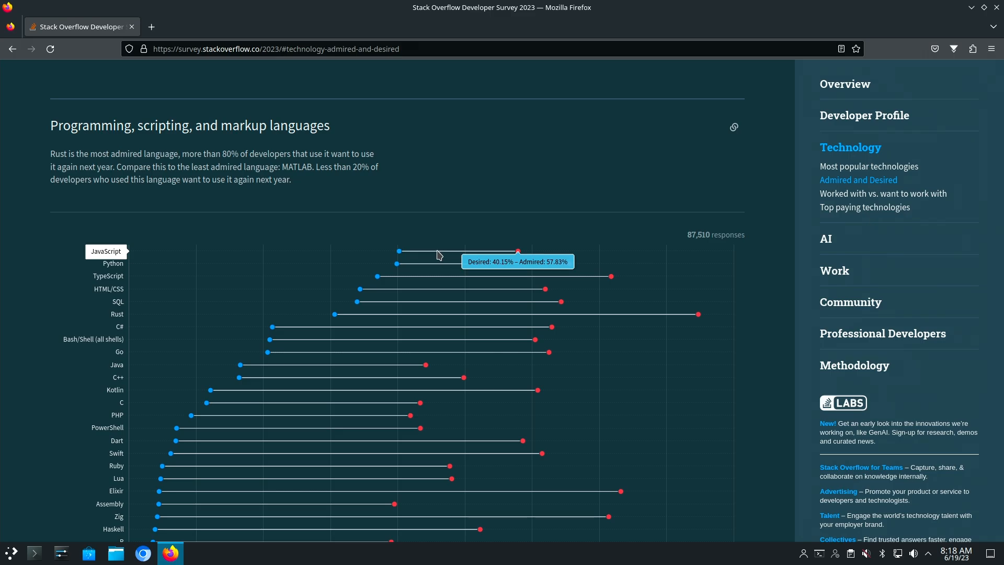
pyautogui.moveTo(456, 257)
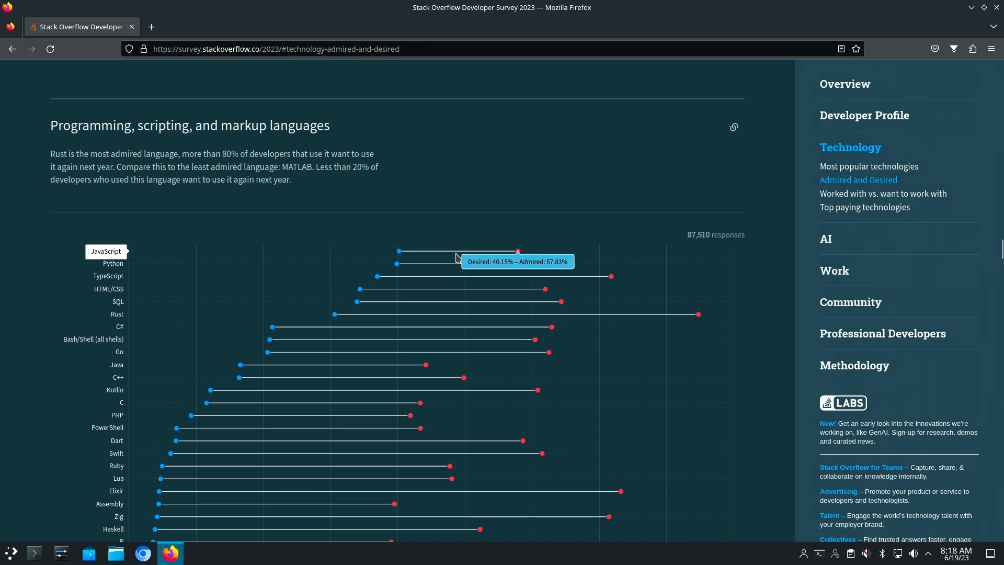
pyautogui.moveTo(422, 278)
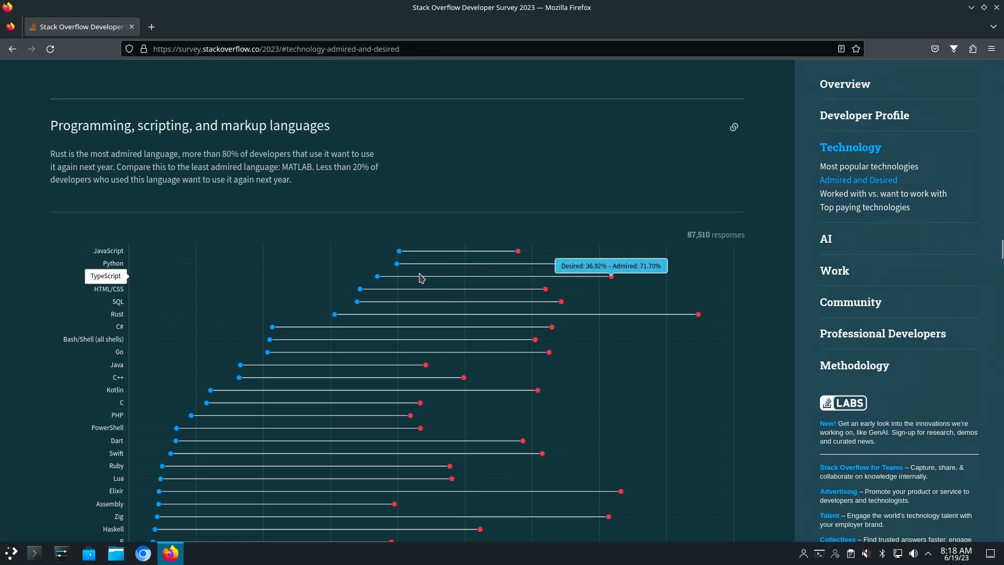
pyautogui.scroll(-3)
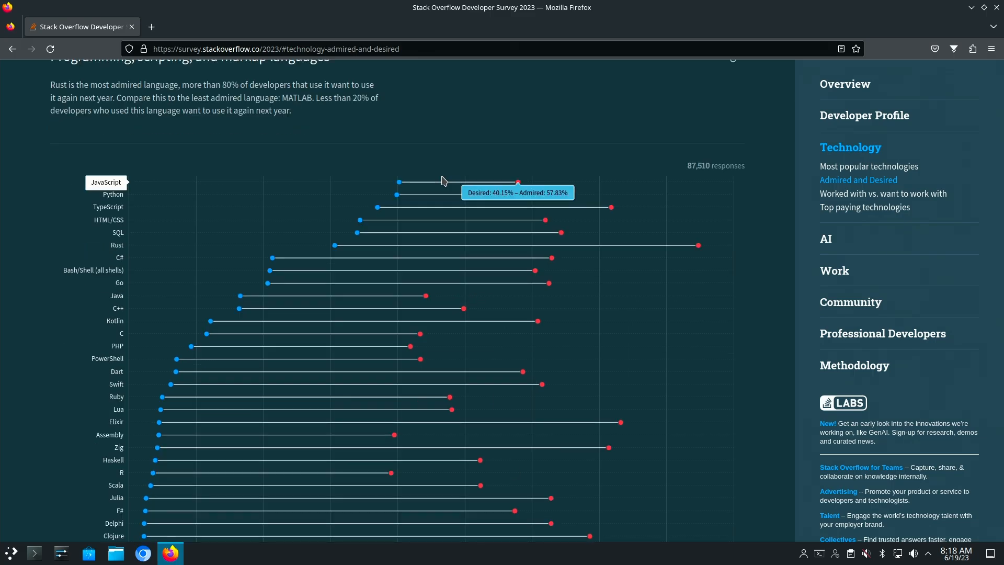
pyautogui.scroll(-3)
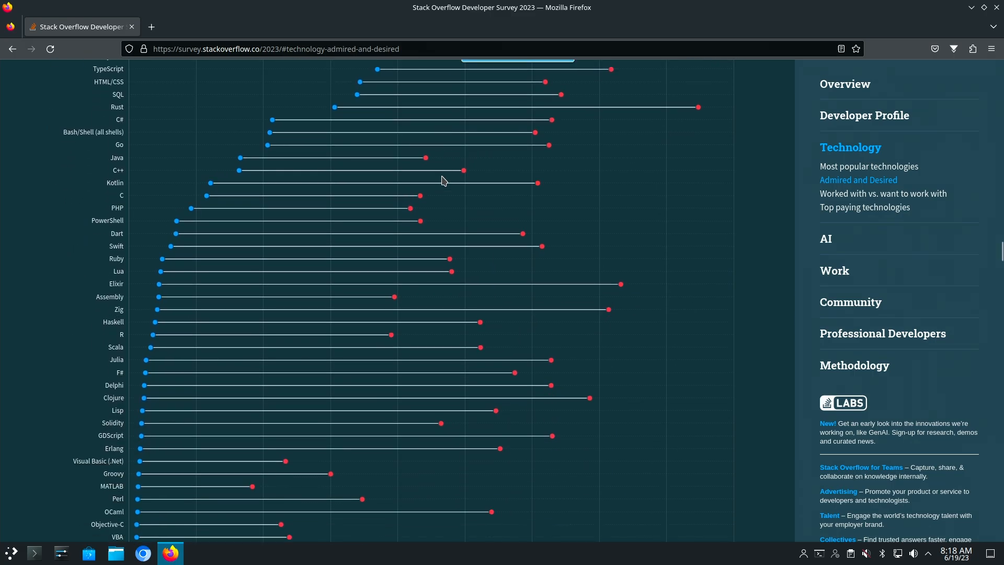
pyautogui.scroll(-3)
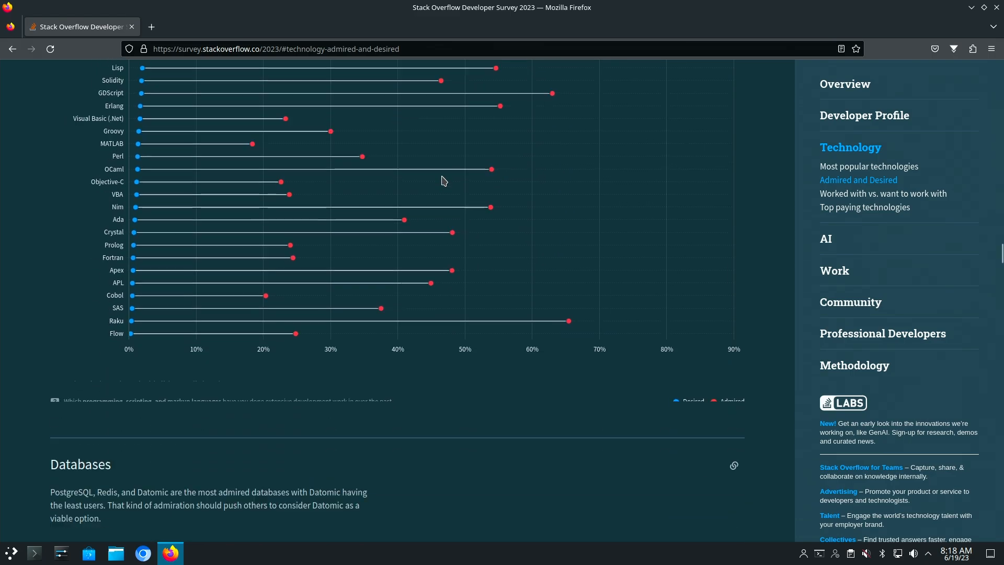
pyautogui.scroll(-3)
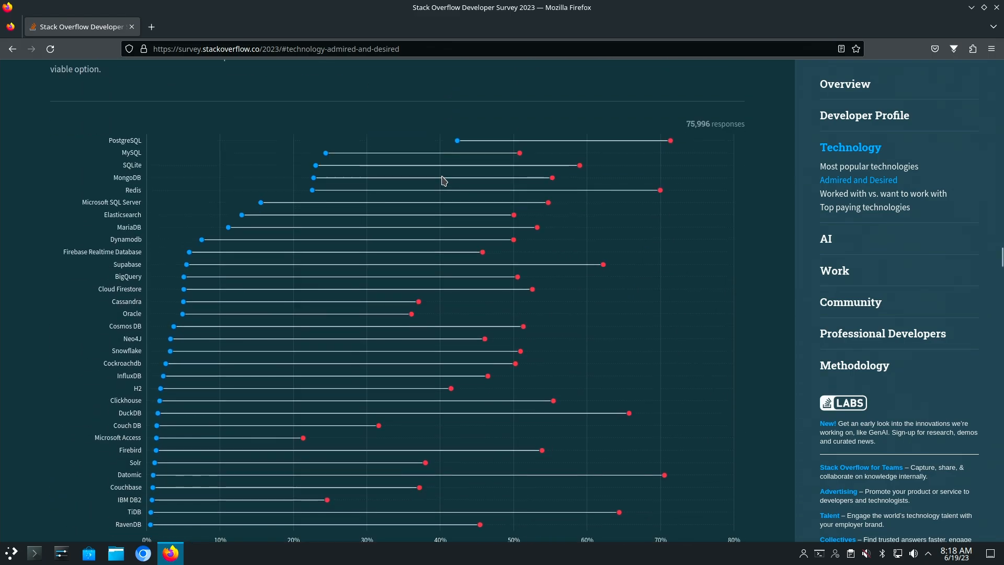
pyautogui.moveTo(518, 141)
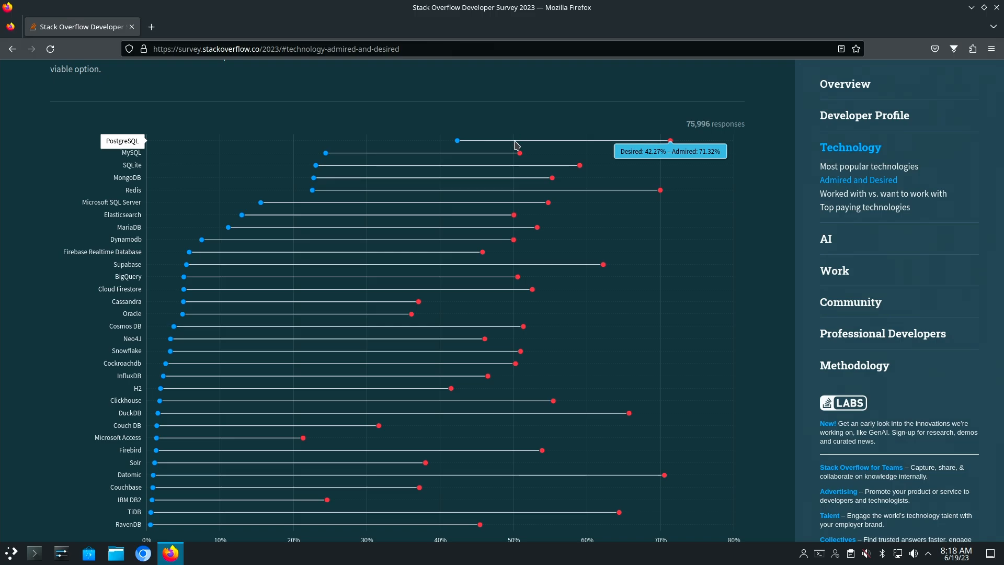
# Scroll through the AI search tools chart to the AI Developer Tools chart led by GitHub Copilot
pyautogui.scroll(-3)
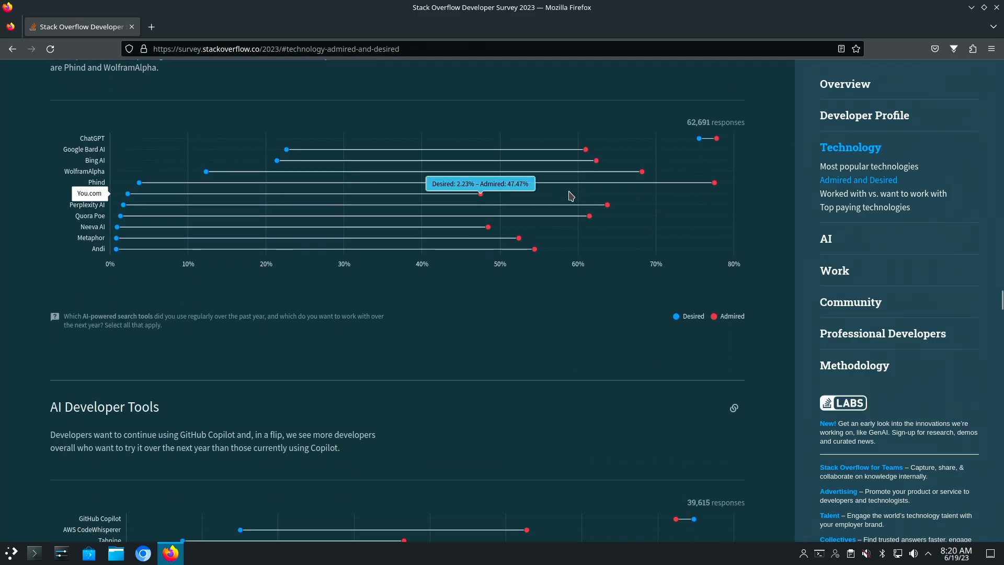
pyautogui.moveTo(709, 139)
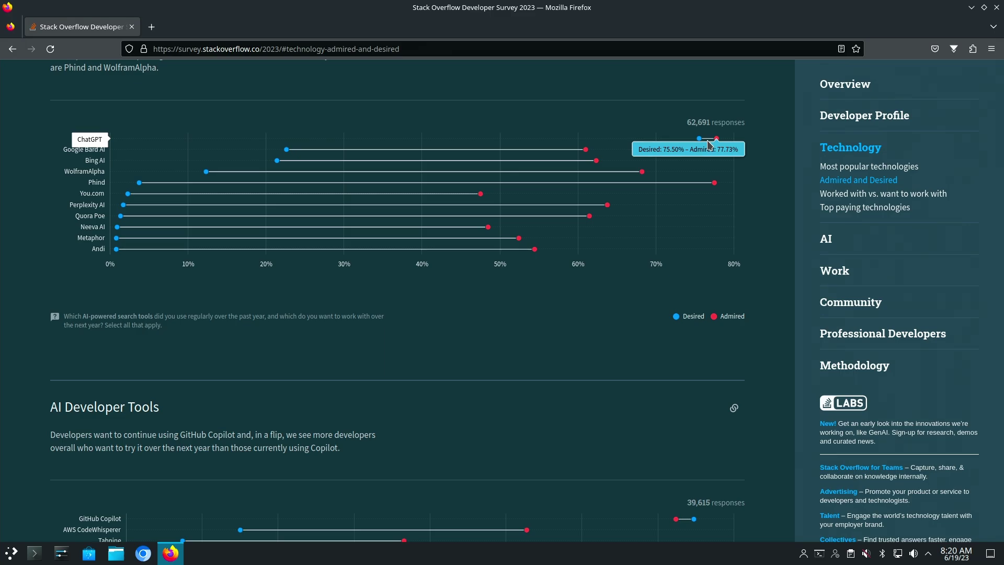
pyautogui.moveTo(704, 141)
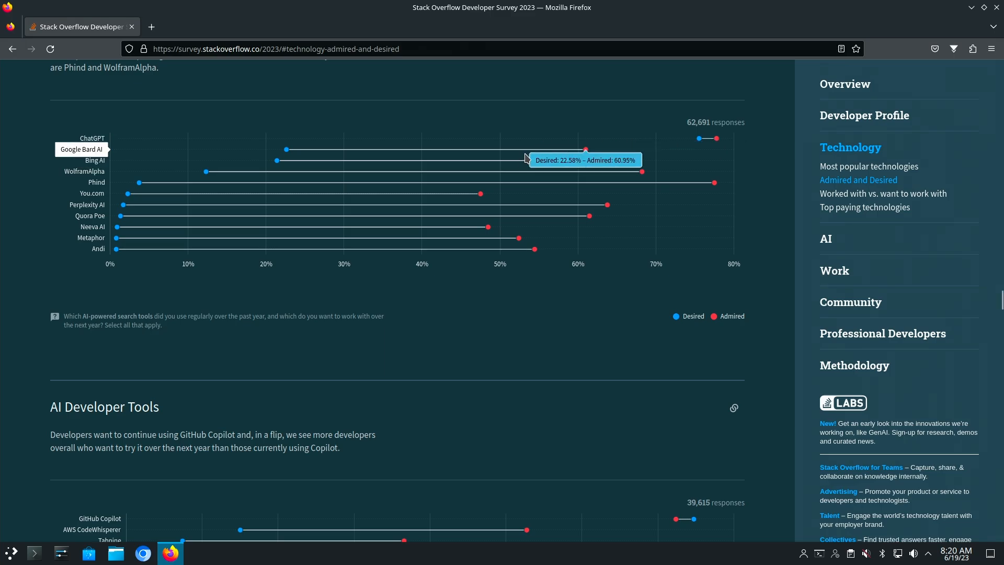
pyautogui.moveTo(529, 154)
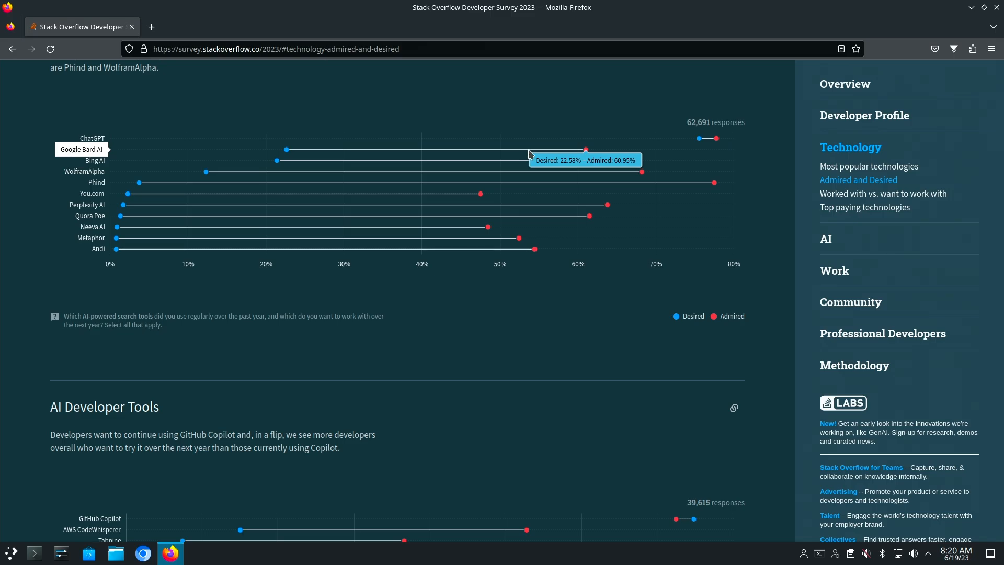
pyautogui.scroll(-3)
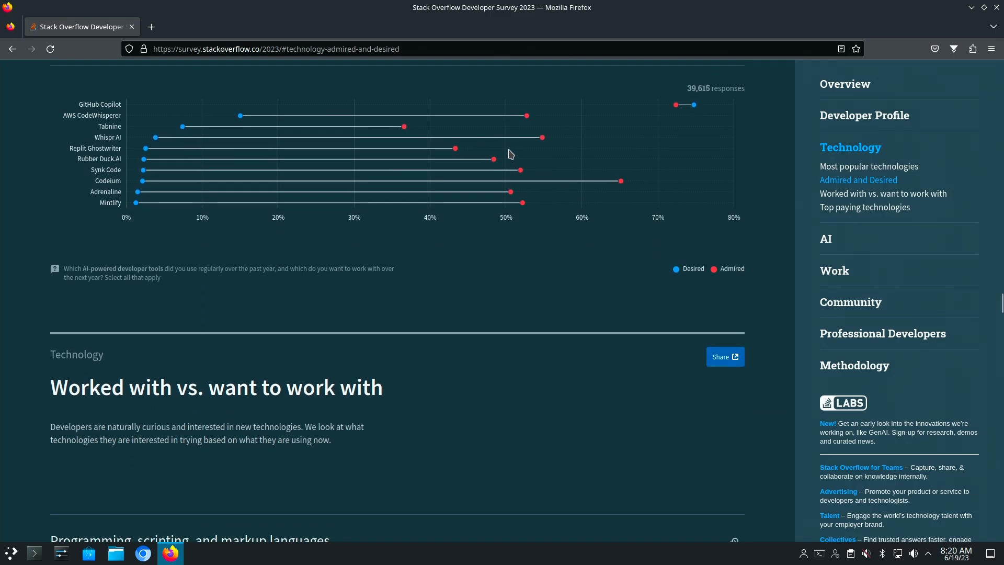
pyautogui.moveTo(462, 85)
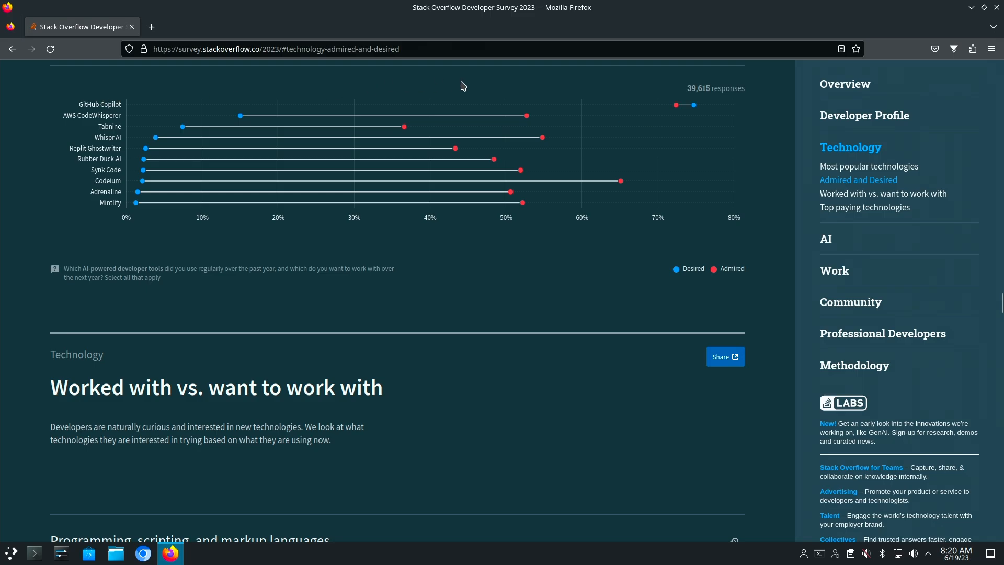
pyautogui.moveTo(697, 107)
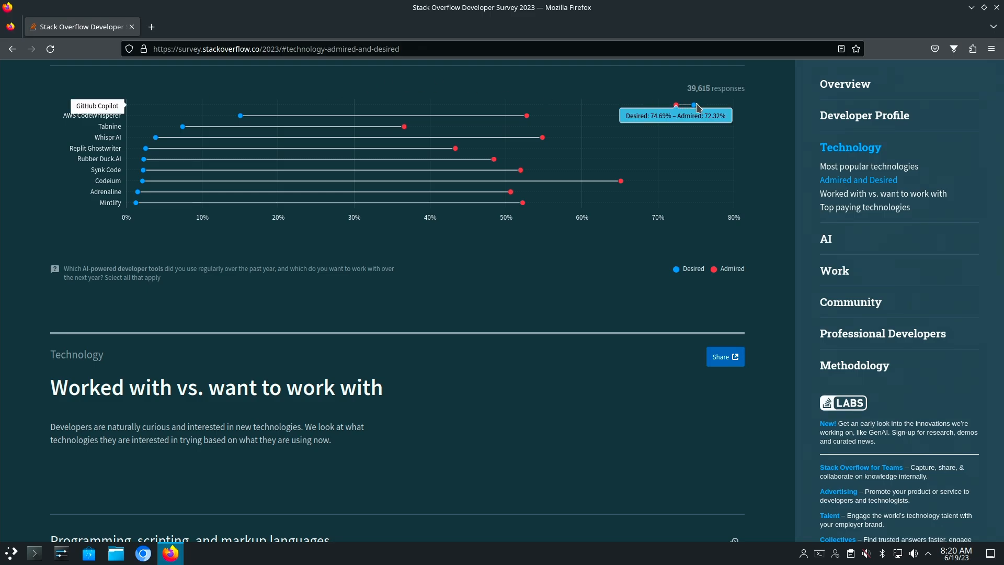
pyautogui.moveTo(526, 127)
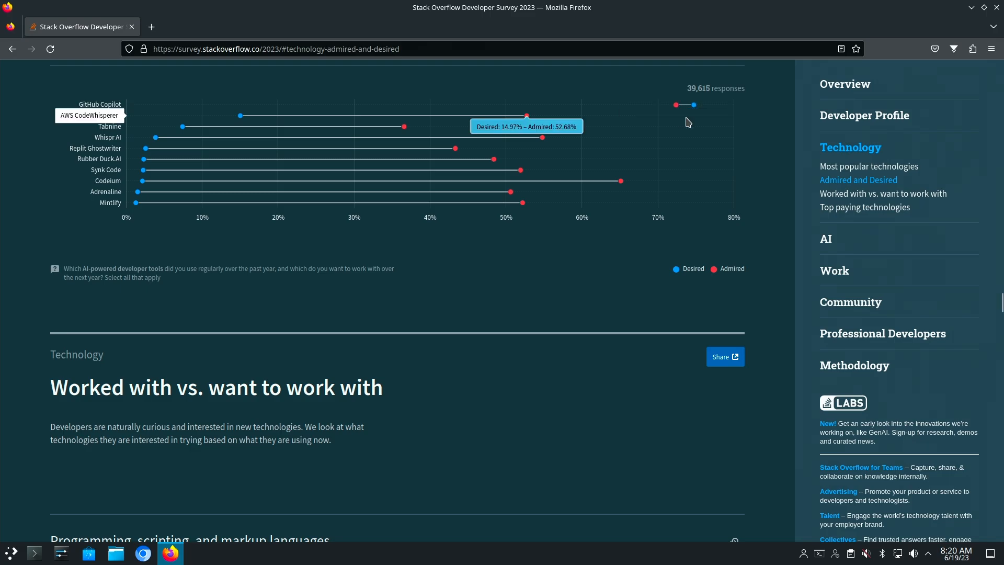
pyautogui.moveTo(689, 104)
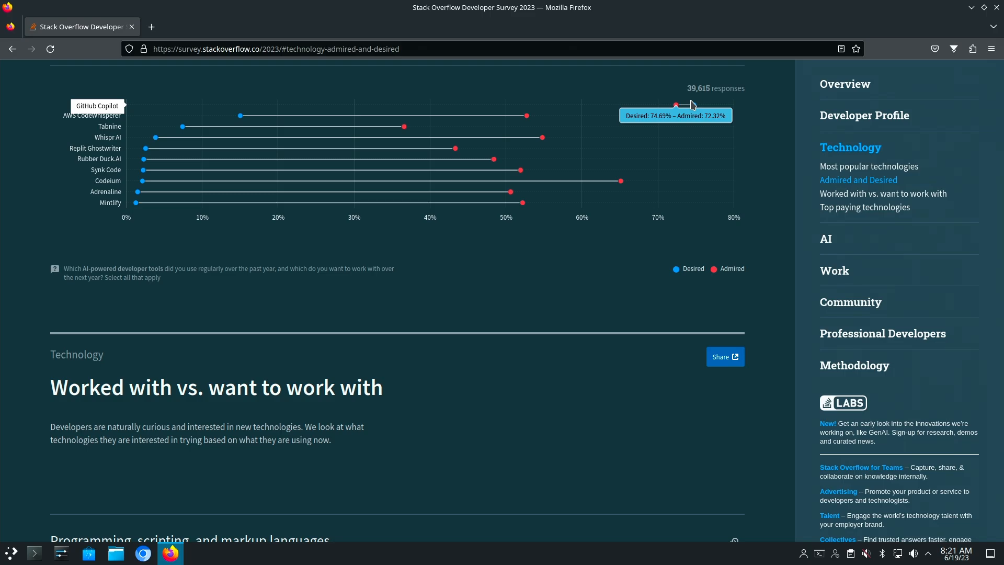
pyautogui.moveTo(510, 116)
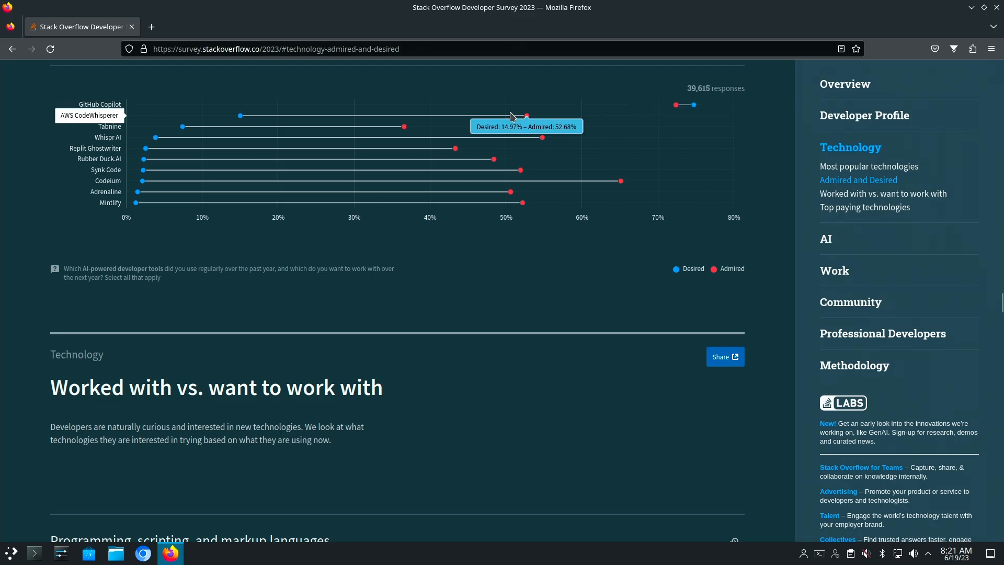
# Jump to the AI section and bring the AI tools usage chart into view
pyautogui.click(825, 239)
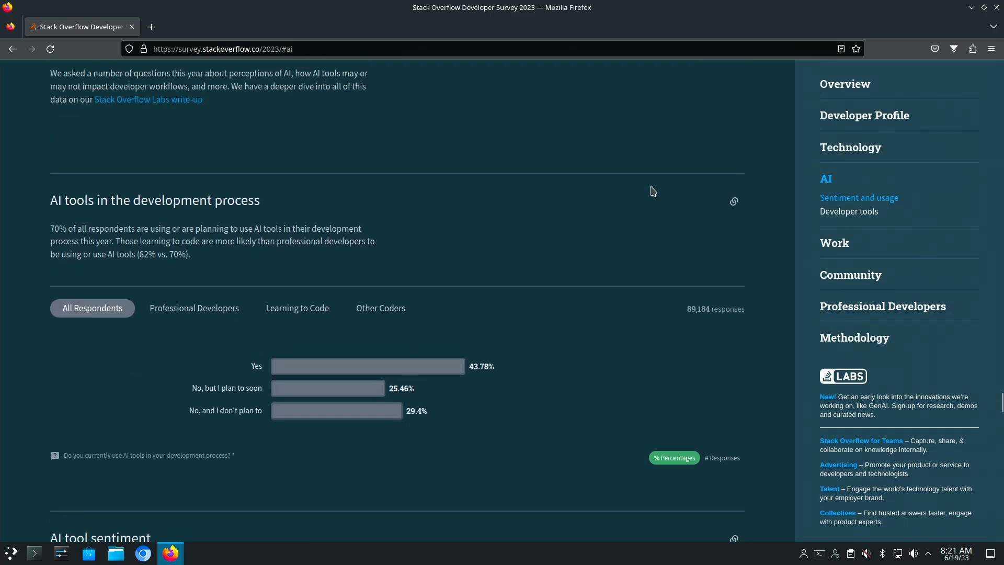
pyautogui.scroll(-3)
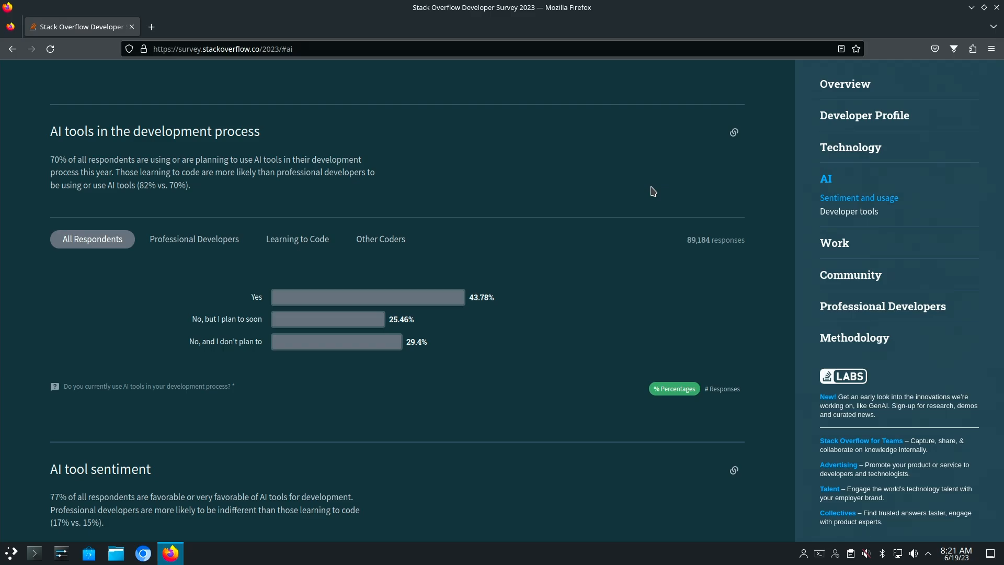
pyautogui.moveTo(536, 219)
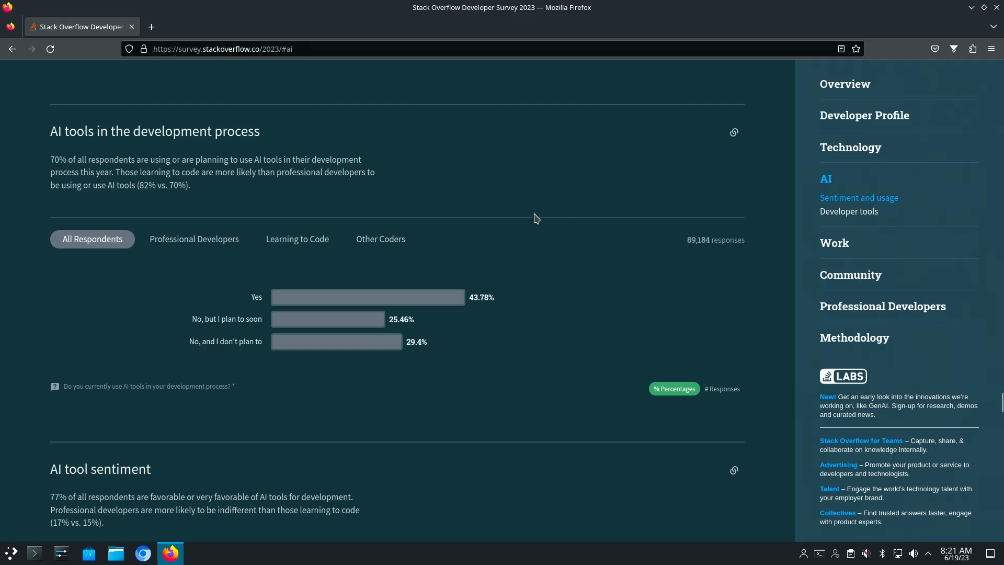
pyautogui.moveTo(241, 322)
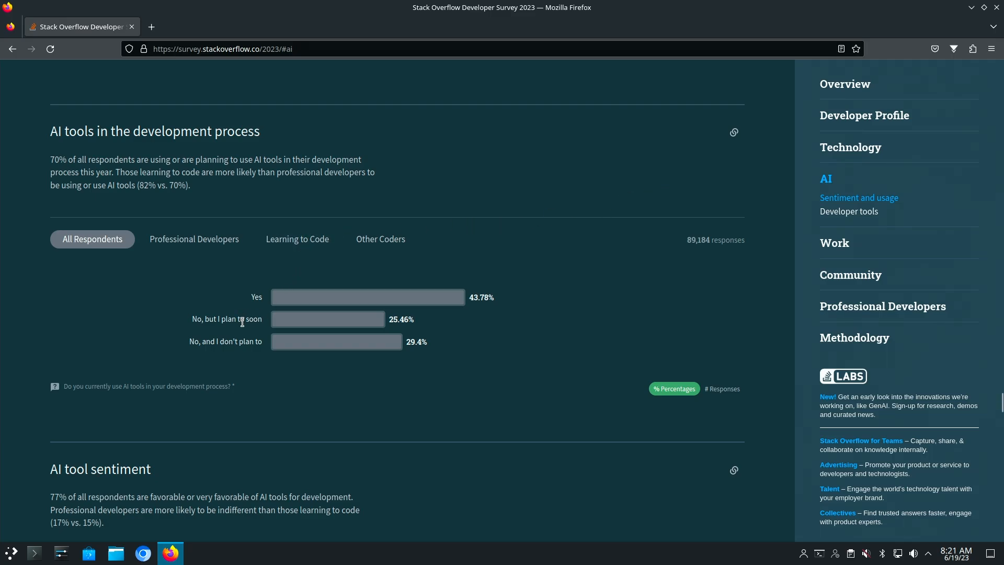
pyautogui.moveTo(401, 323)
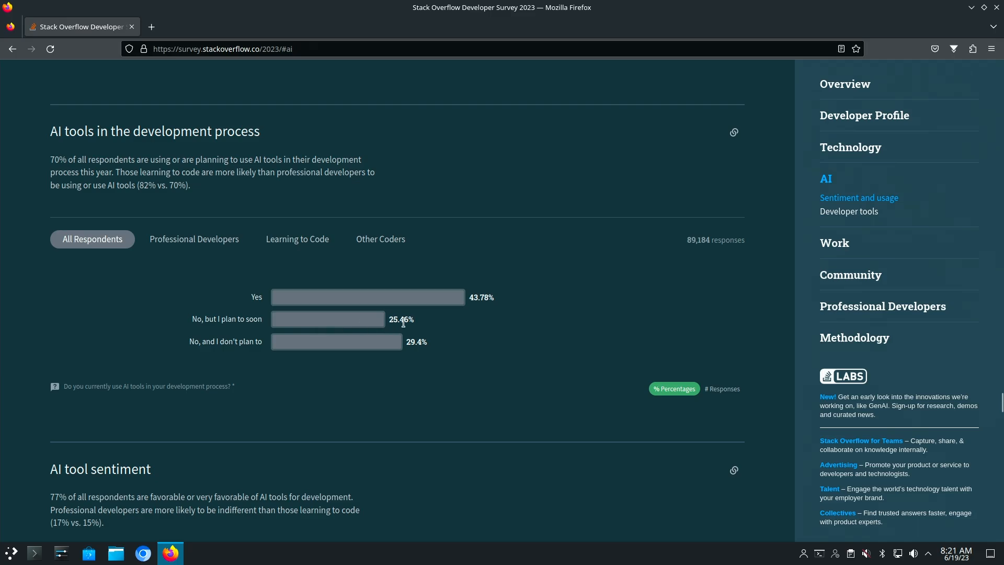
pyautogui.moveTo(355, 325)
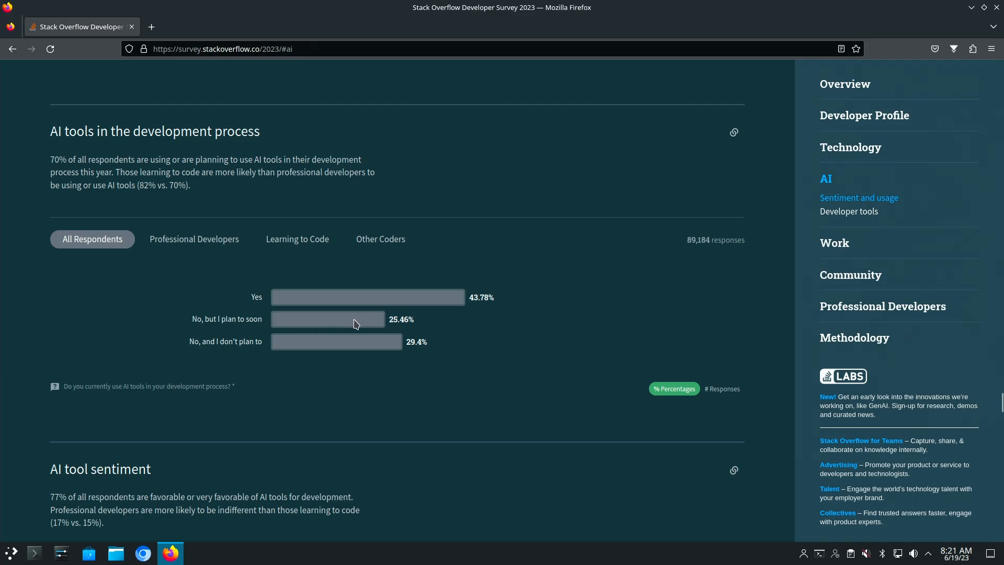
pyautogui.moveTo(358, 359)
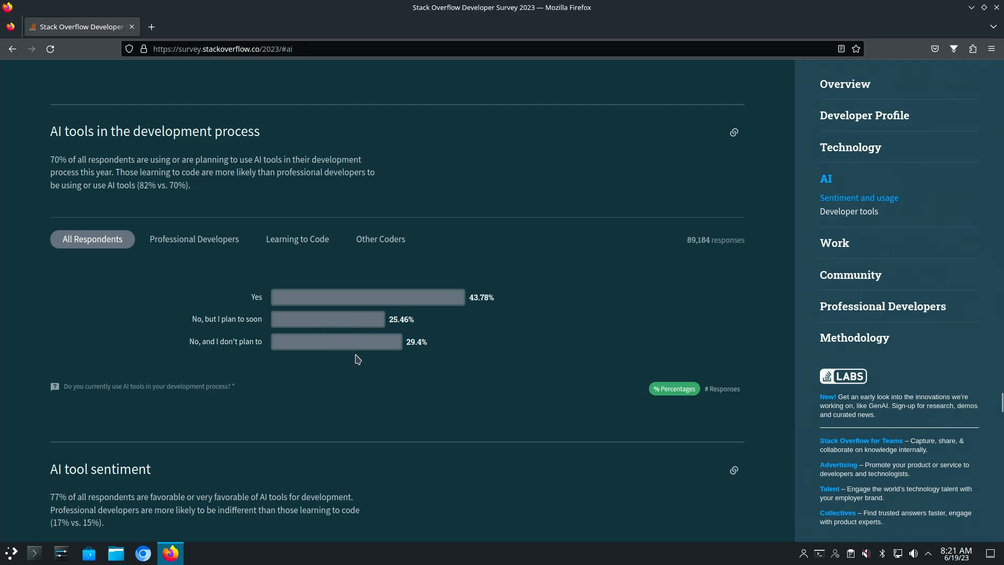
pyautogui.moveTo(238, 317)
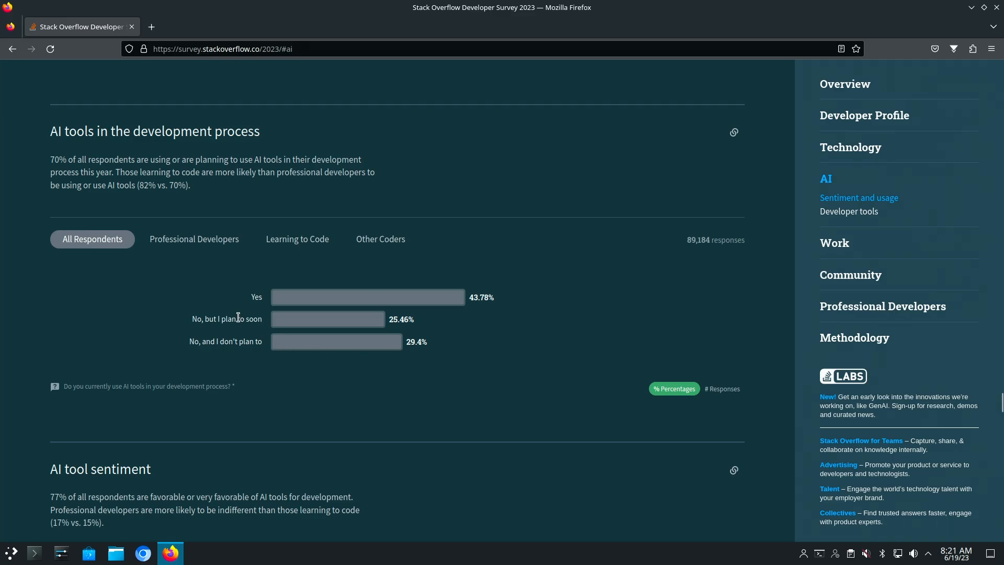
# Compare AI tool usage for Professional Developers, All Respondents, then Learning to Code (54.87% yes)
pyautogui.click(193, 239)
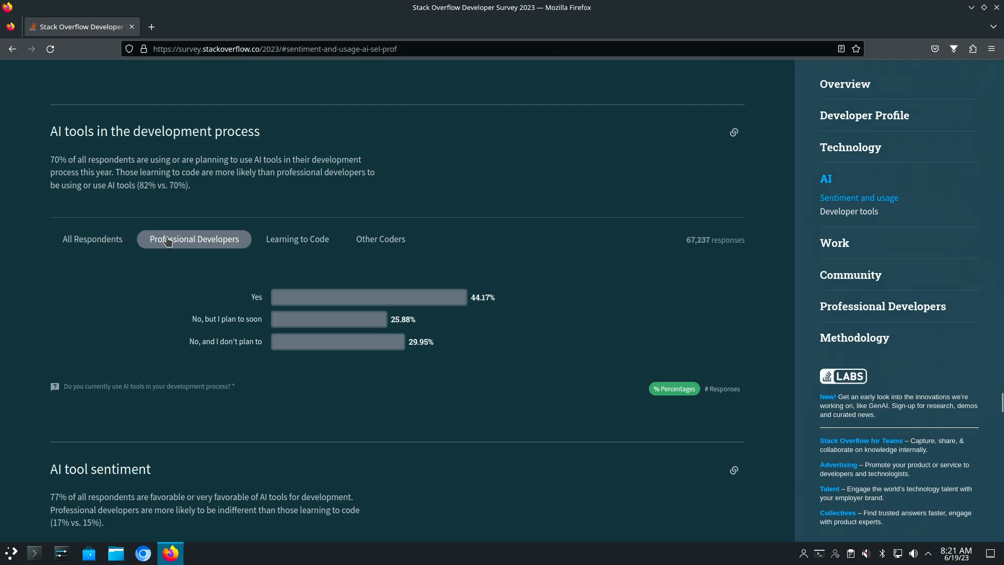
pyautogui.moveTo(304, 301)
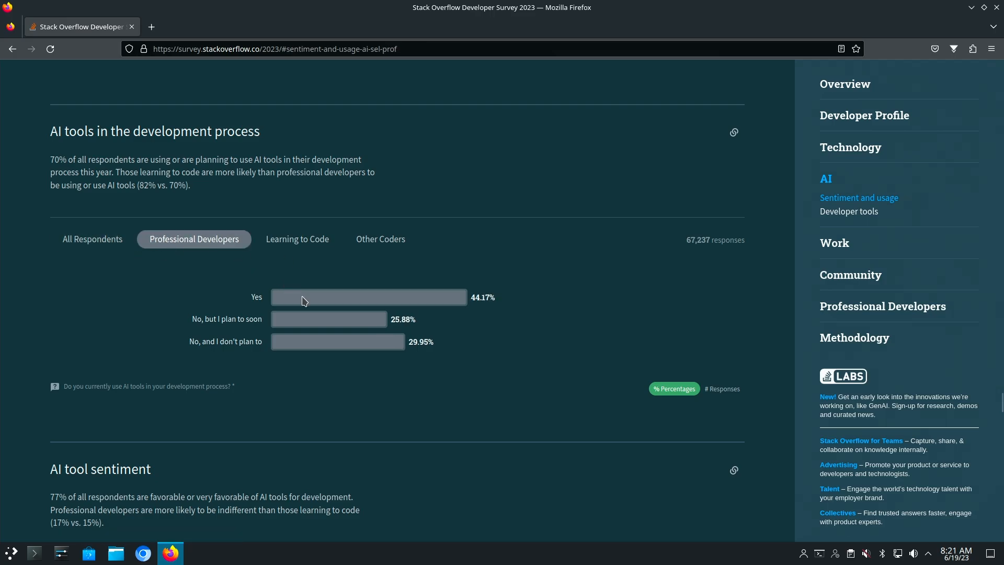
pyautogui.moveTo(306, 329)
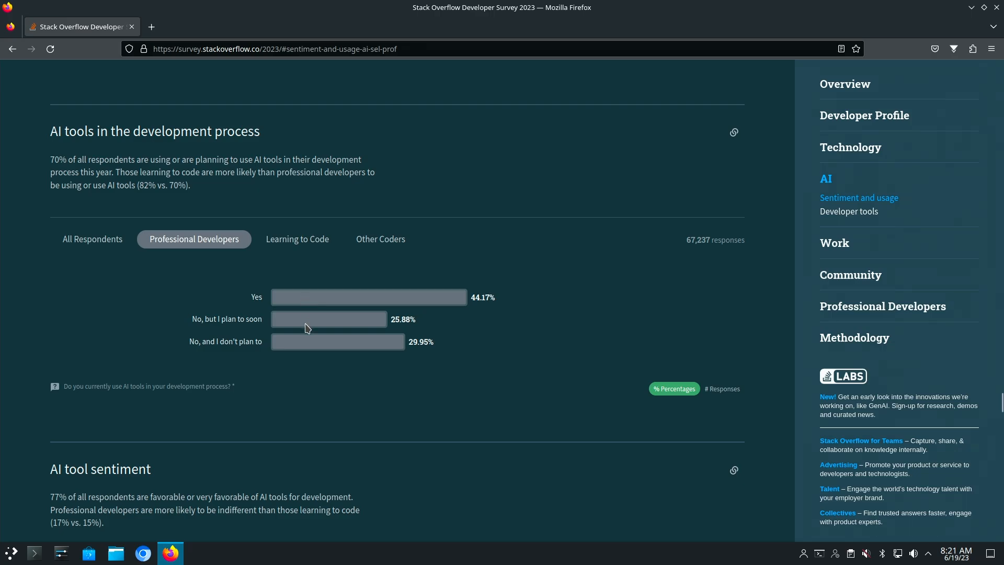
pyautogui.moveTo(492, 291)
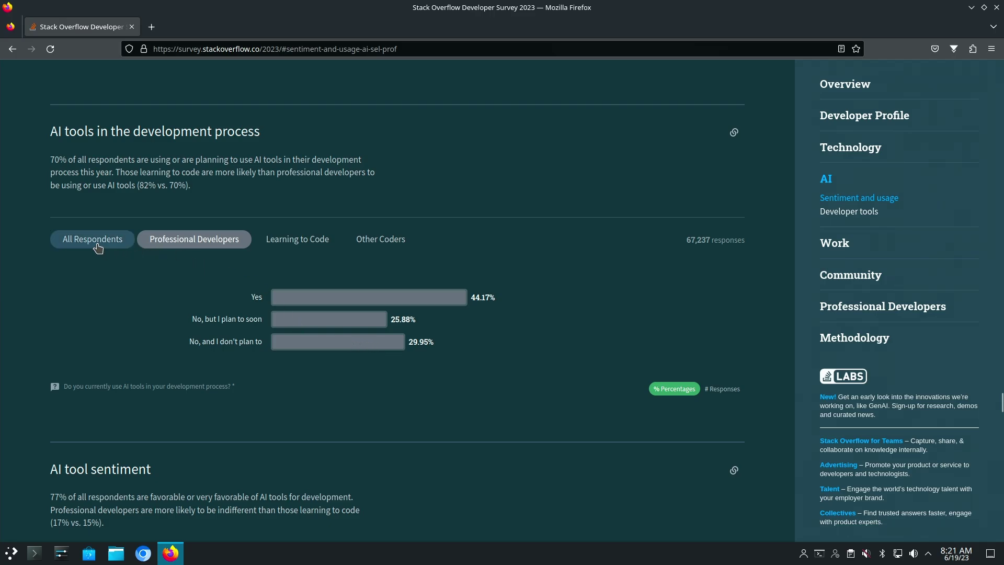
pyautogui.click(92, 239)
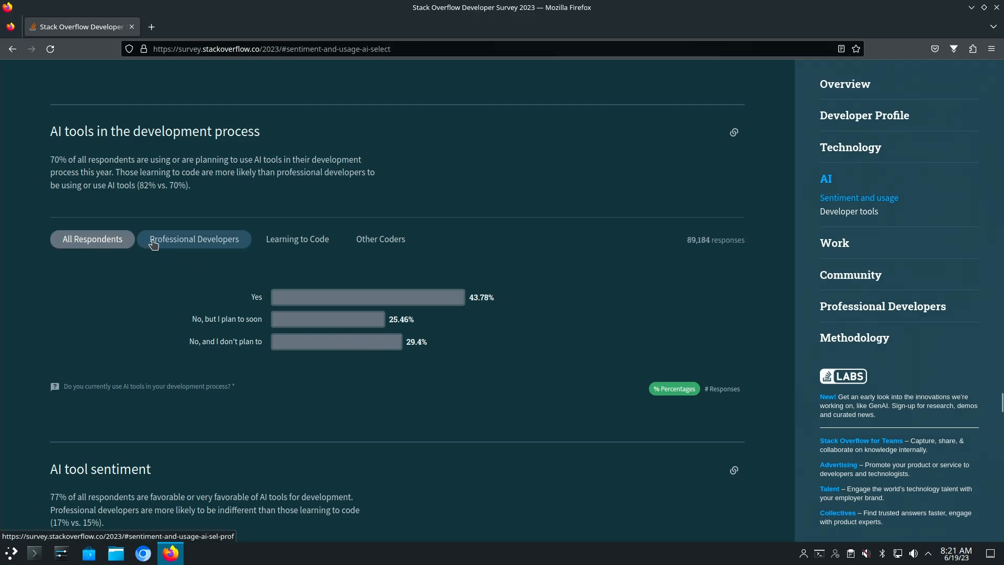
pyautogui.click(297, 238)
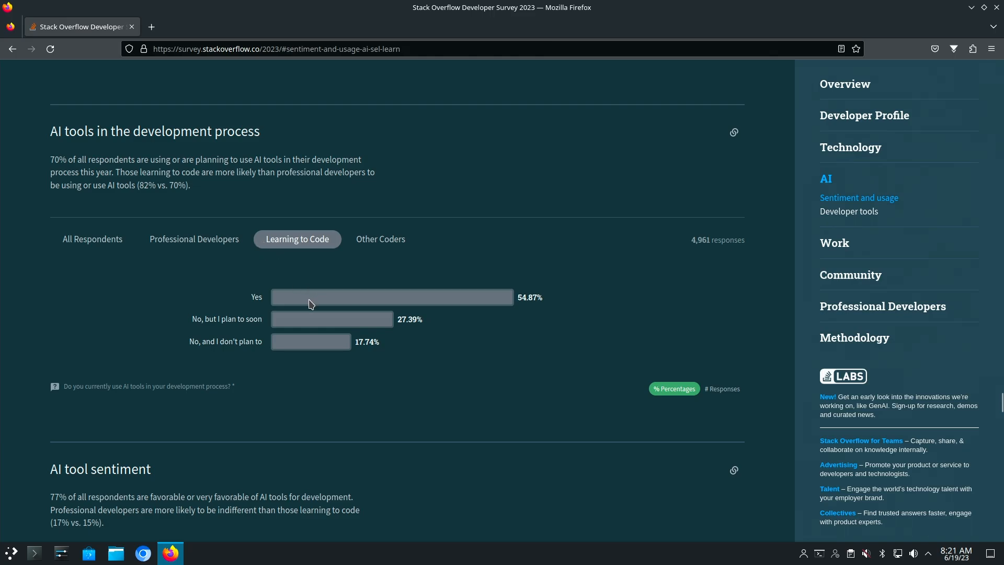
# Filter the AI tool sentiment chart to Professional Developers (48.41% favorable, 27.71% very favorable)
pyautogui.scroll(-3)
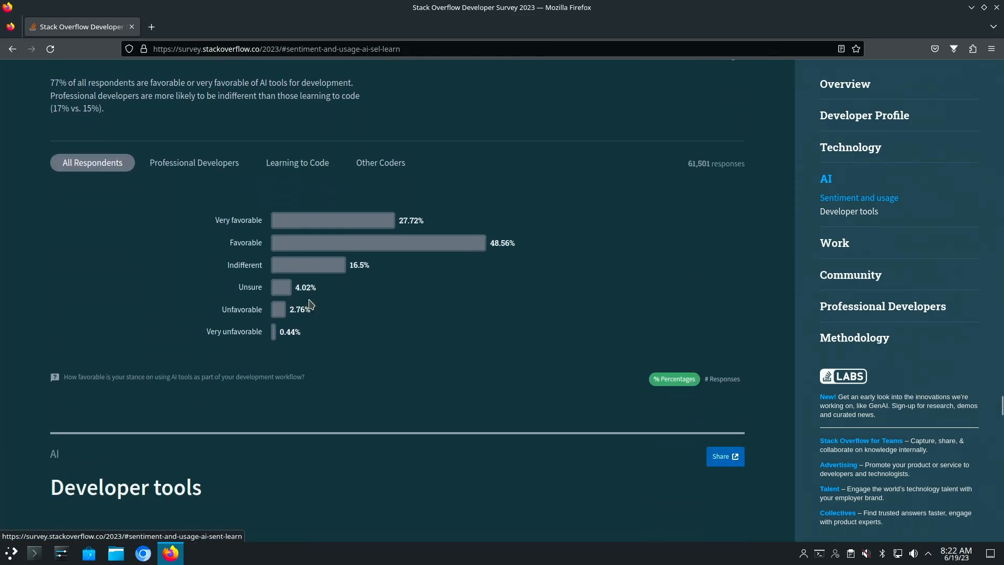
pyautogui.scroll(3)
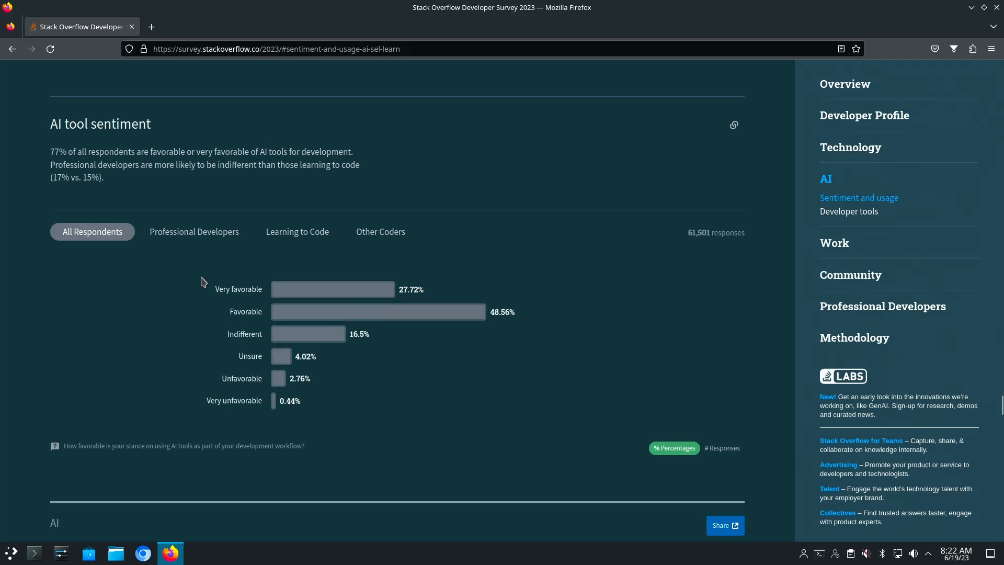
pyautogui.moveTo(244, 302)
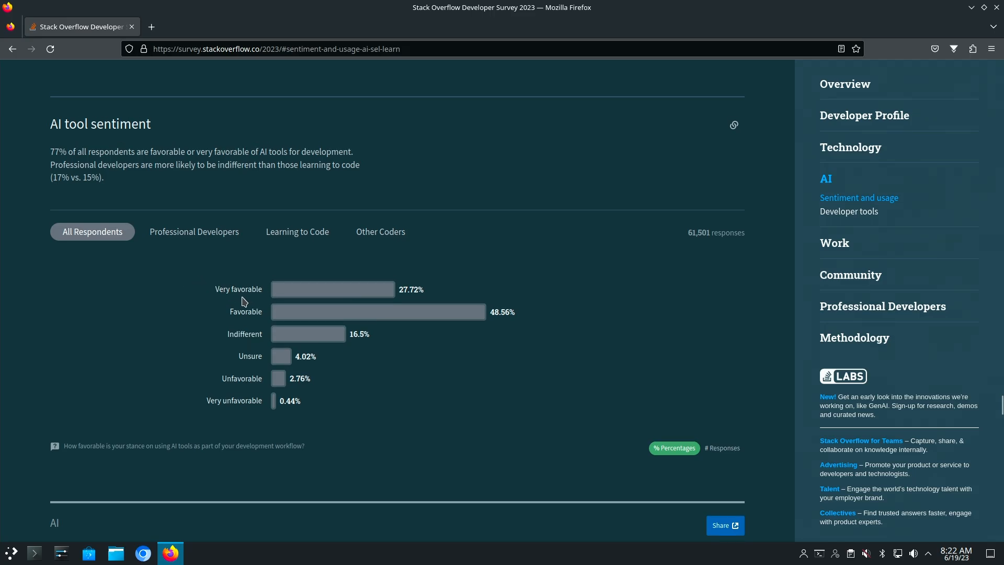
pyautogui.moveTo(427, 322)
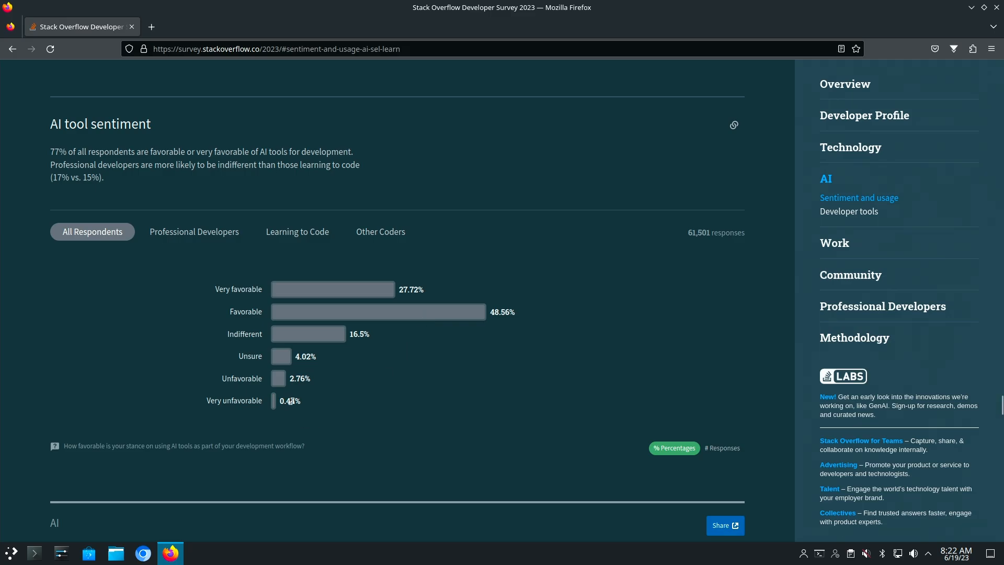
pyautogui.moveTo(268, 404)
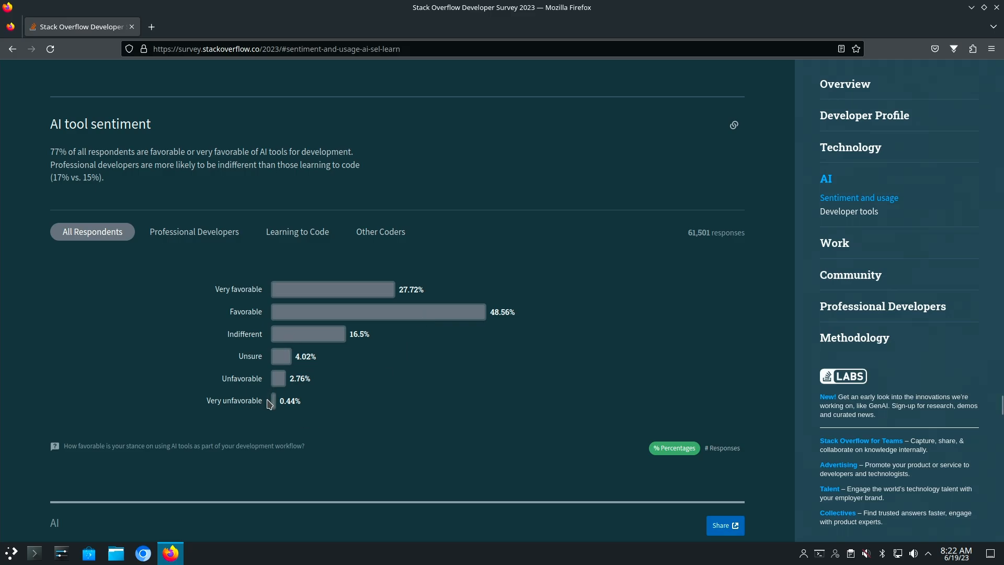
pyautogui.moveTo(188, 304)
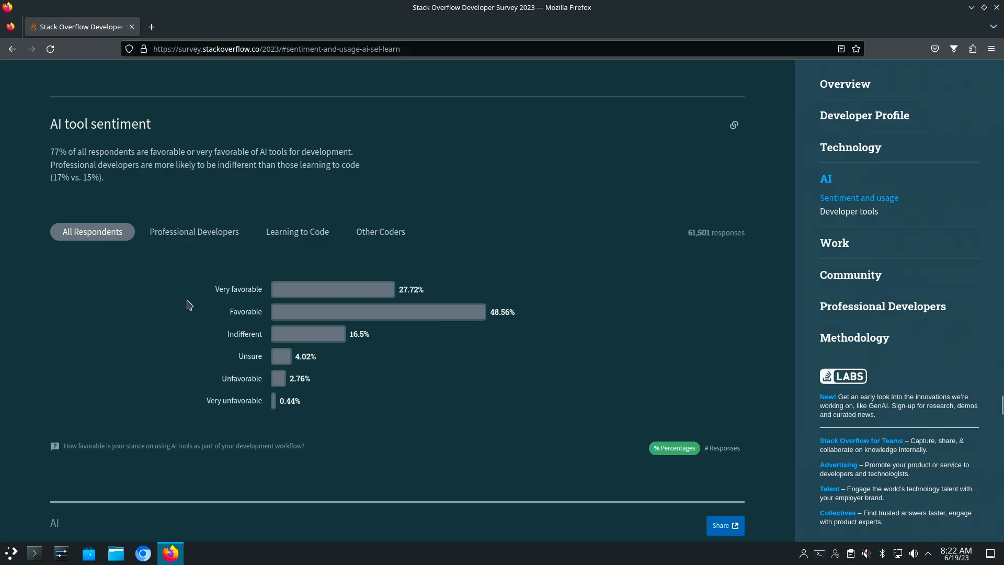
pyautogui.moveTo(195, 232)
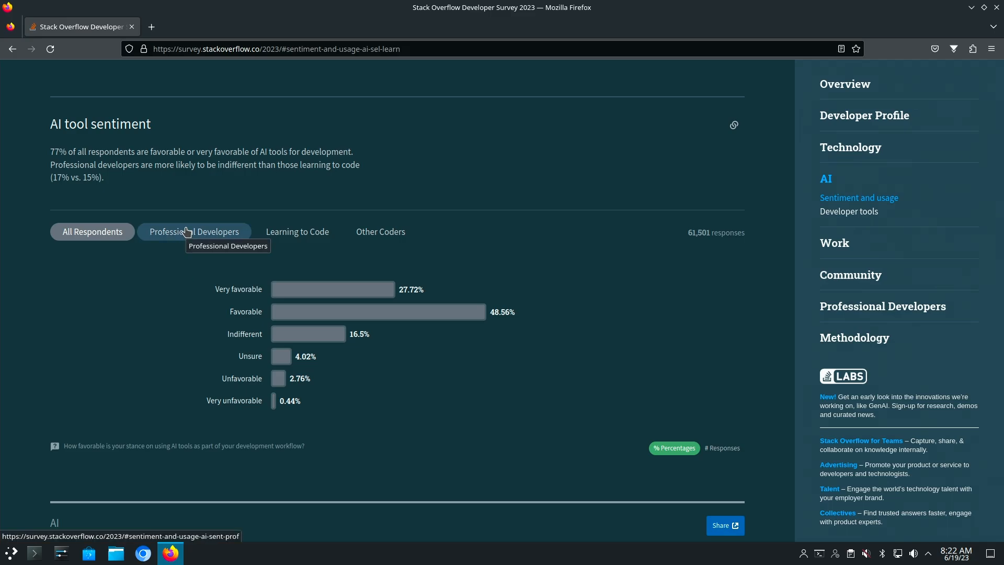
pyautogui.moveTo(292, 366)
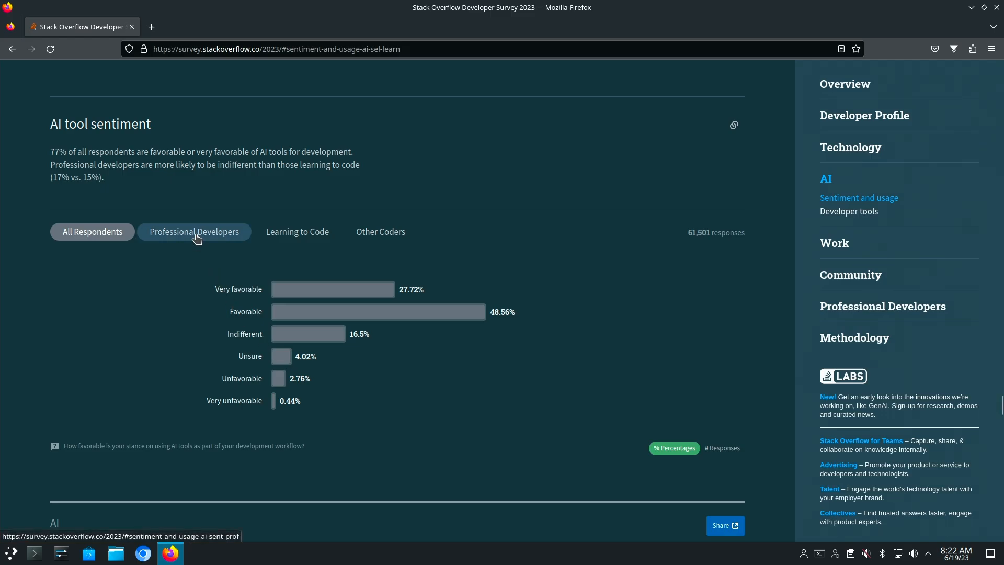
pyautogui.moveTo(194, 231)
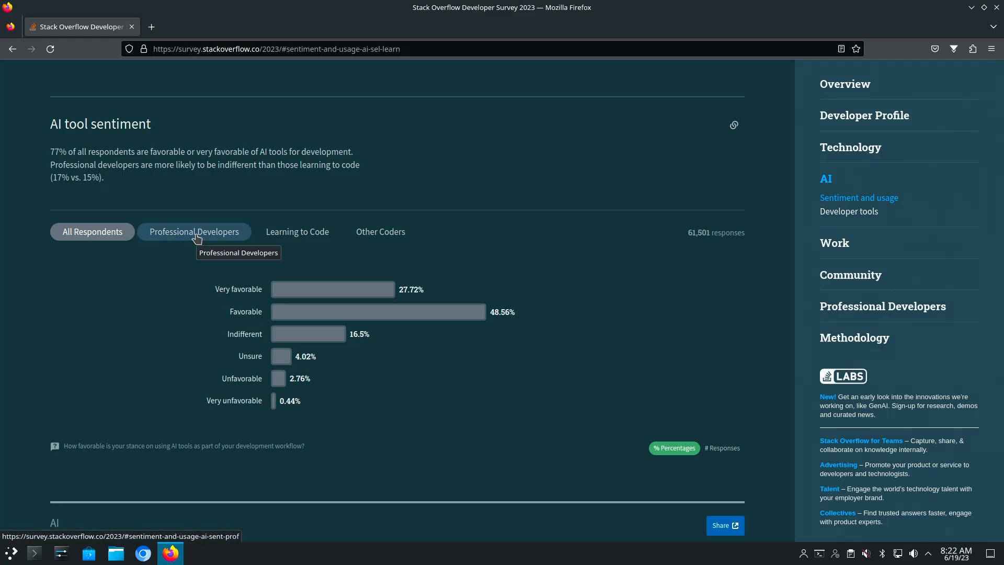
pyautogui.click(194, 231)
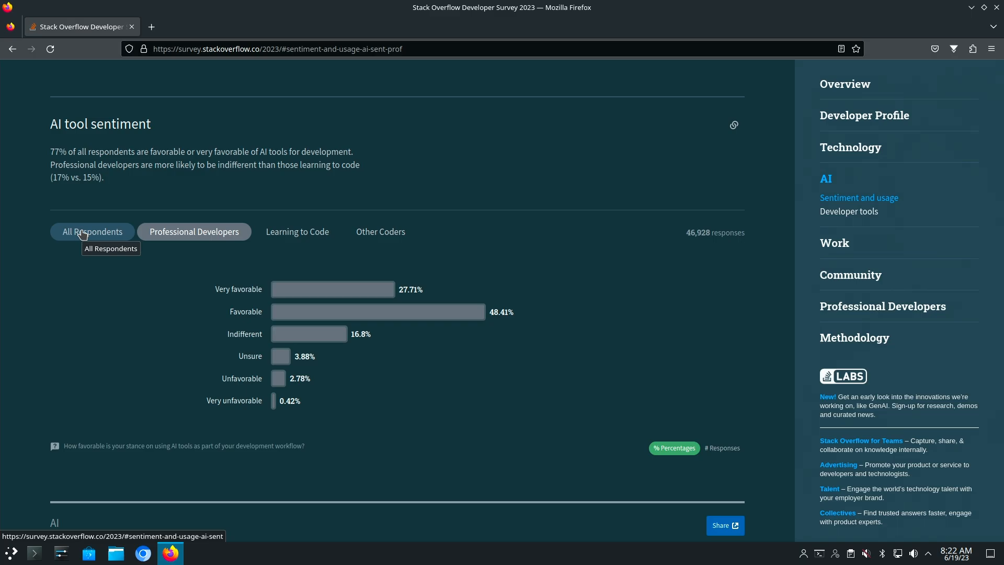
# Scroll to the Developer tools section's Benefits of AI tools chart, led by increased productivity at 32.81%
pyautogui.scroll(-3)
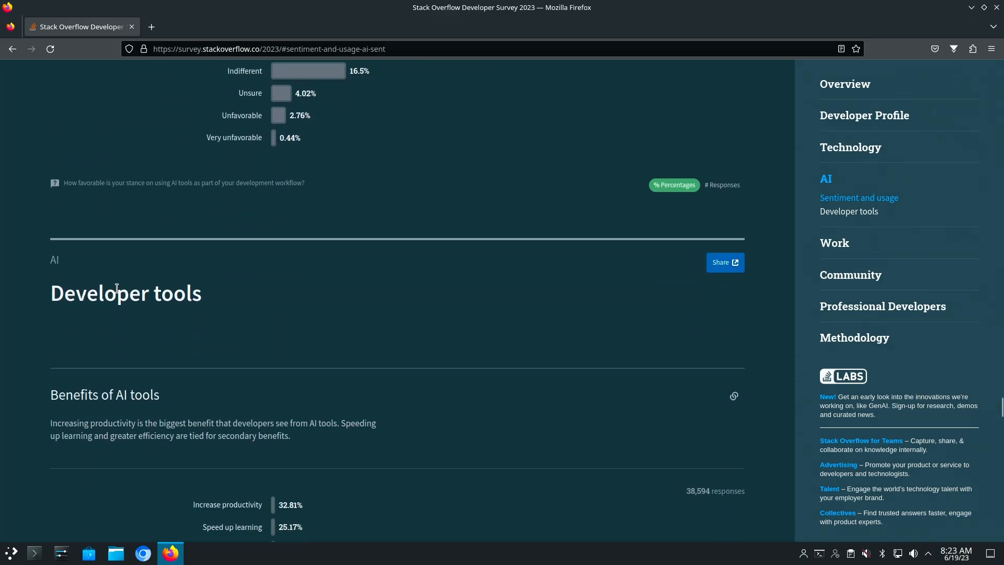
pyautogui.scroll(-3)
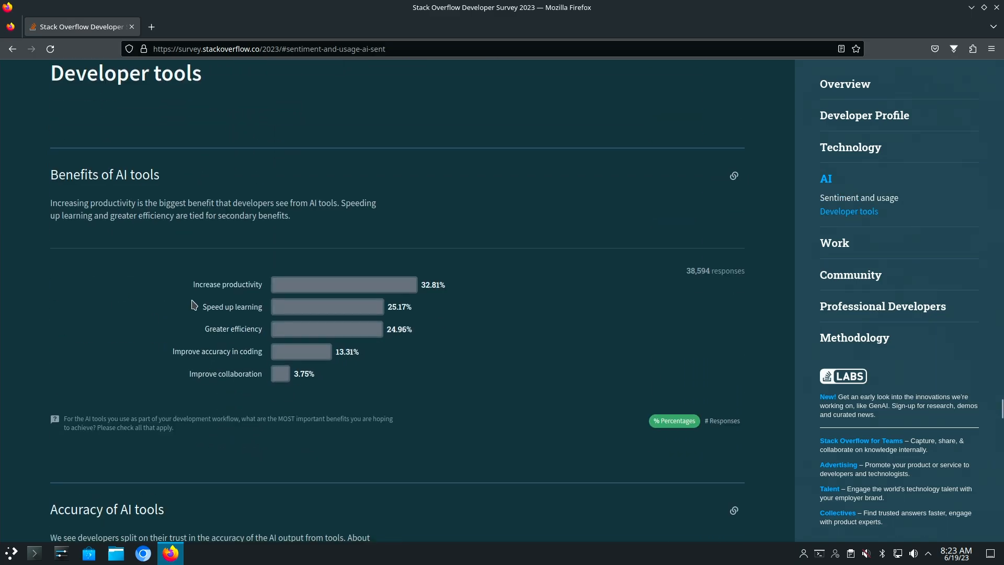
pyautogui.moveTo(344, 294)
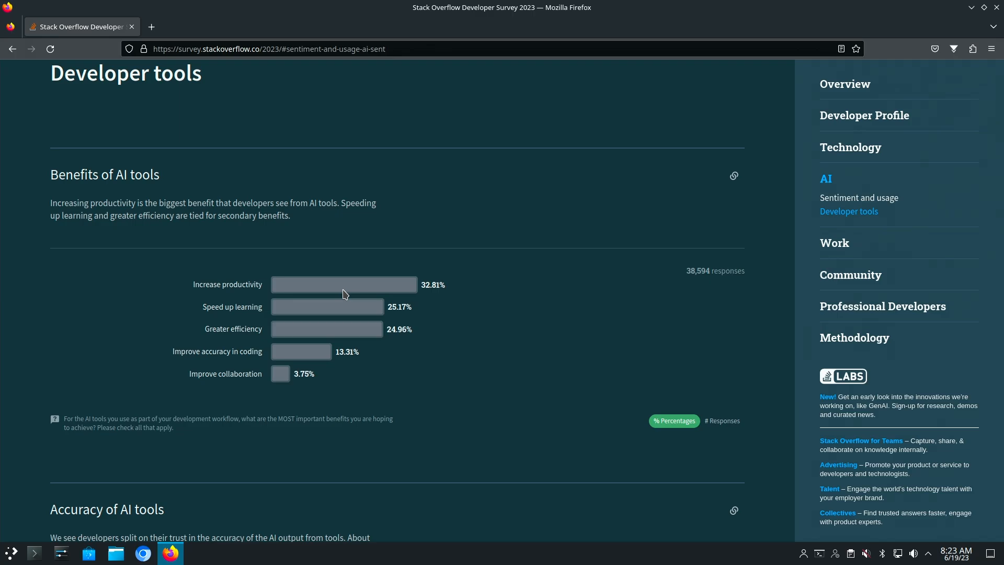
# Scroll to the Accuracy of AI tools chart showing 39.3% somewhat trusting AI output
pyautogui.scroll(-3)
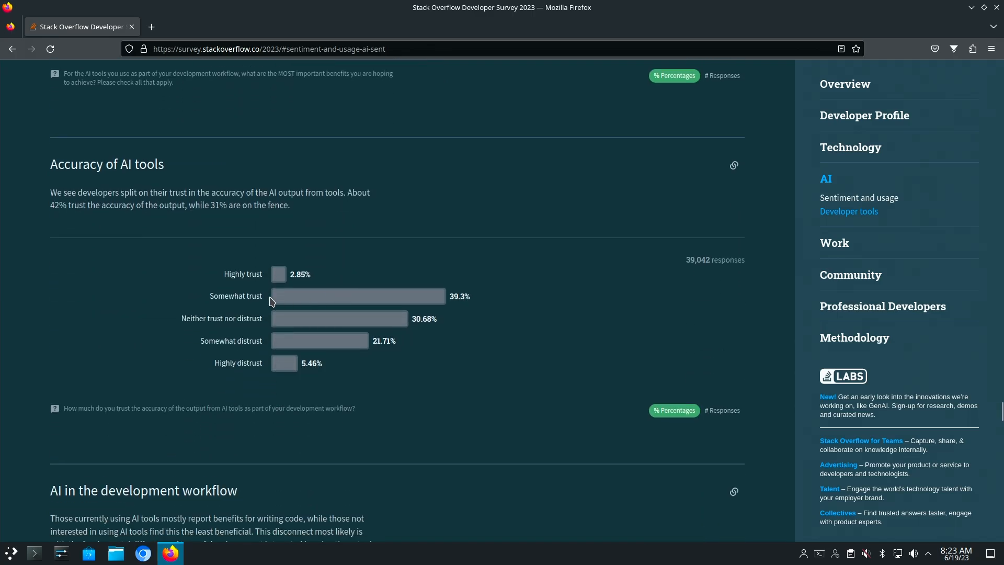
pyautogui.moveTo(272, 284)
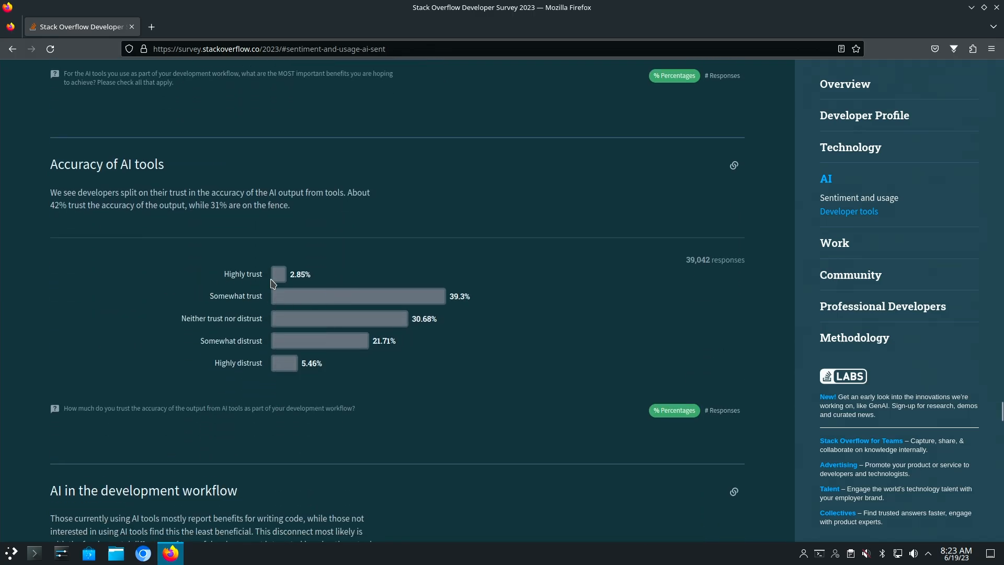
pyautogui.moveTo(212, 276)
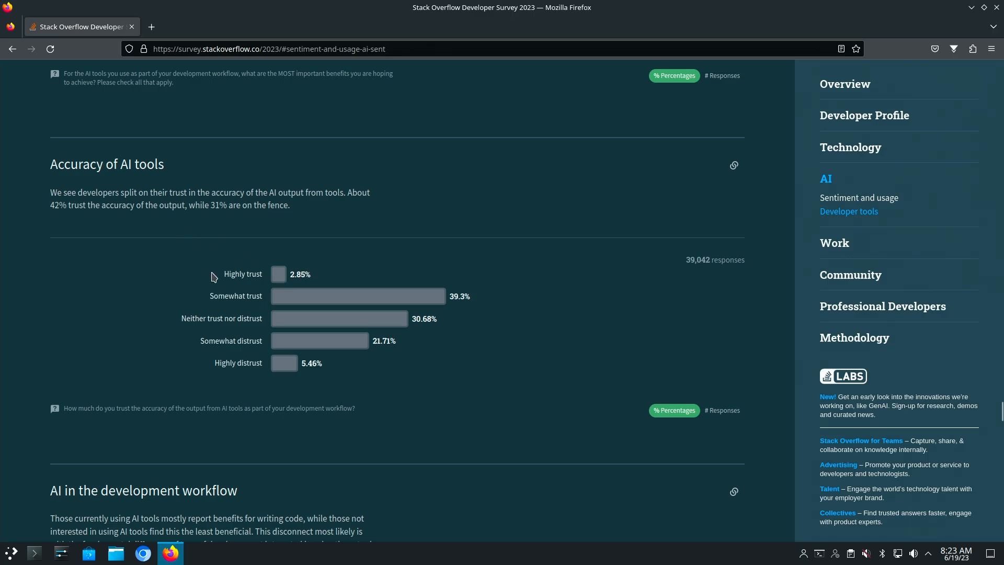
pyautogui.moveTo(233, 298)
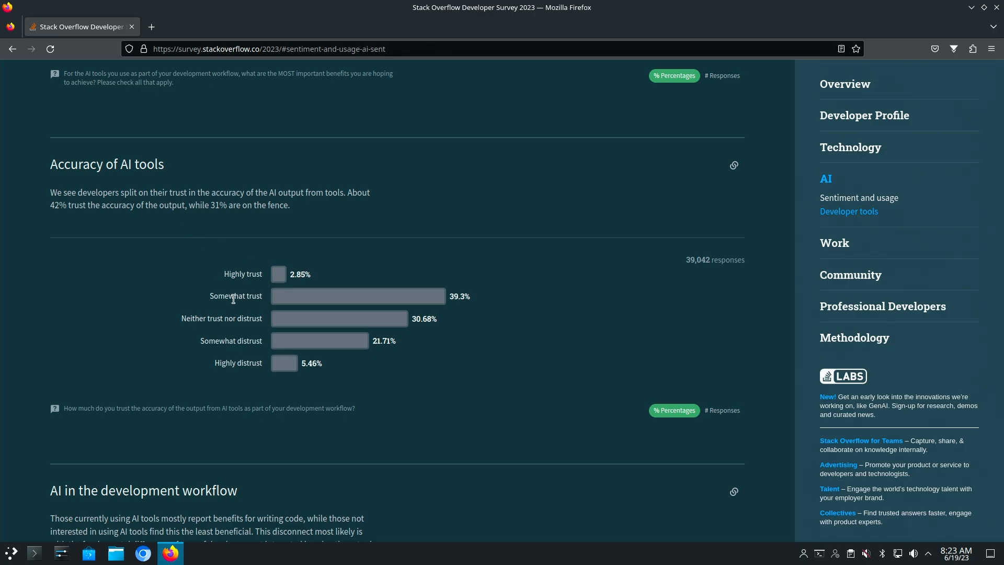
pyautogui.moveTo(366, 311)
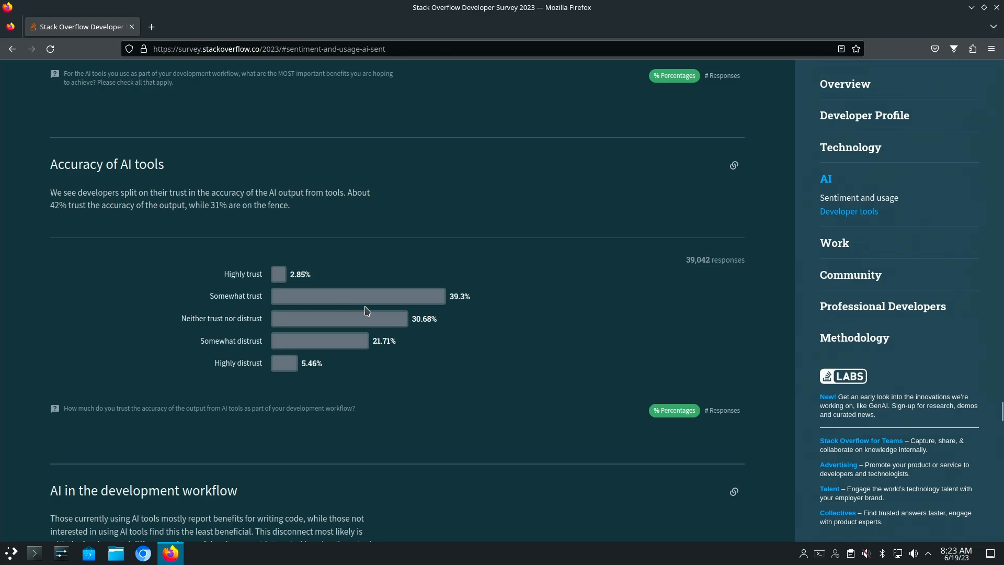
pyautogui.moveTo(476, 318)
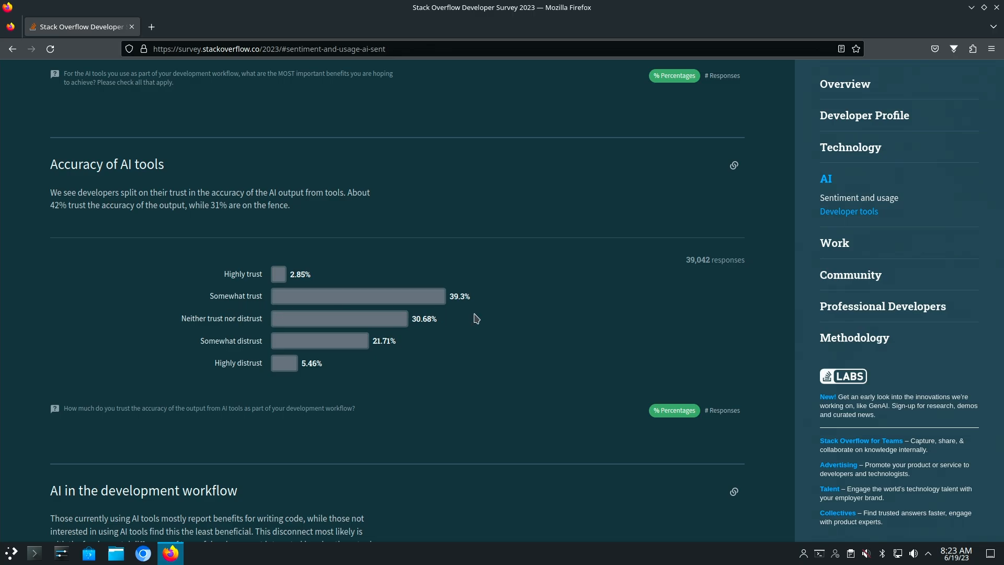
pyautogui.moveTo(477, 314)
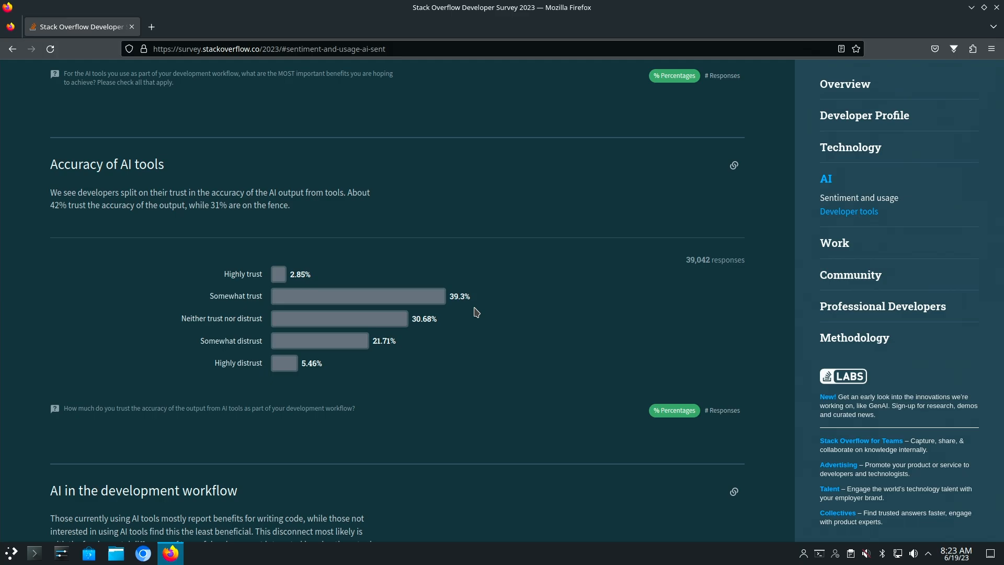
pyautogui.moveTo(337, 320)
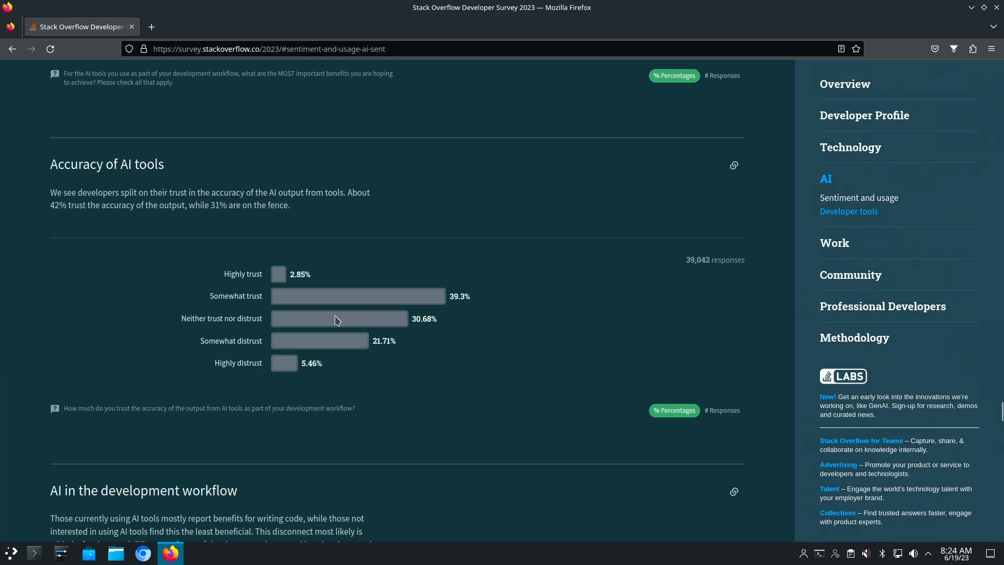
pyautogui.moveTo(361, 335)
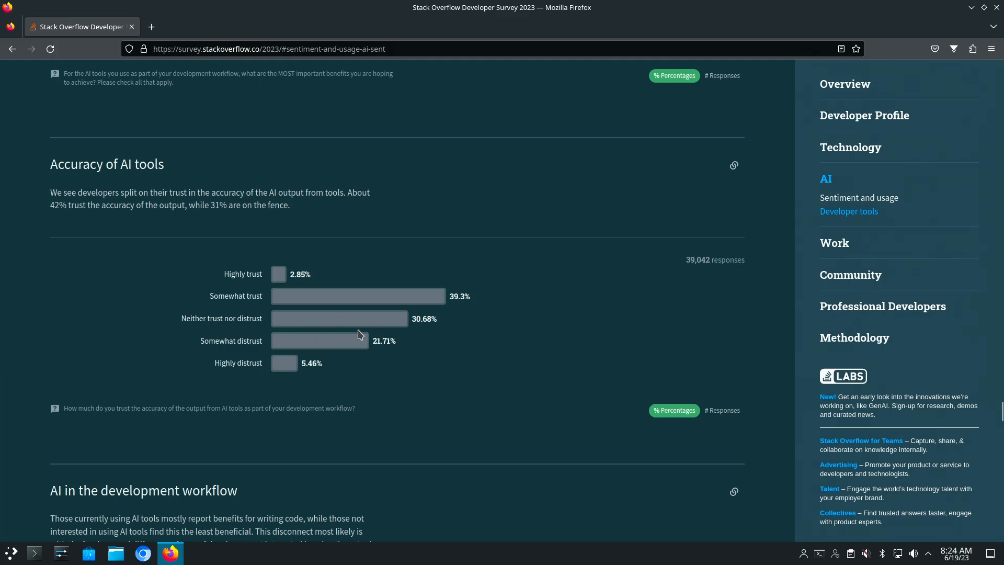
pyautogui.moveTo(341, 350)
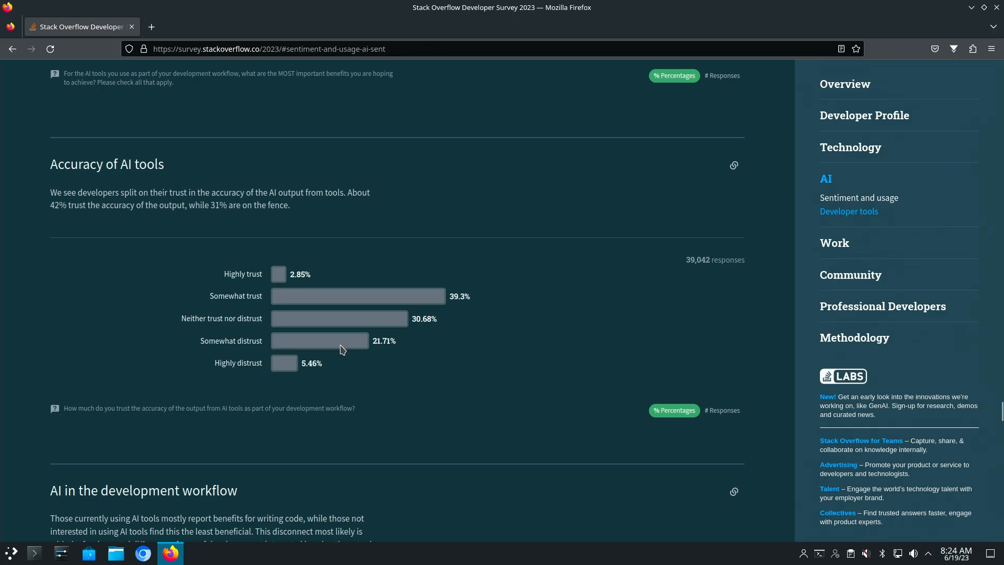
pyautogui.moveTo(313, 383)
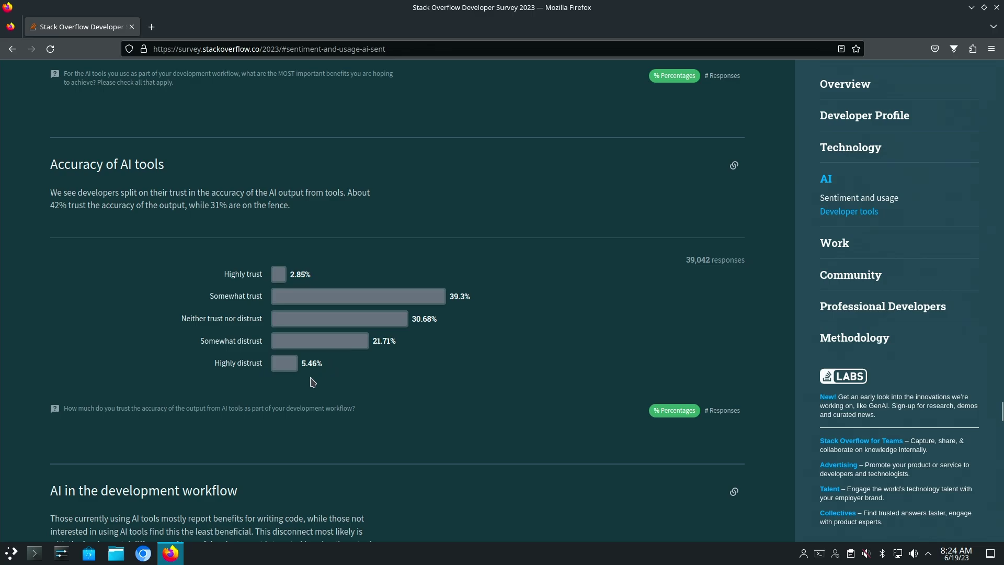
pyautogui.moveTo(344, 397)
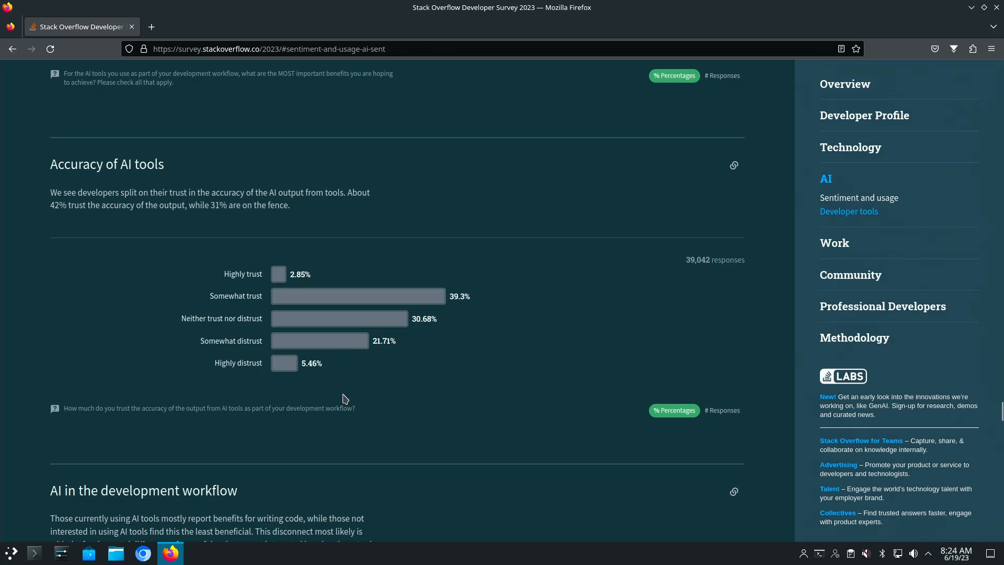
pyautogui.moveTo(631, 315)
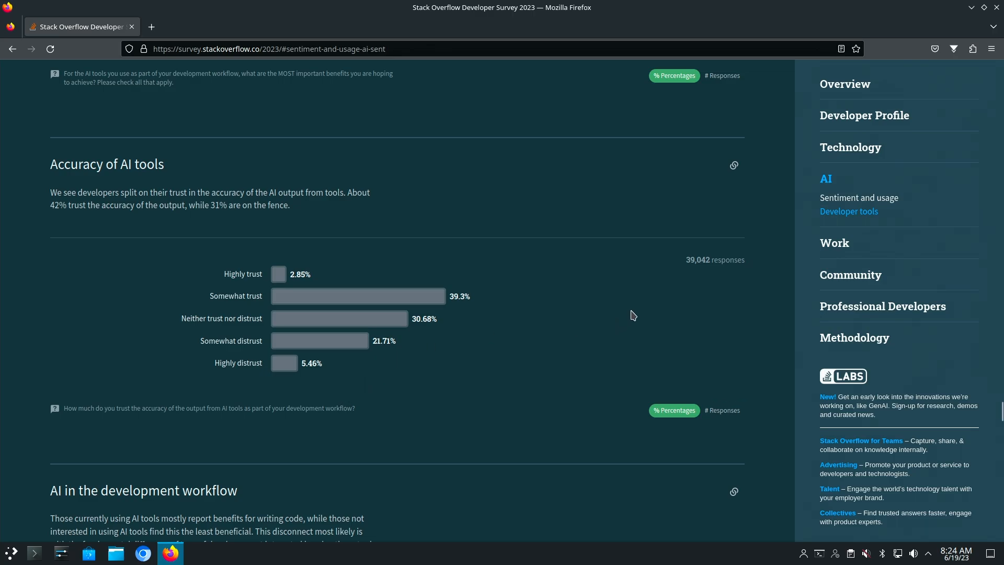
pyautogui.moveTo(692, 263)
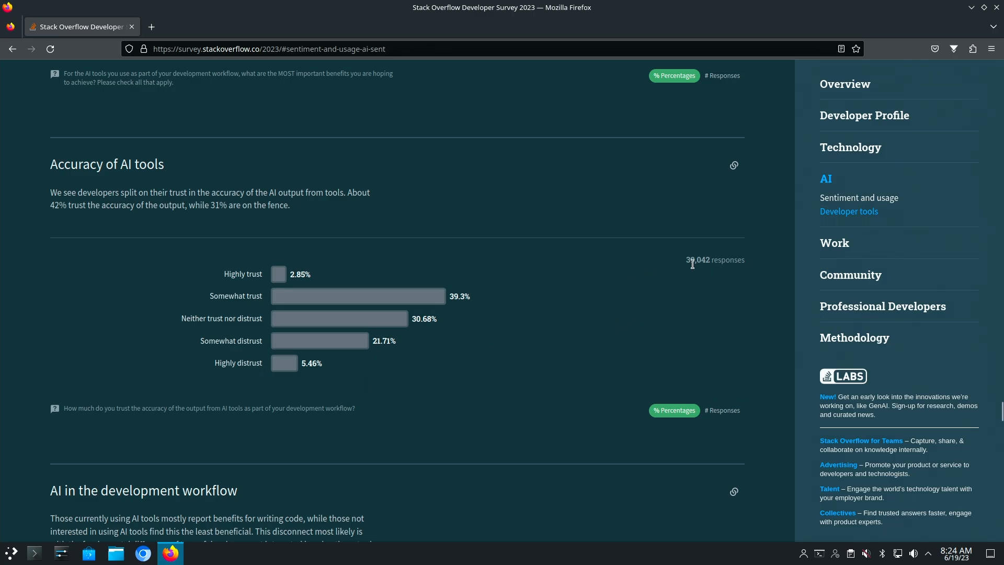
pyautogui.moveTo(539, 301)
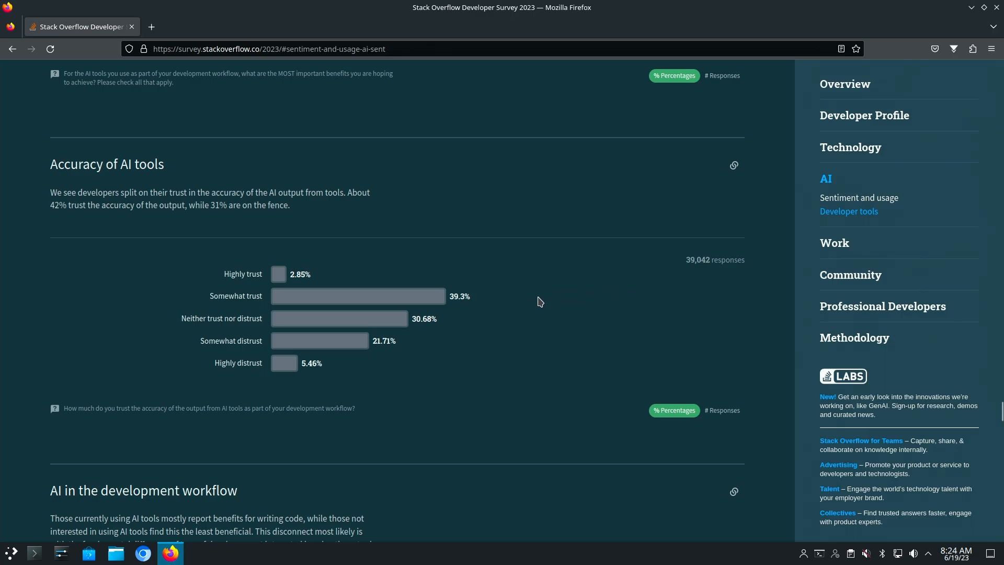
# Switch the AI workflow chart between Interested in Using and Currently Using views
pyautogui.scroll(-3)
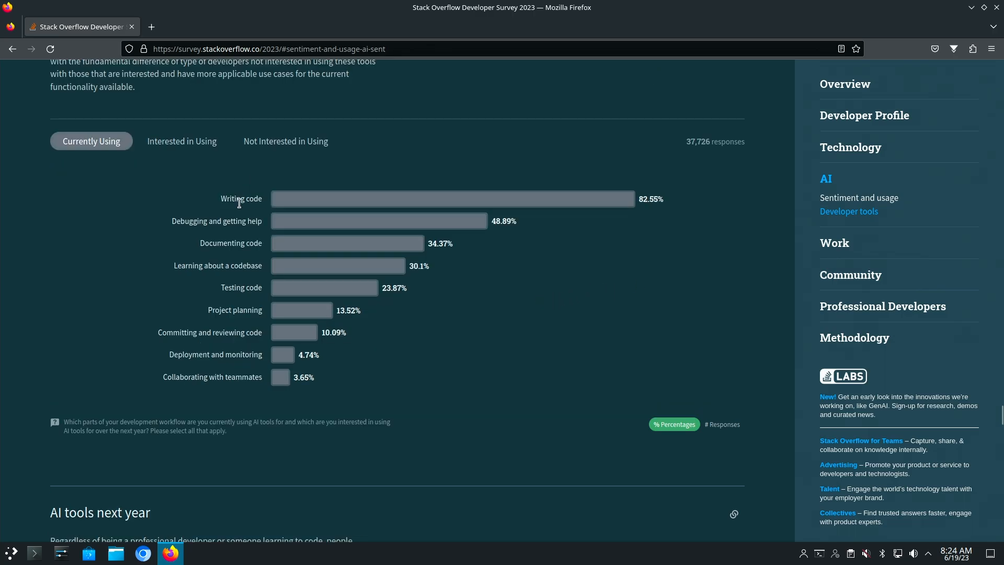
pyautogui.moveTo(529, 193)
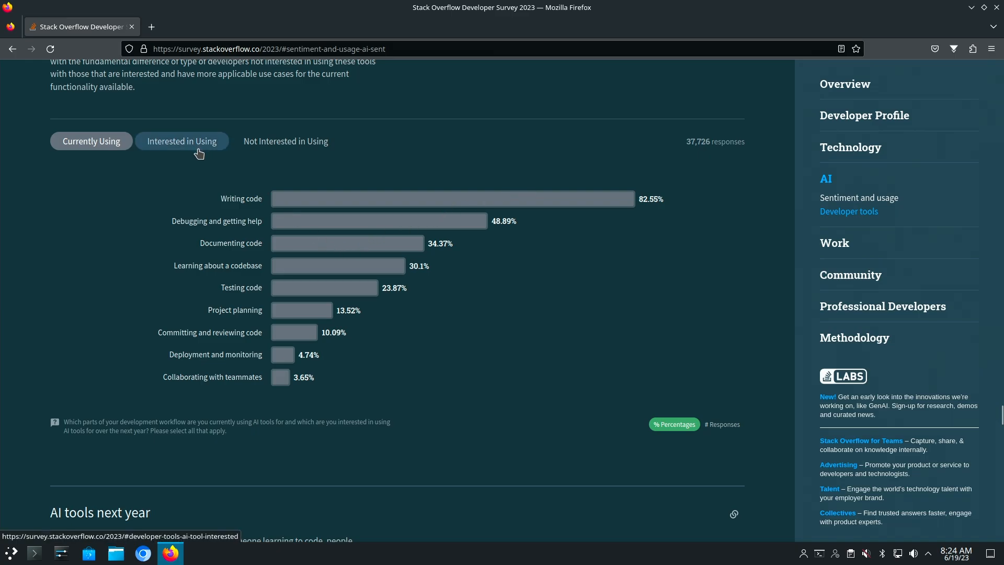
pyautogui.click(181, 142)
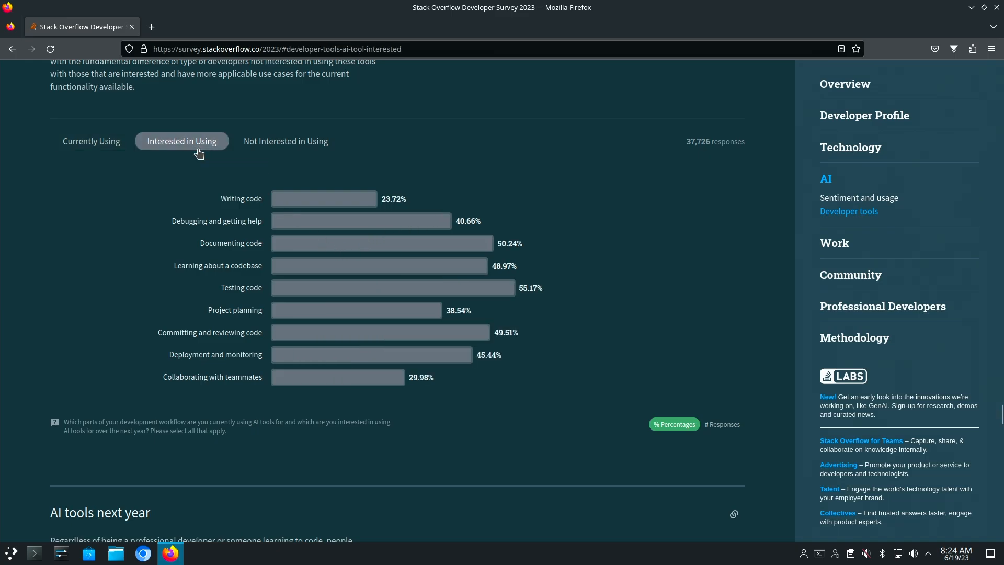
pyautogui.moveTo(358, 200)
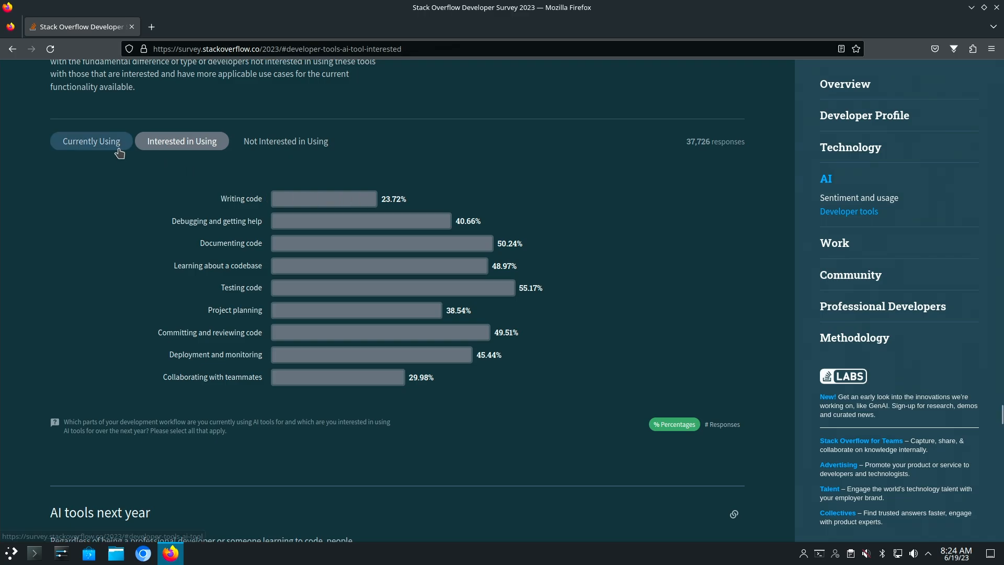
pyautogui.click(91, 141)
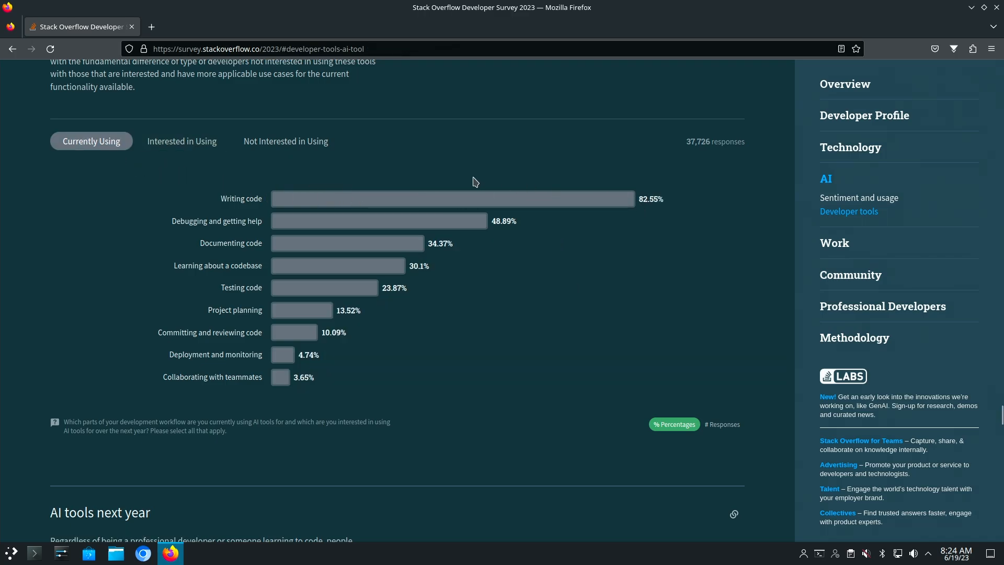
pyautogui.click(182, 141)
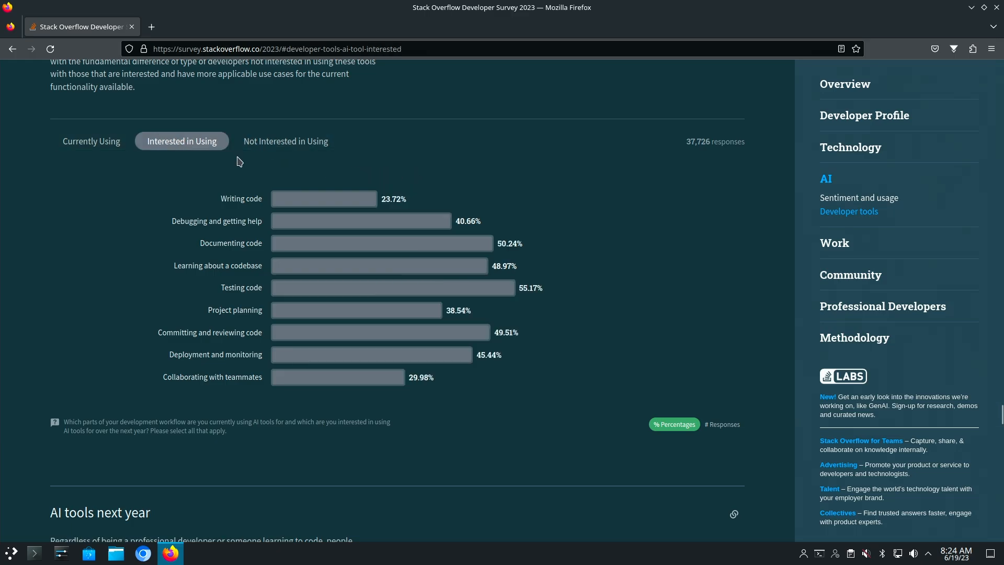
pyautogui.moveTo(286, 148)
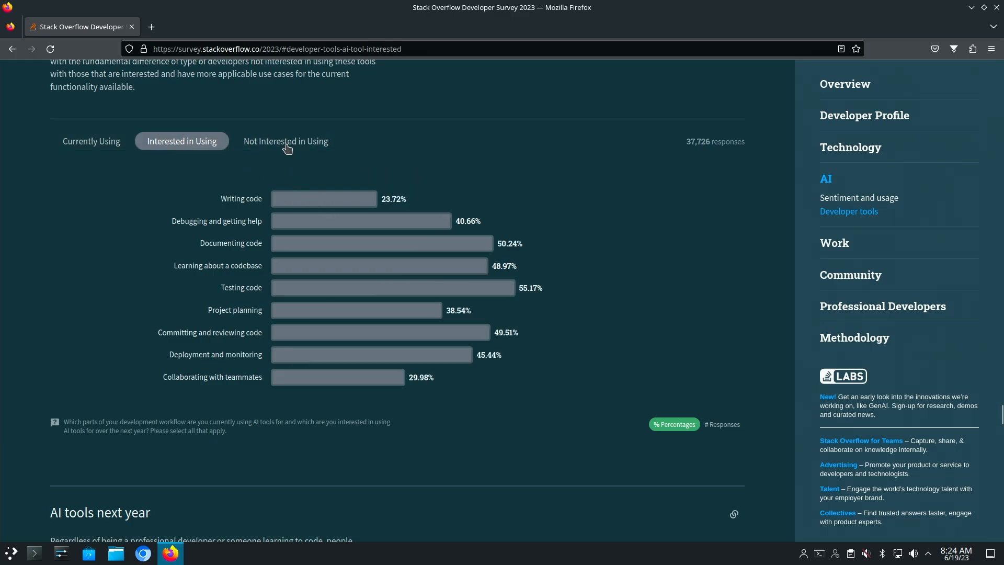
# Compare Not Interested, Currently Using, and end on Interested in Using led by testing code at 55.17%
pyautogui.click(285, 141)
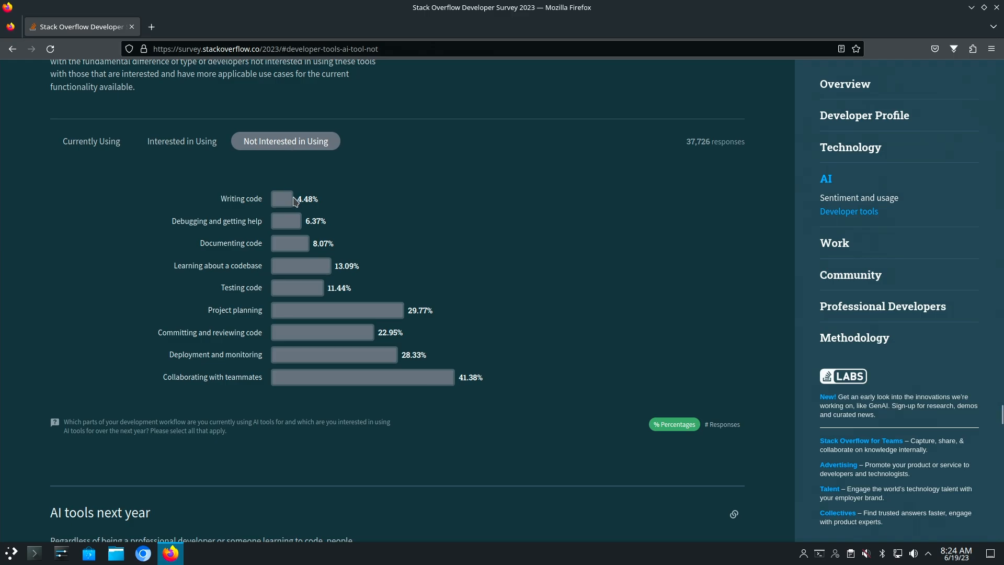
pyautogui.moveTo(286, 237)
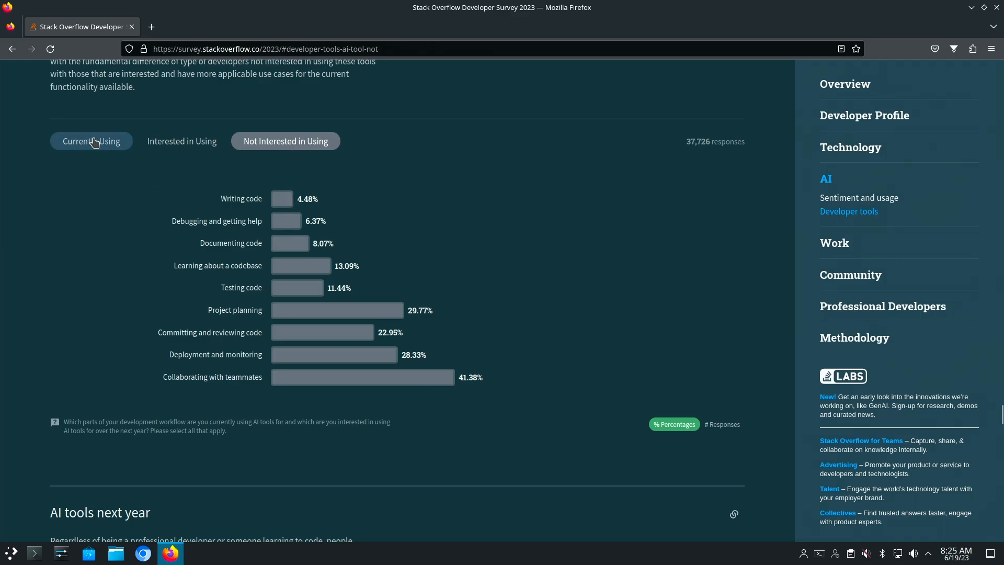
pyautogui.click(91, 141)
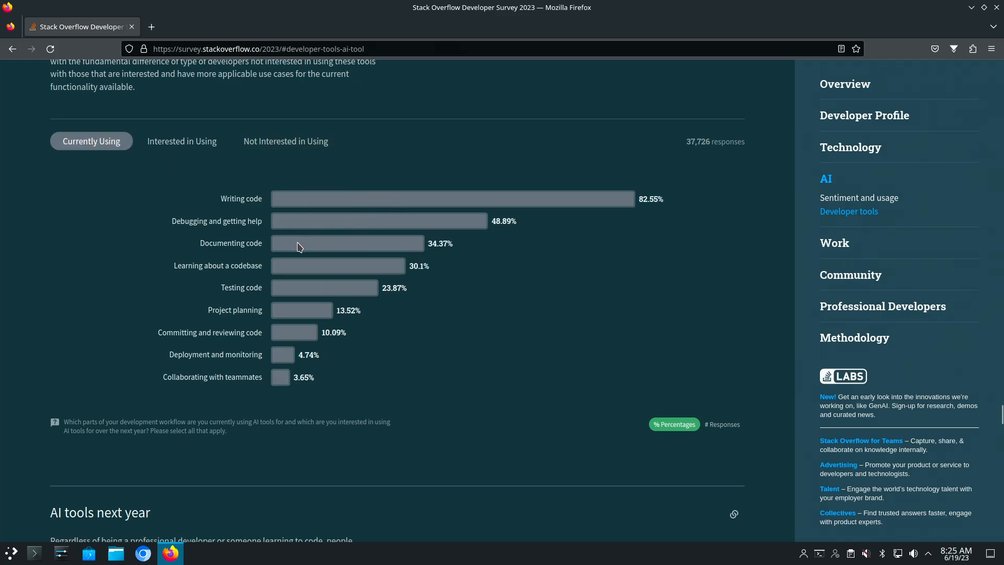
pyautogui.moveTo(298, 262)
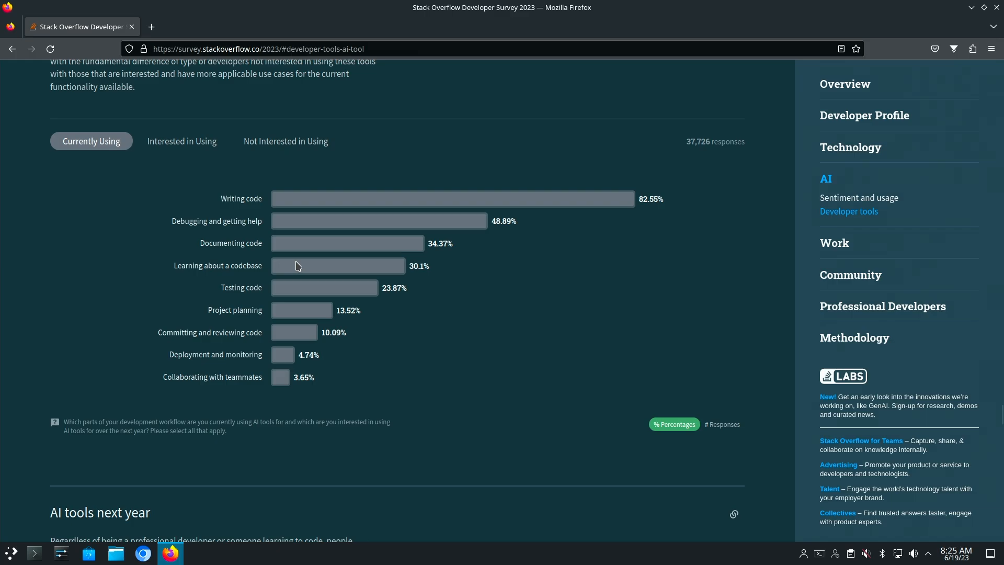
pyautogui.moveTo(278, 361)
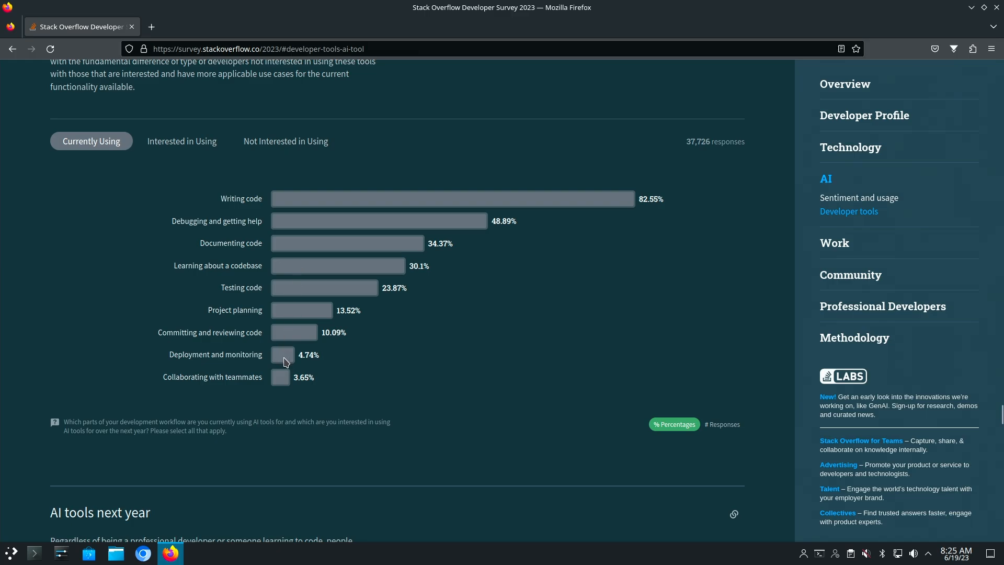
pyautogui.moveTo(291, 333)
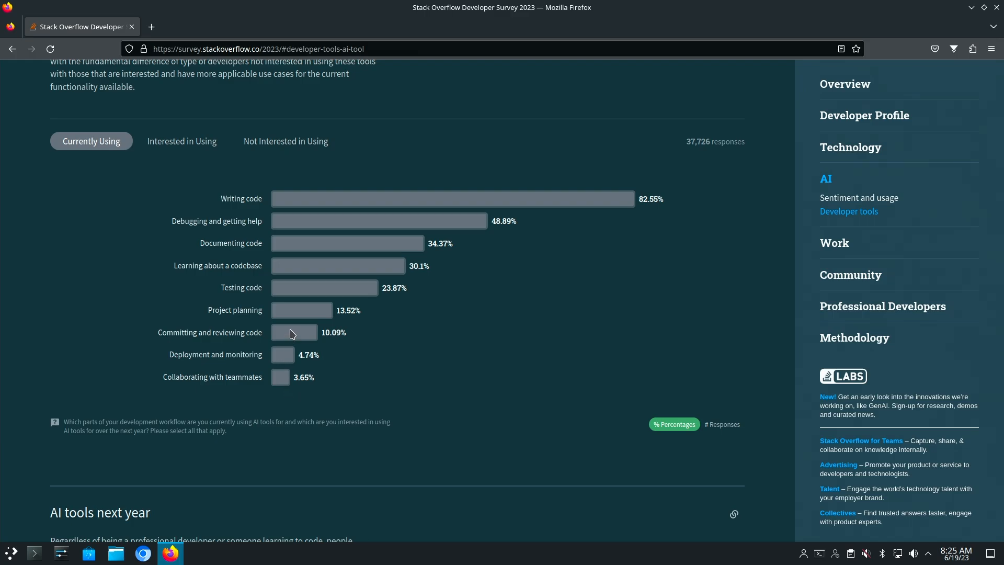
pyautogui.click(182, 141)
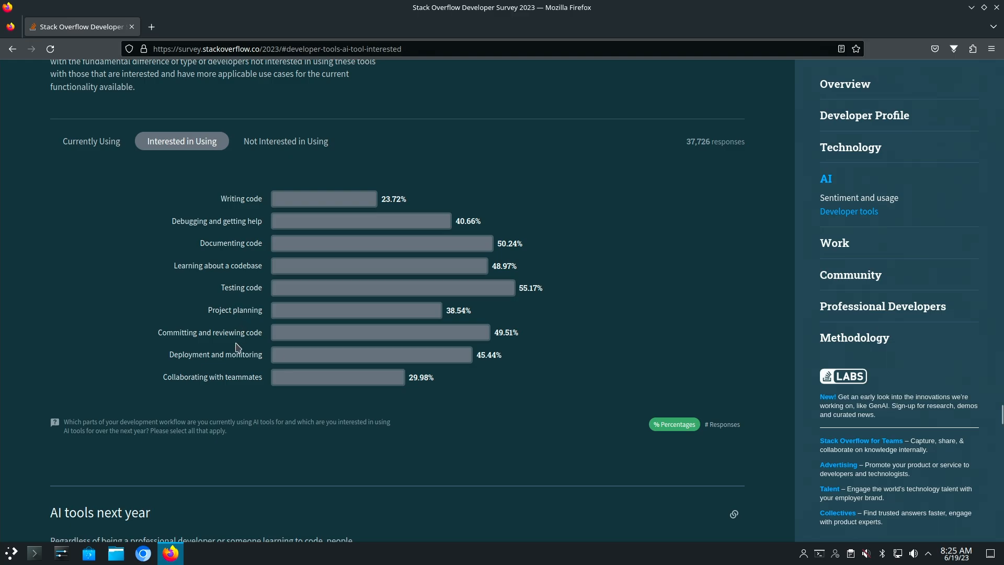
# Jump to the Work section's Salary by developer type chart, led by senior executives at $124,753.5
pyautogui.click(834, 242)
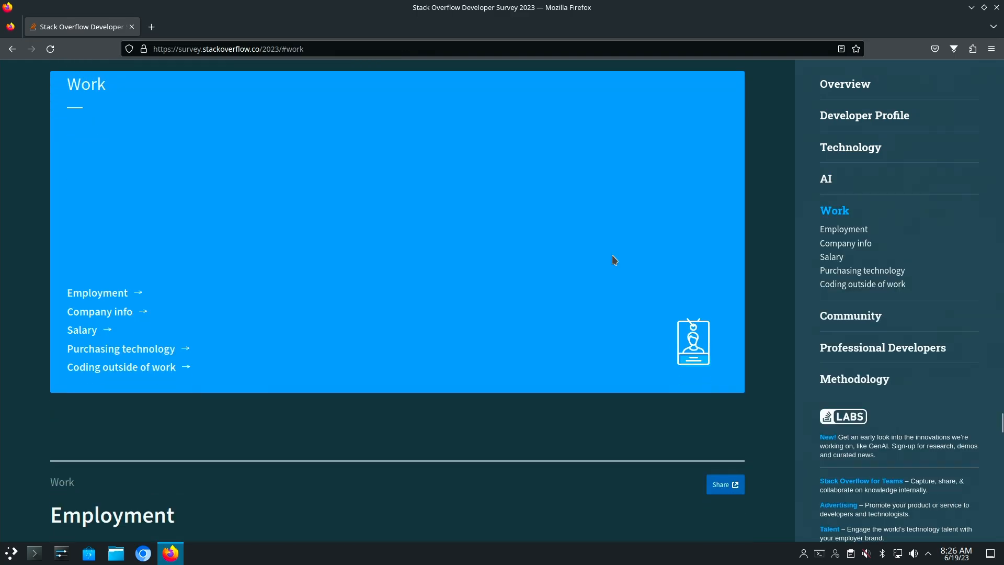
pyautogui.scroll(-3)
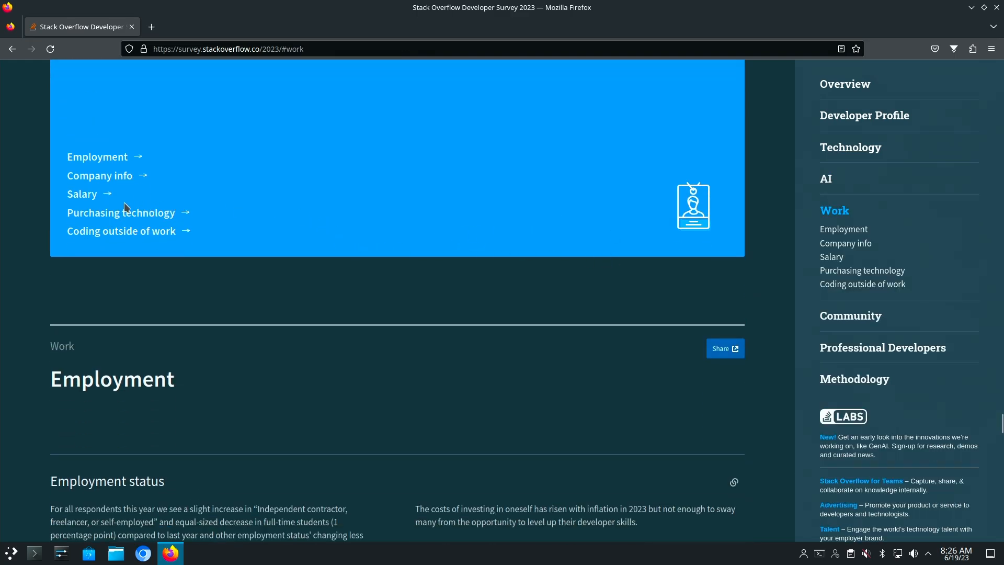
pyautogui.click(81, 194)
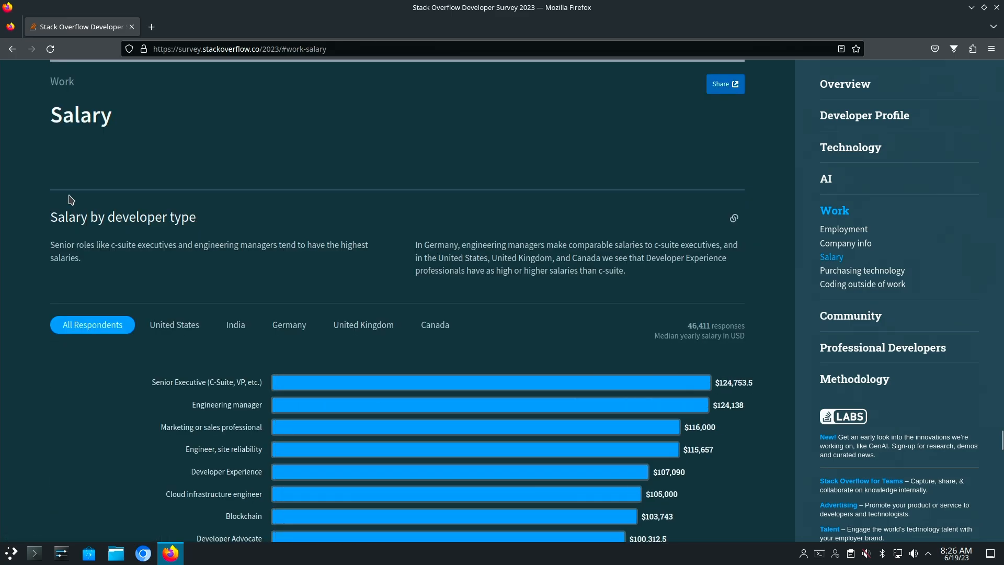
pyautogui.scroll(-3)
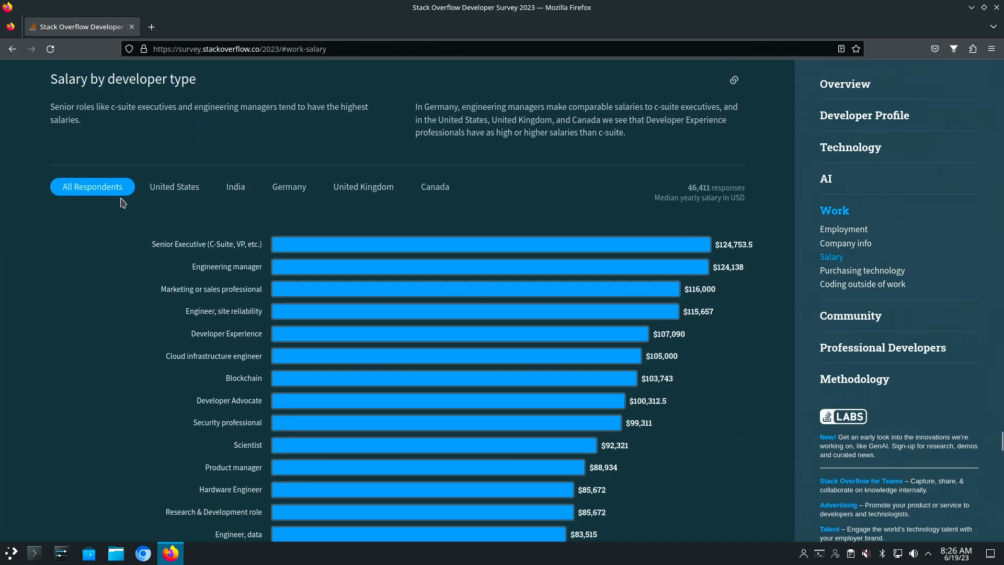
pyautogui.scroll(-3)
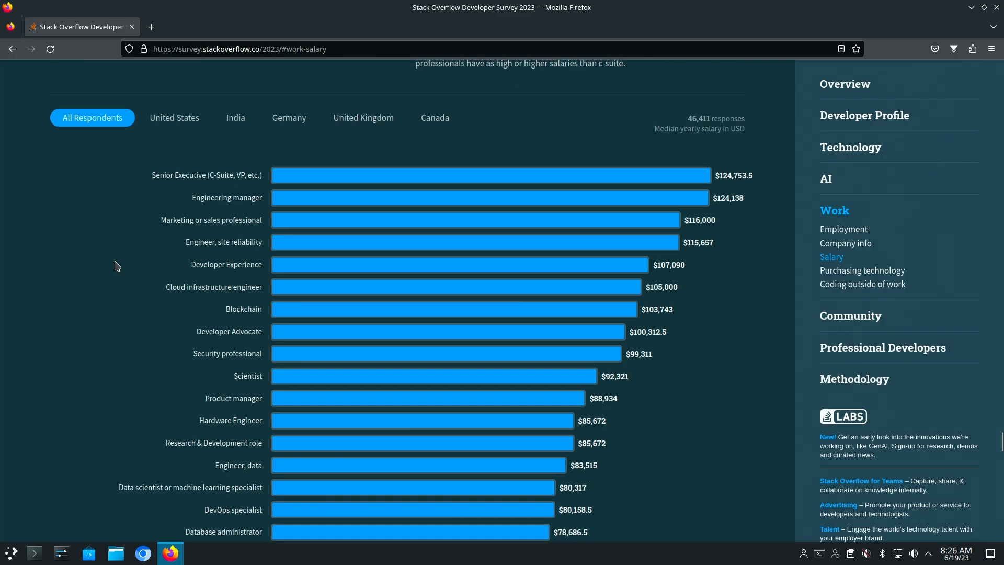
pyautogui.moveTo(178, 202)
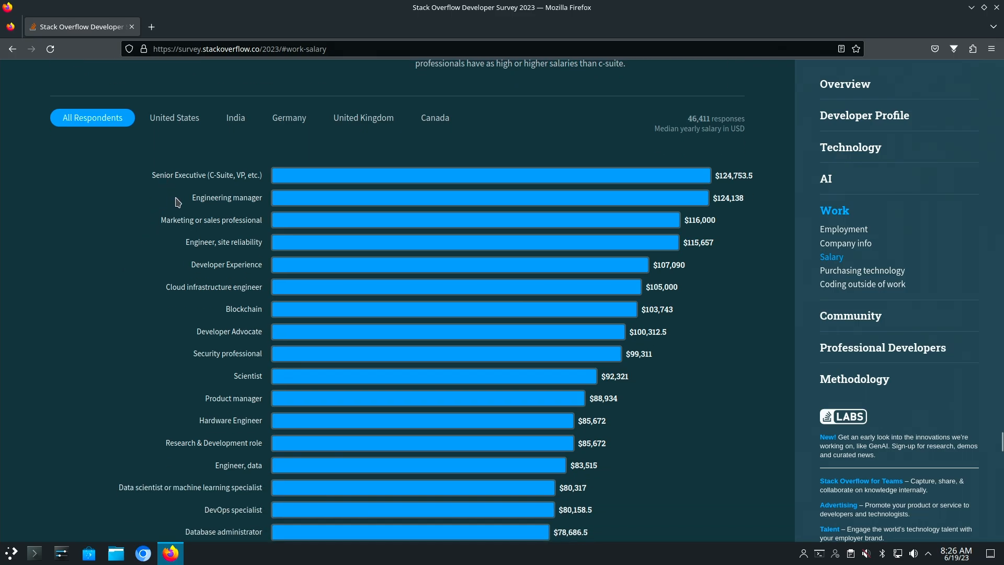
pyautogui.moveTo(214, 241)
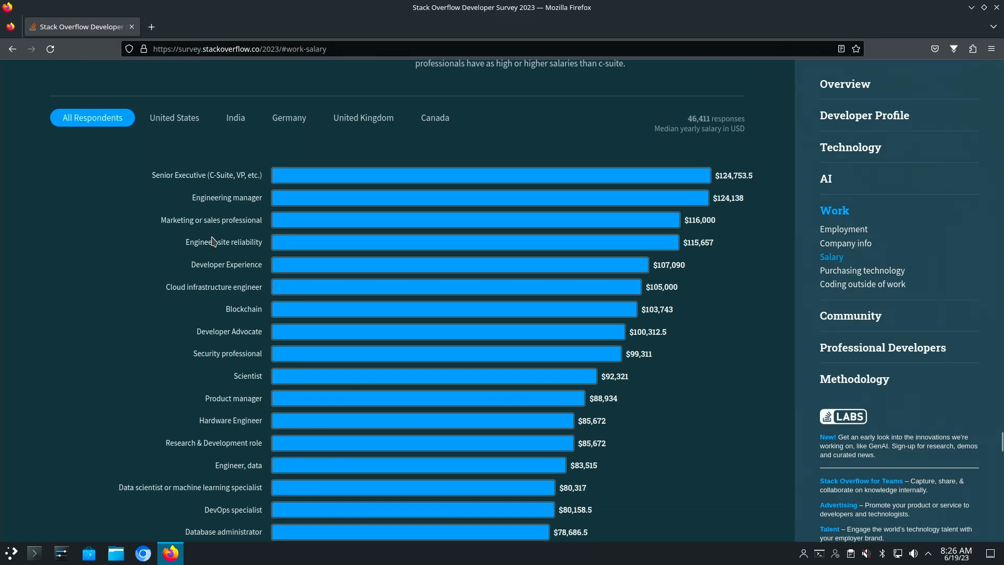
pyautogui.moveTo(216, 282)
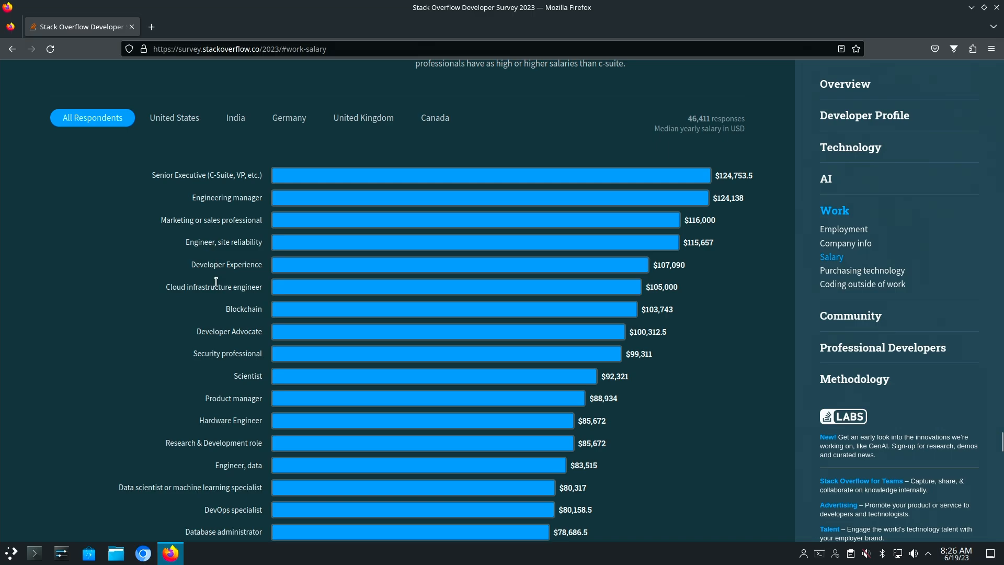
pyautogui.moveTo(244, 347)
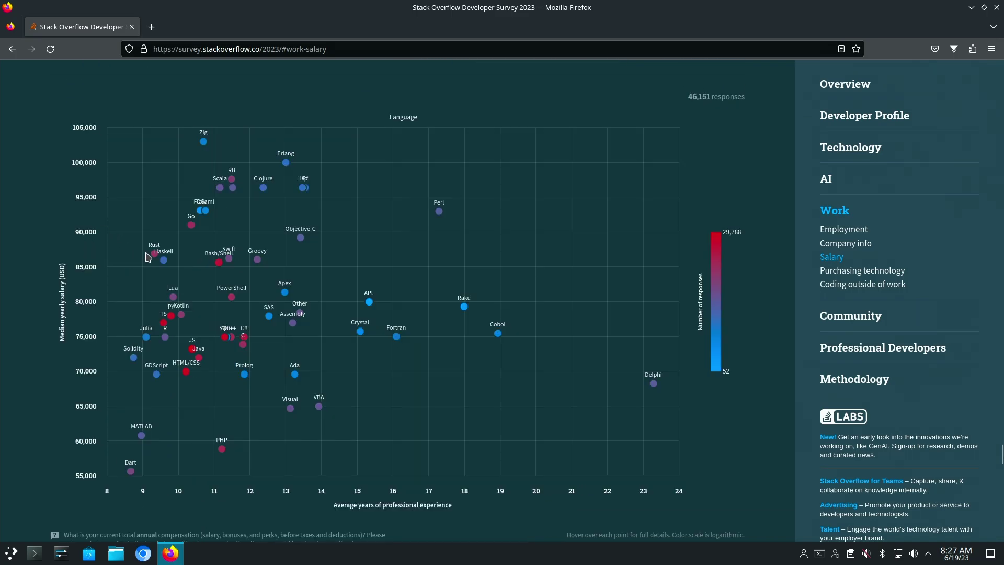
pyautogui.moveTo(161, 255)
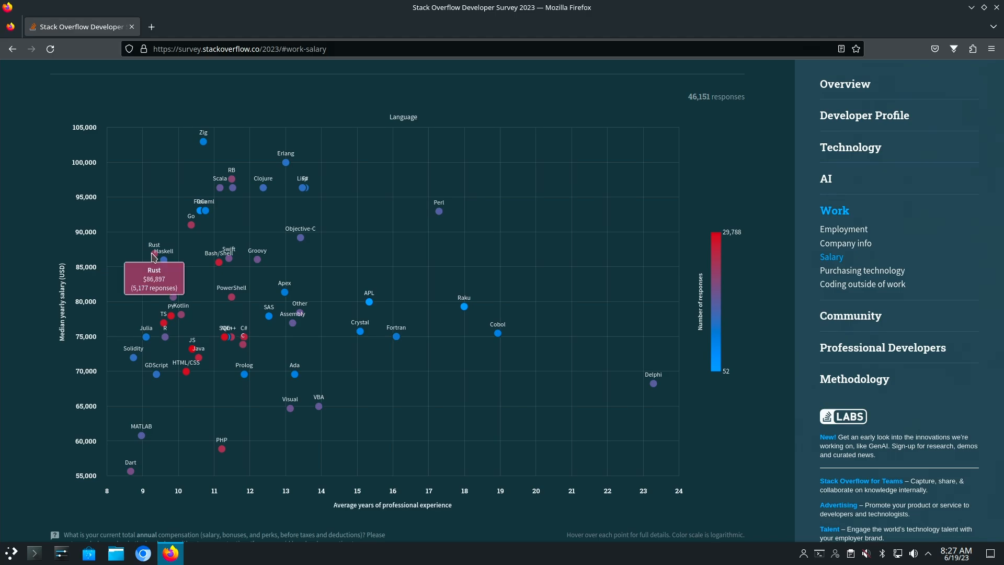
pyautogui.moveTo(153, 509)
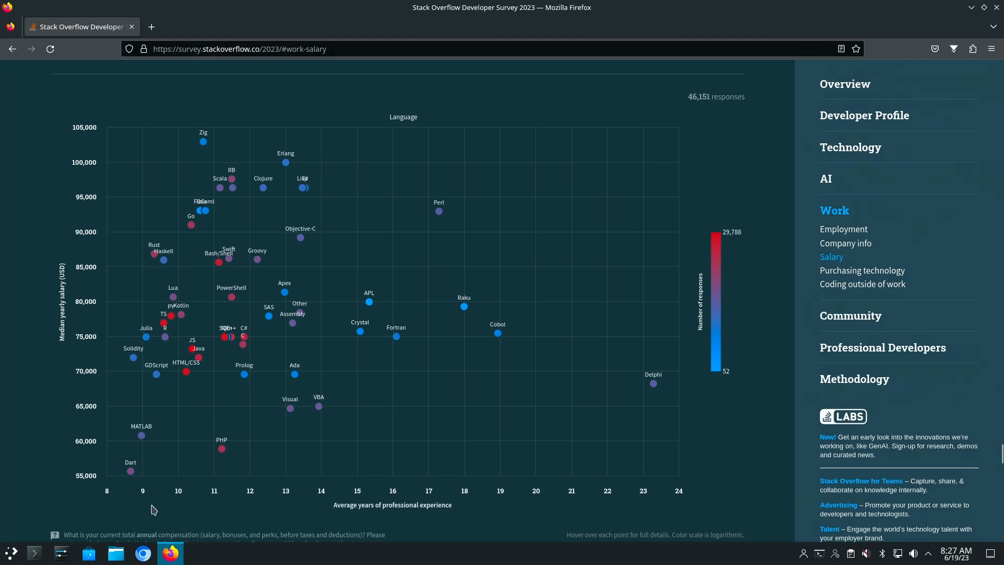
pyautogui.moveTo(152, 265)
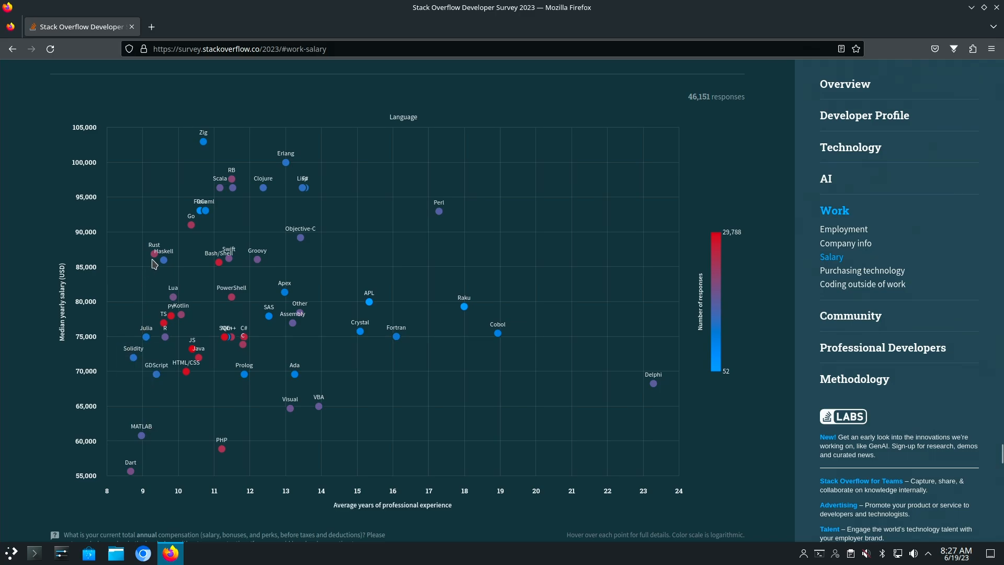
pyautogui.moveTo(140, 499)
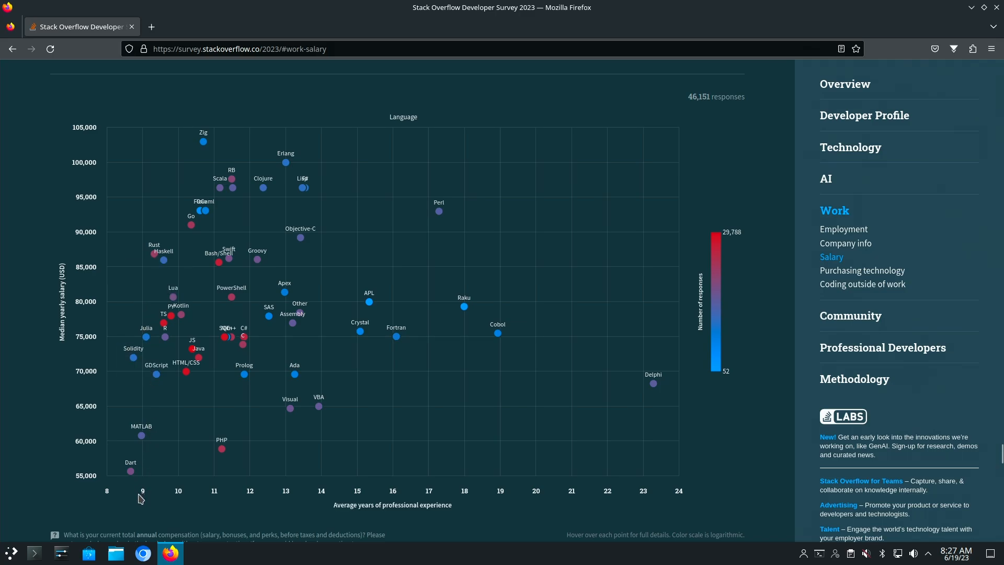
pyautogui.moveTo(157, 258)
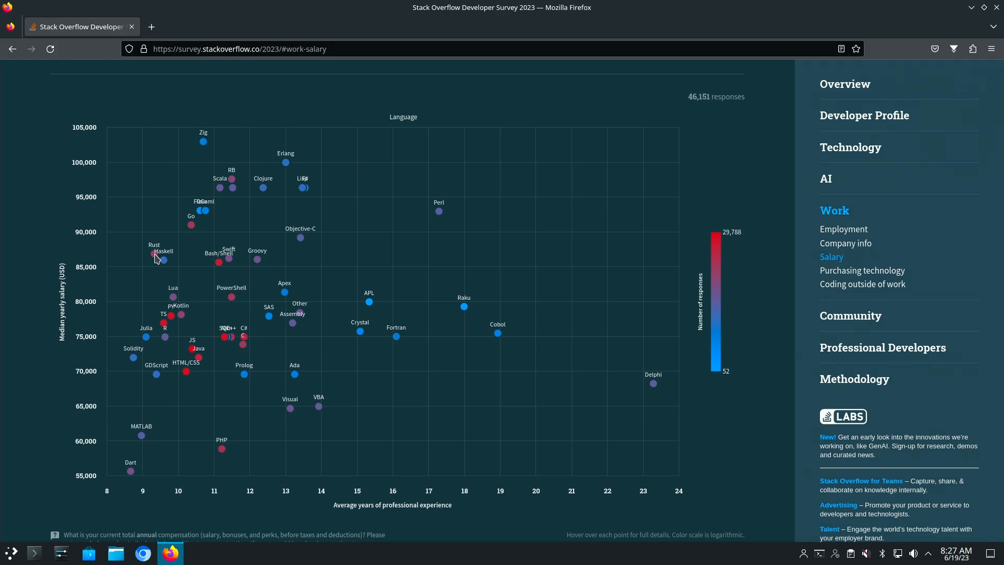
pyautogui.moveTo(429, 493)
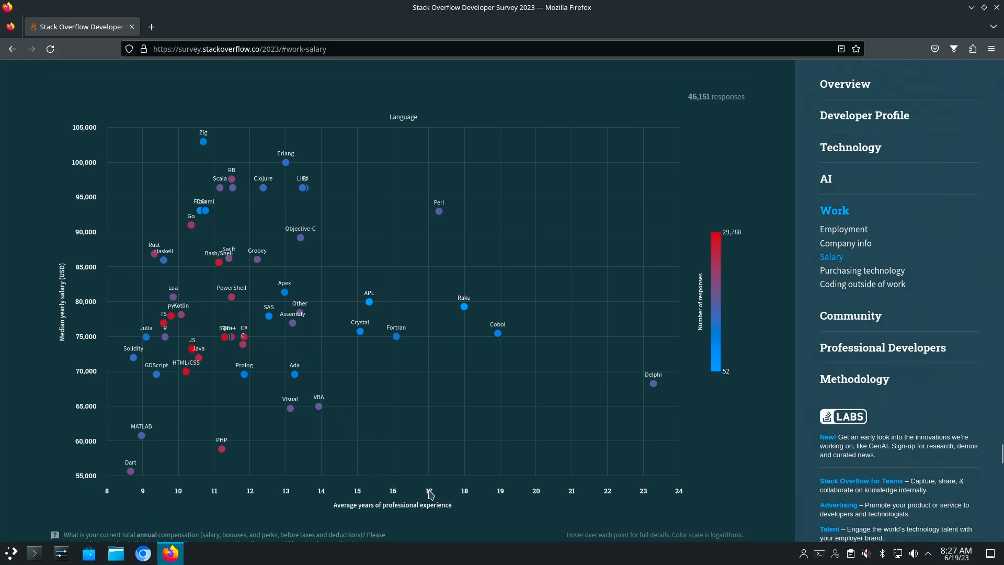
pyautogui.moveTo(164, 262)
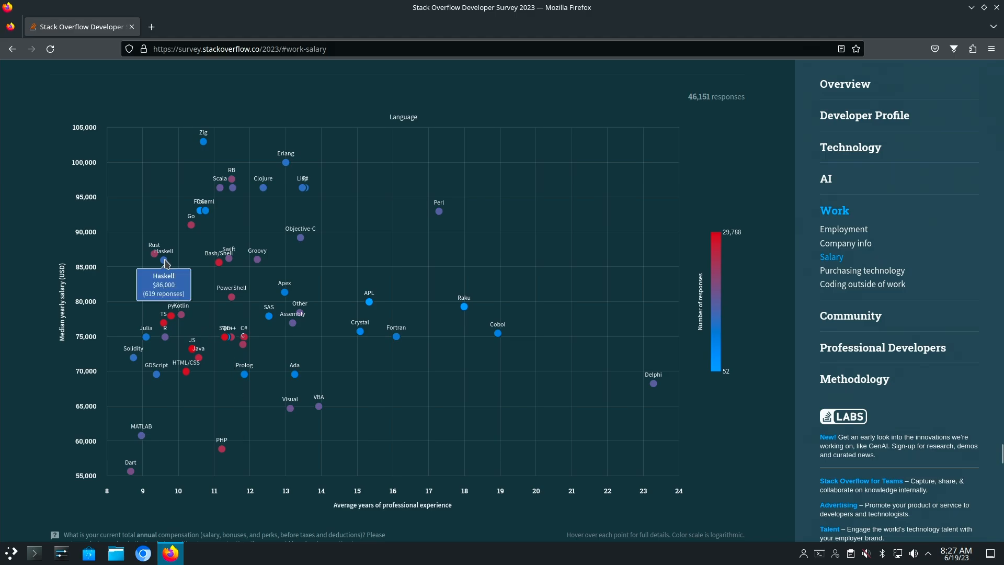
pyautogui.moveTo(203, 141)
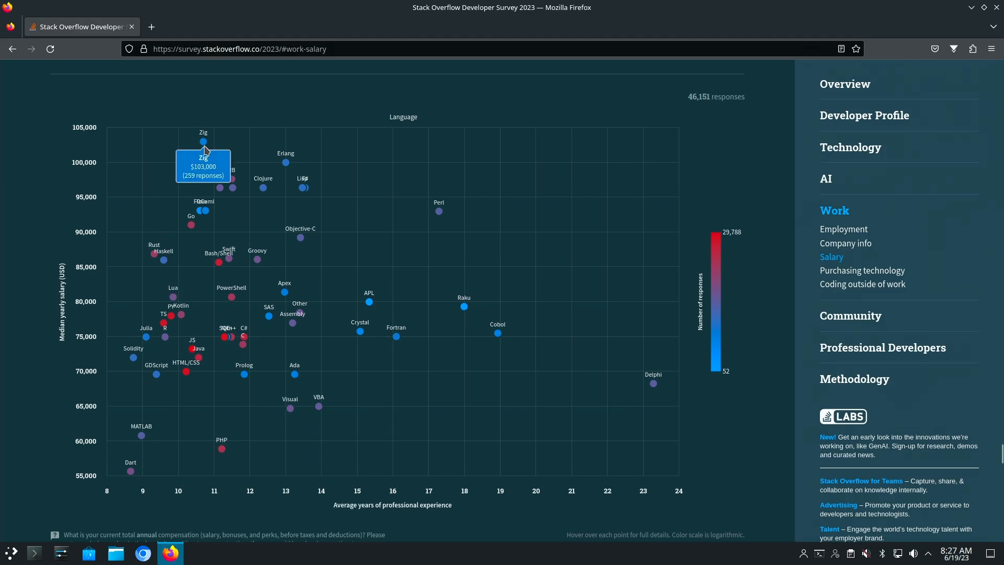
pyautogui.moveTo(202, 141)
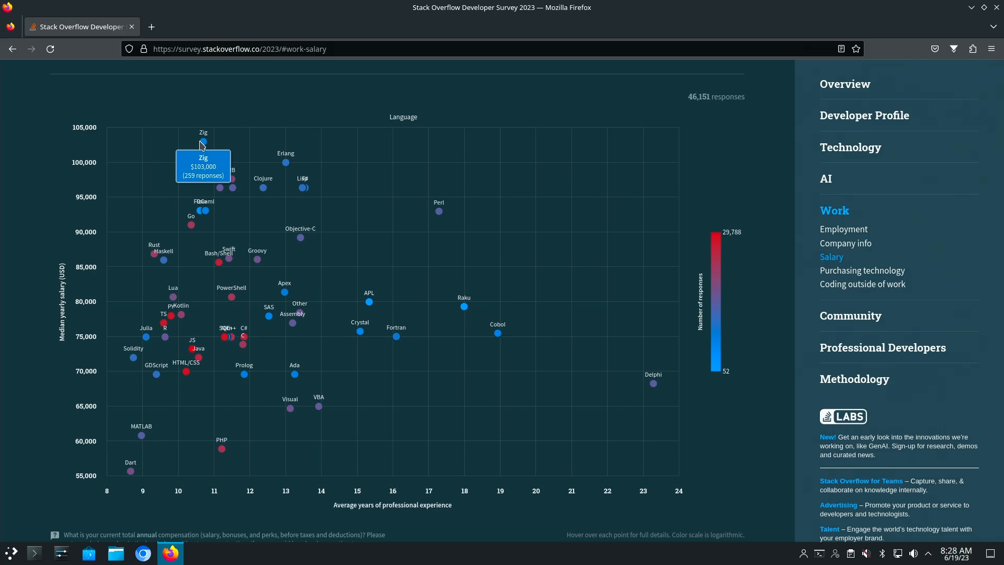
pyautogui.moveTo(286, 161)
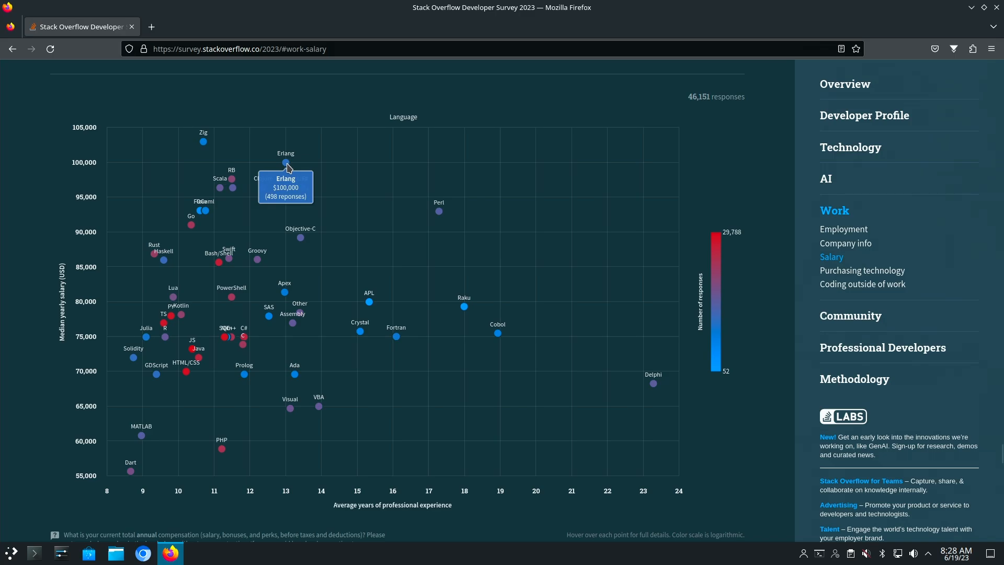
pyautogui.moveTo(286, 203)
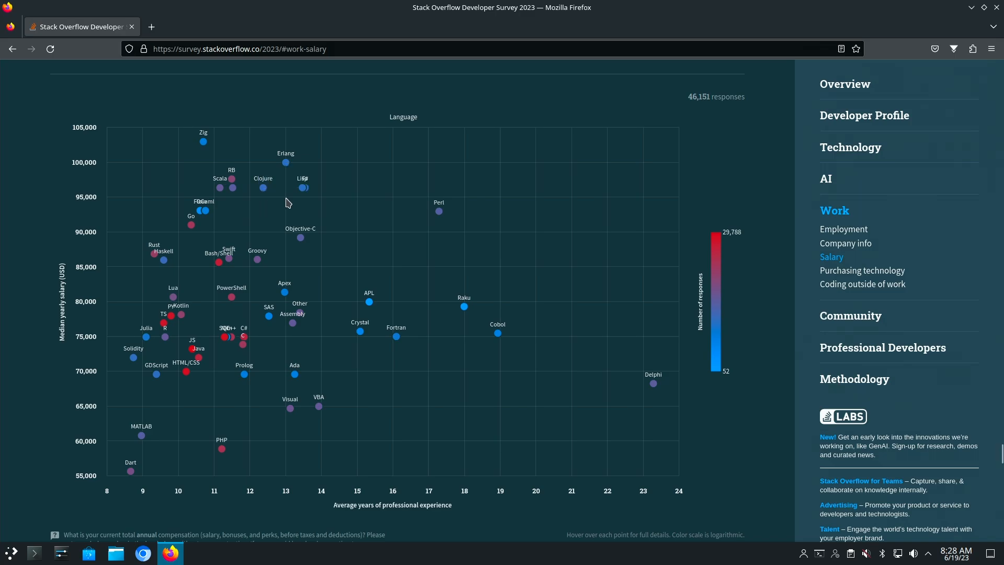